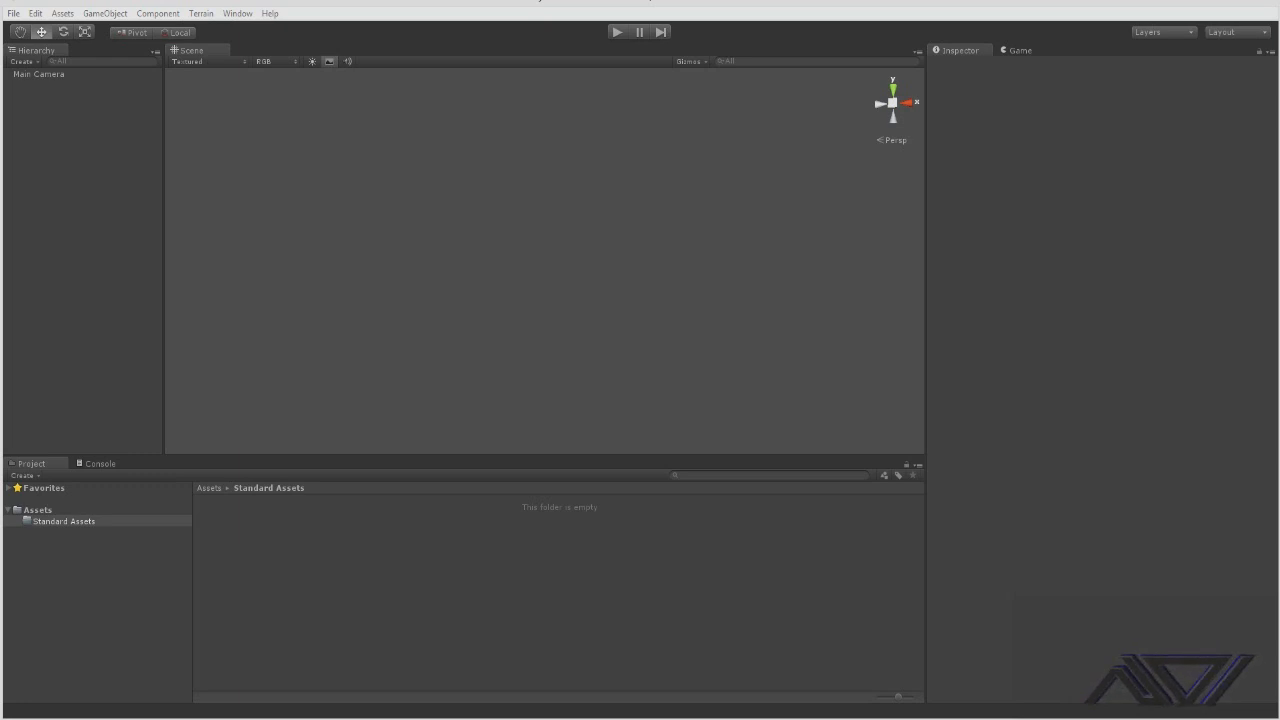
mouse_move(603, 430)
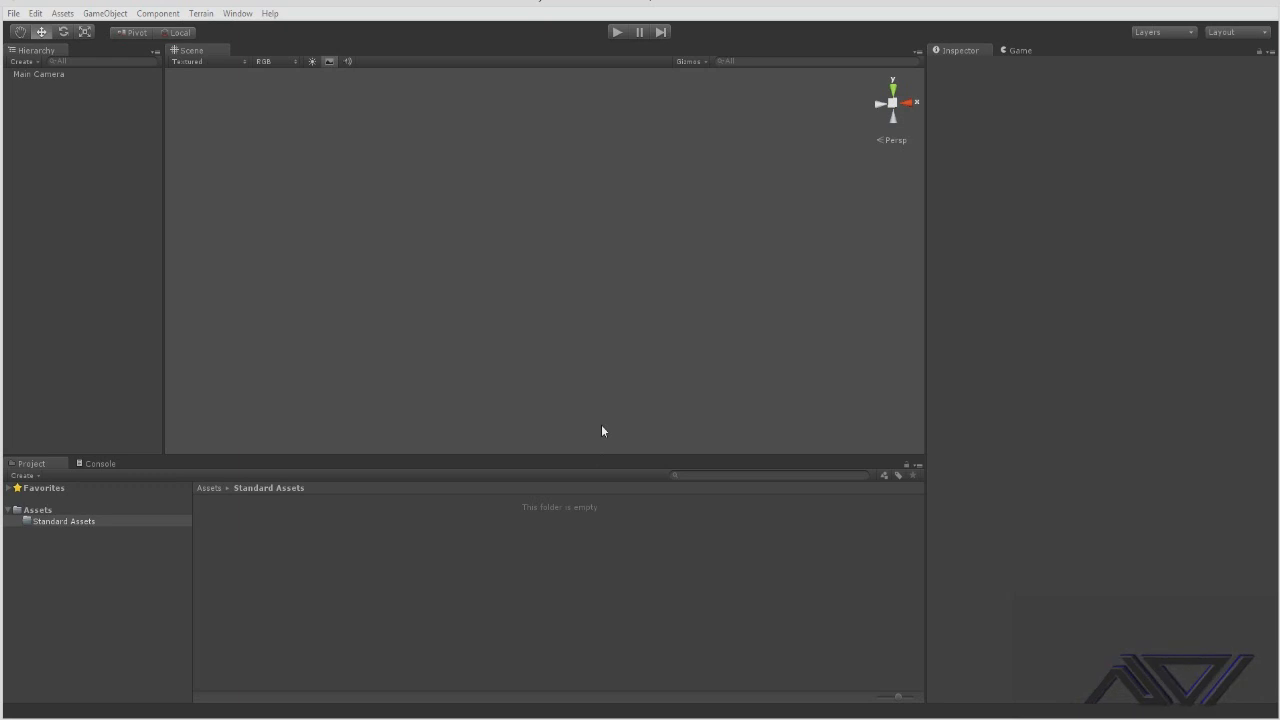
mouse_move(187, 456)
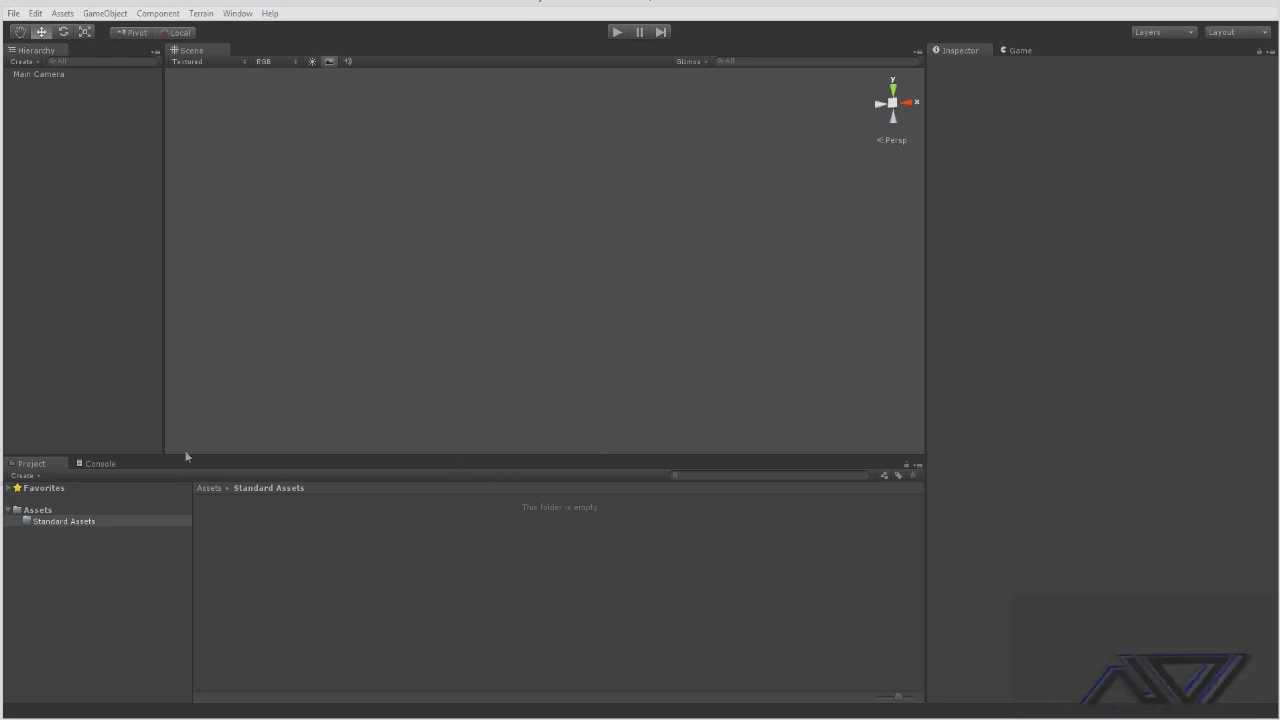
mouse_move(430, 425)
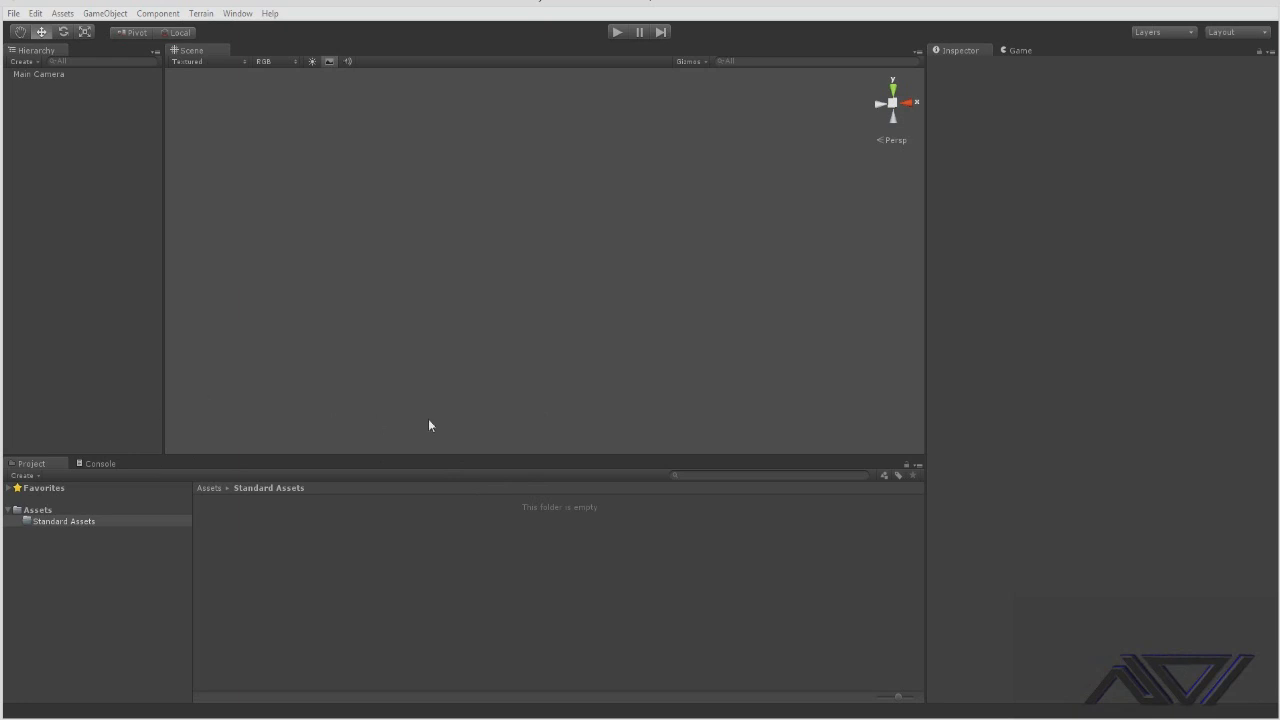
mouse_move(639, 285)
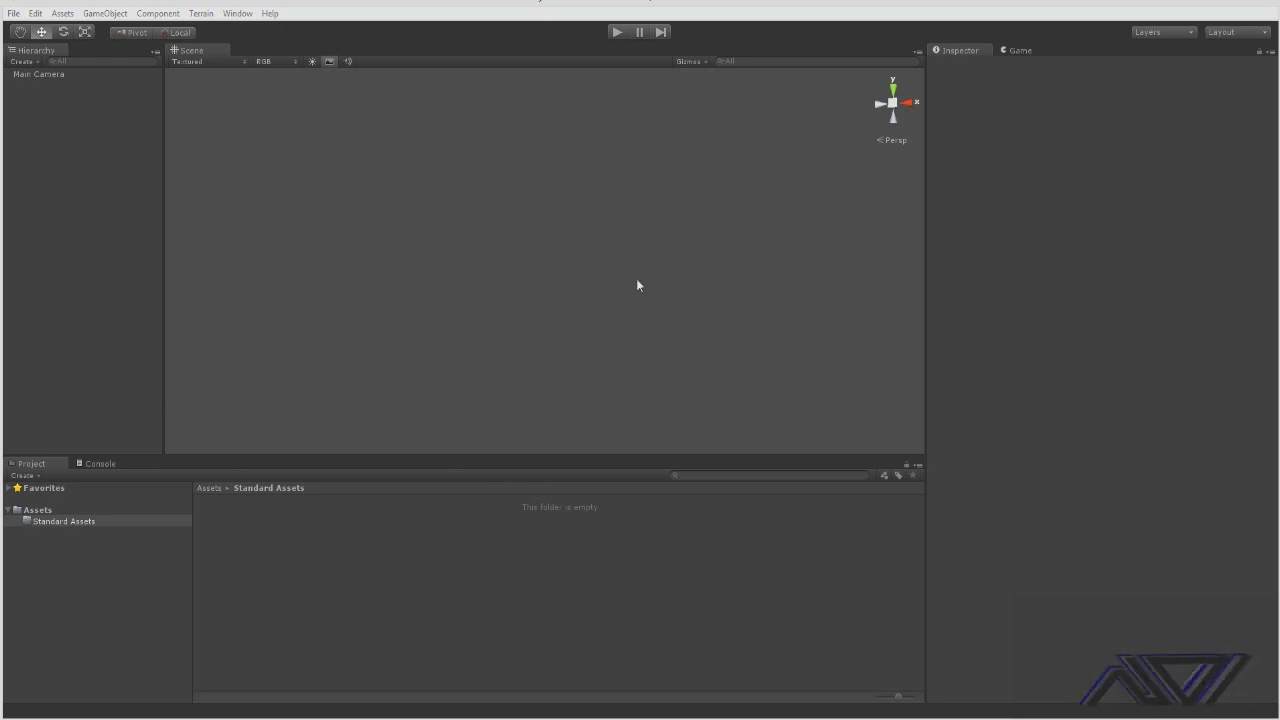
mouse_move(347, 174)
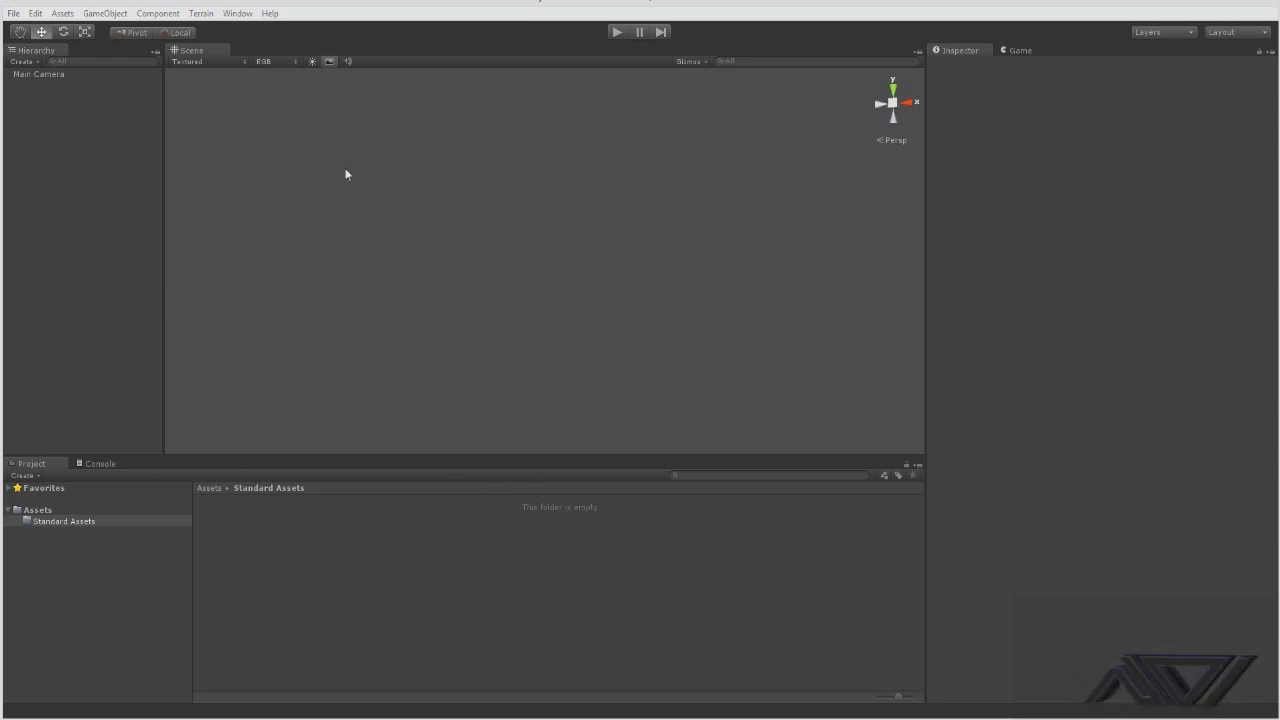
mouse_move(316, 258)
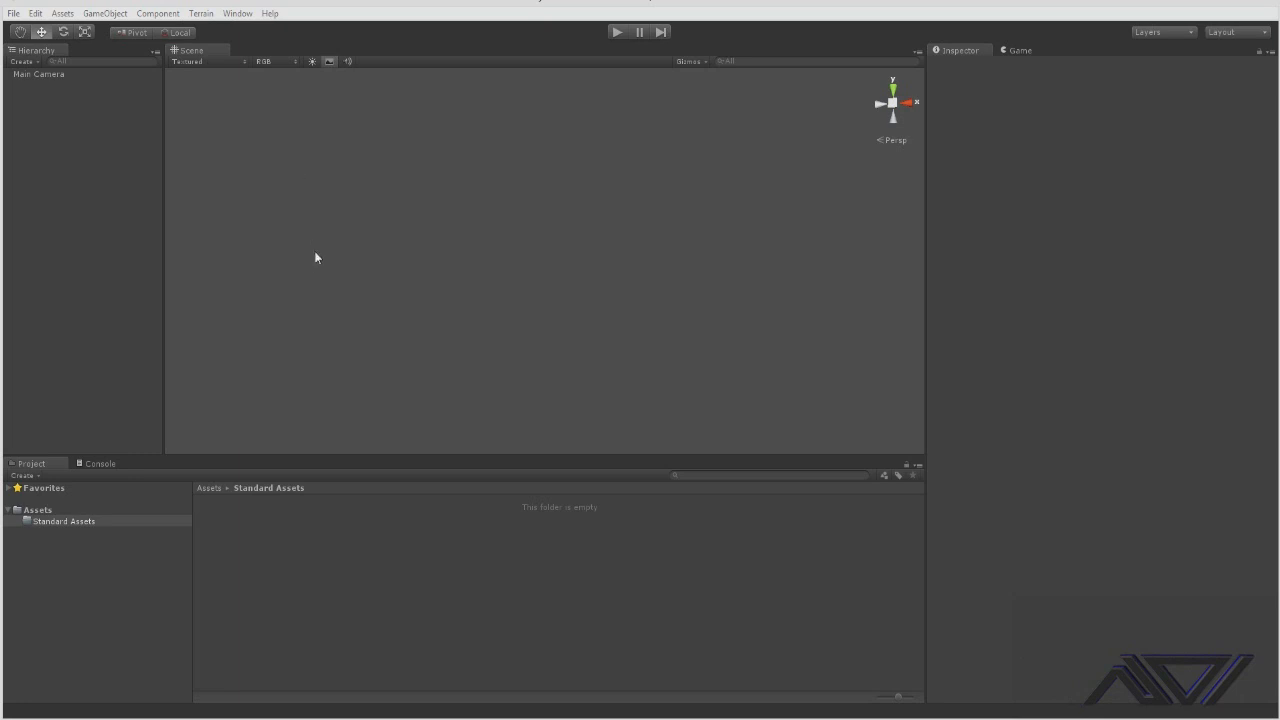
mouse_move(567, 497)
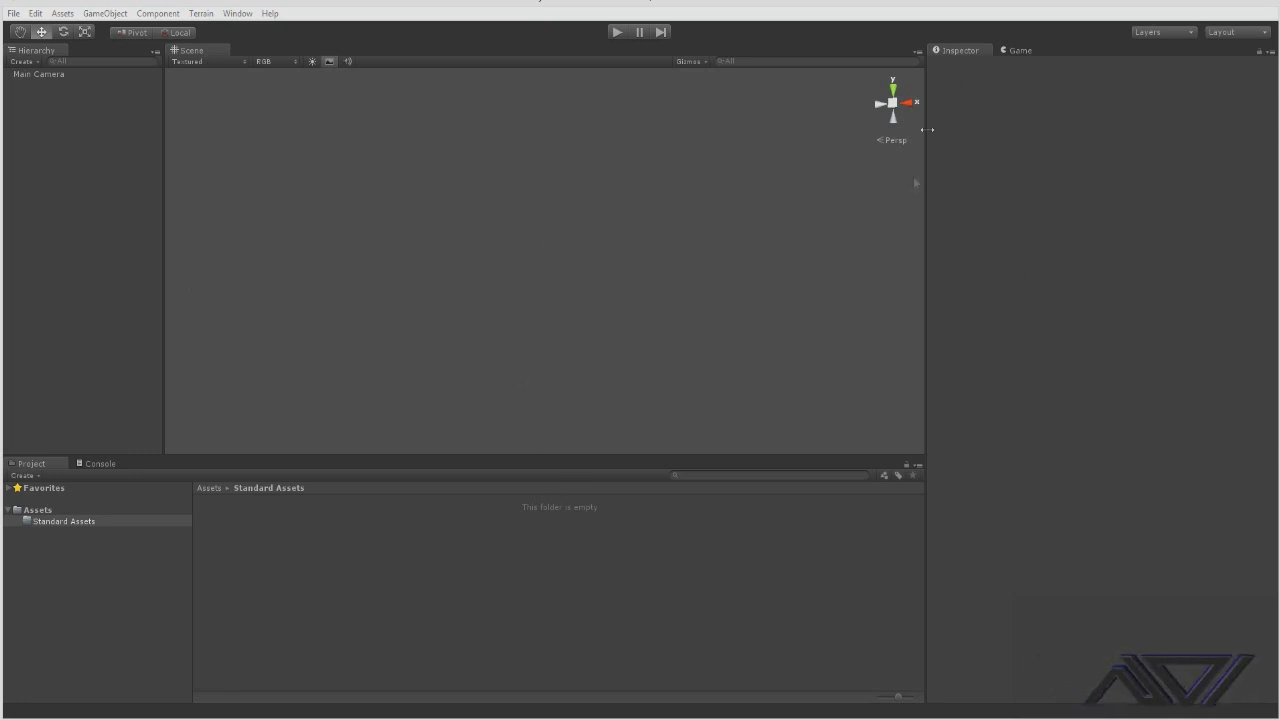
mouse_move(980, 74)
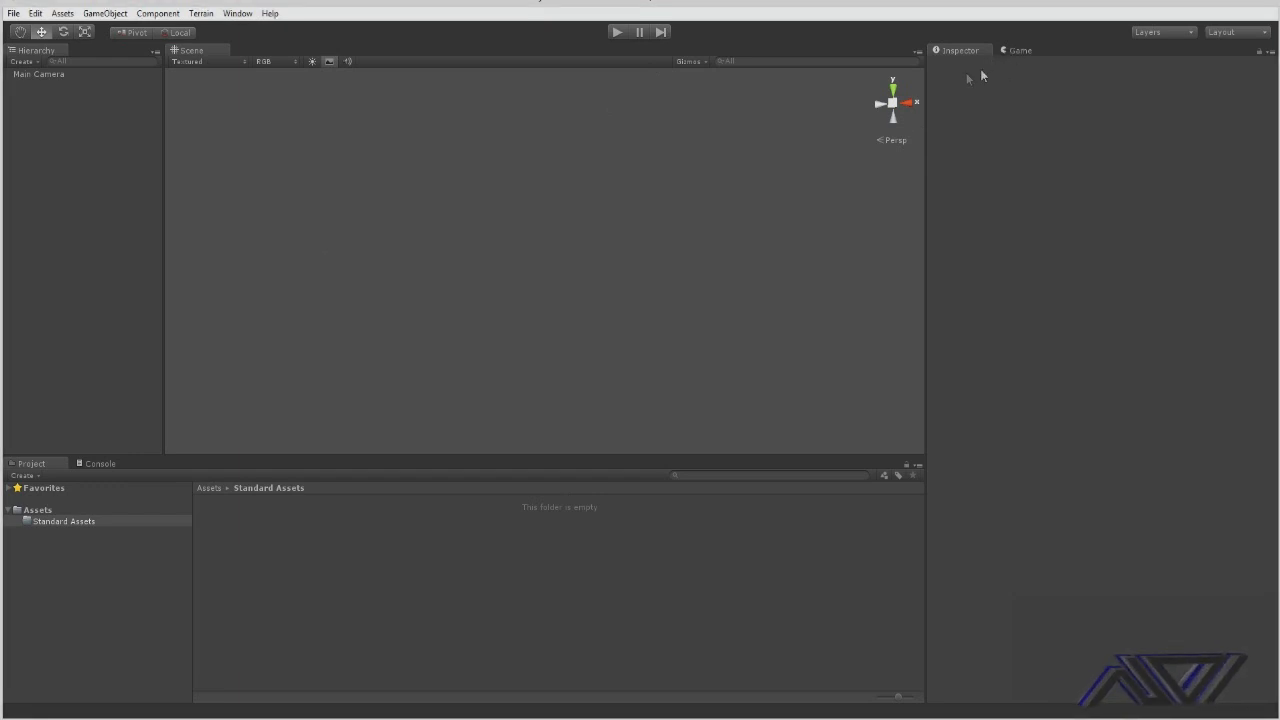
mouse_move(80, 97)
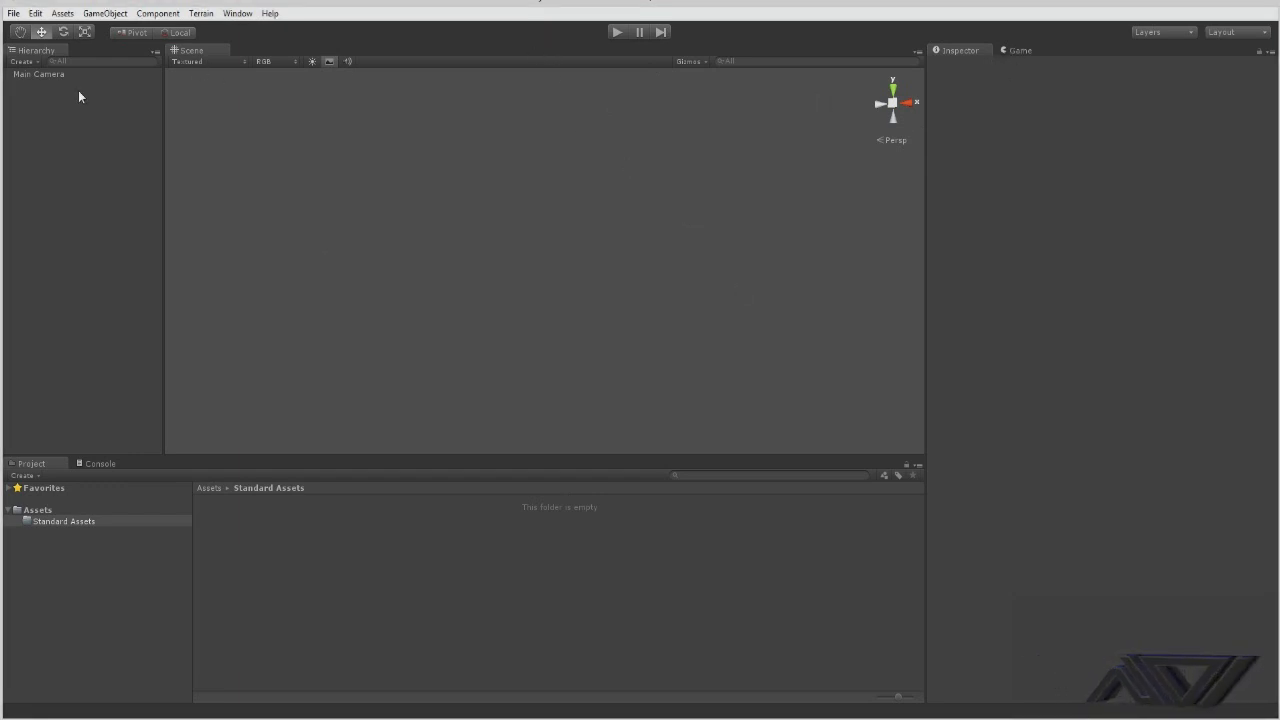
mouse_move(49, 265)
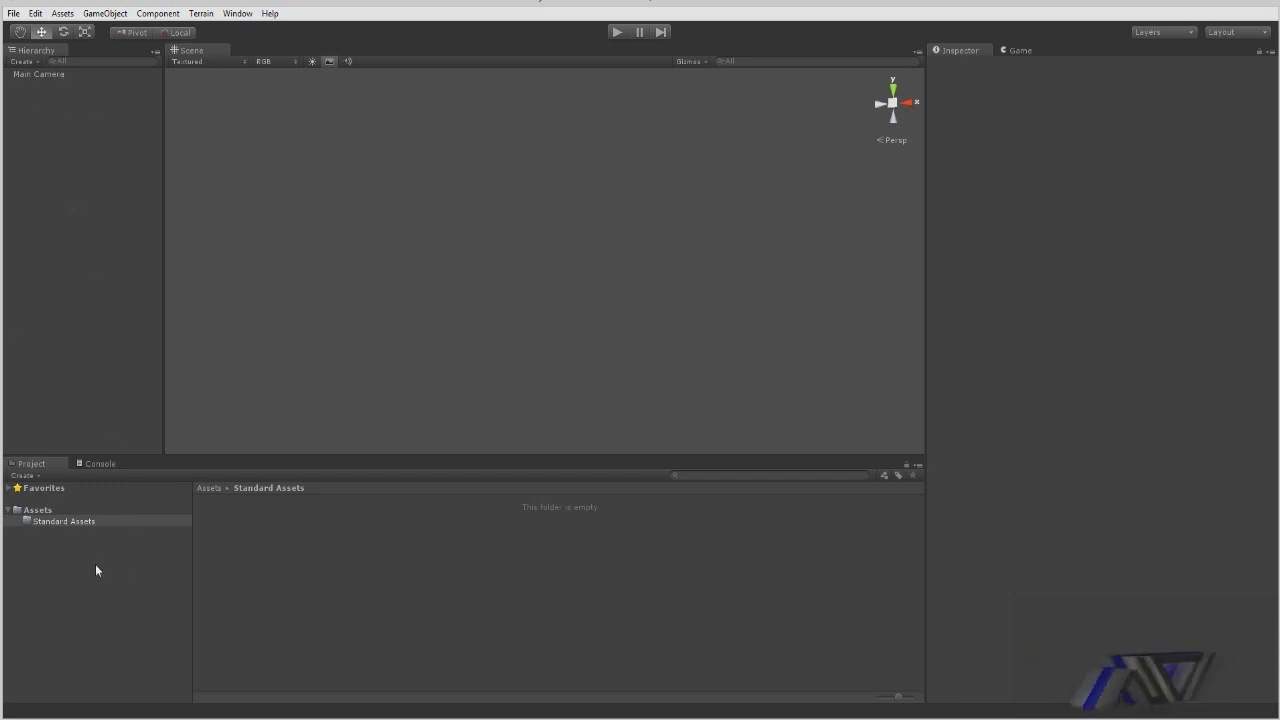
mouse_move(194, 556)
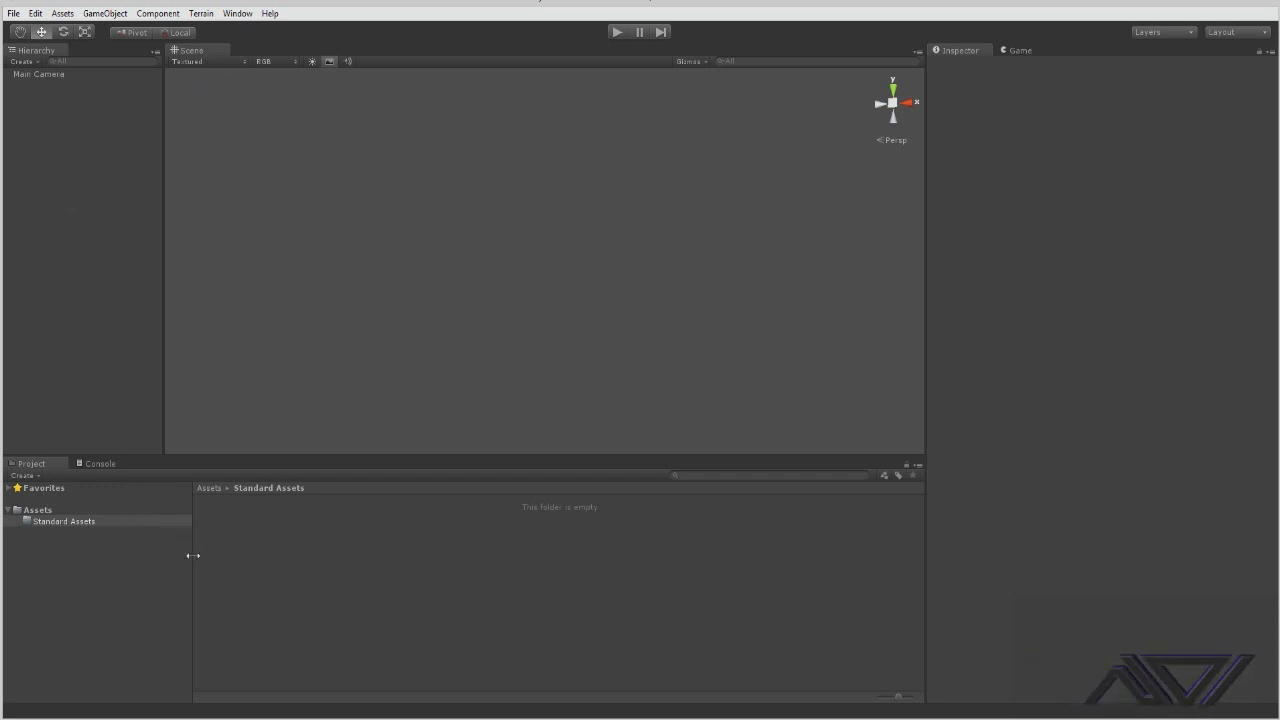
mouse_move(172, 611)
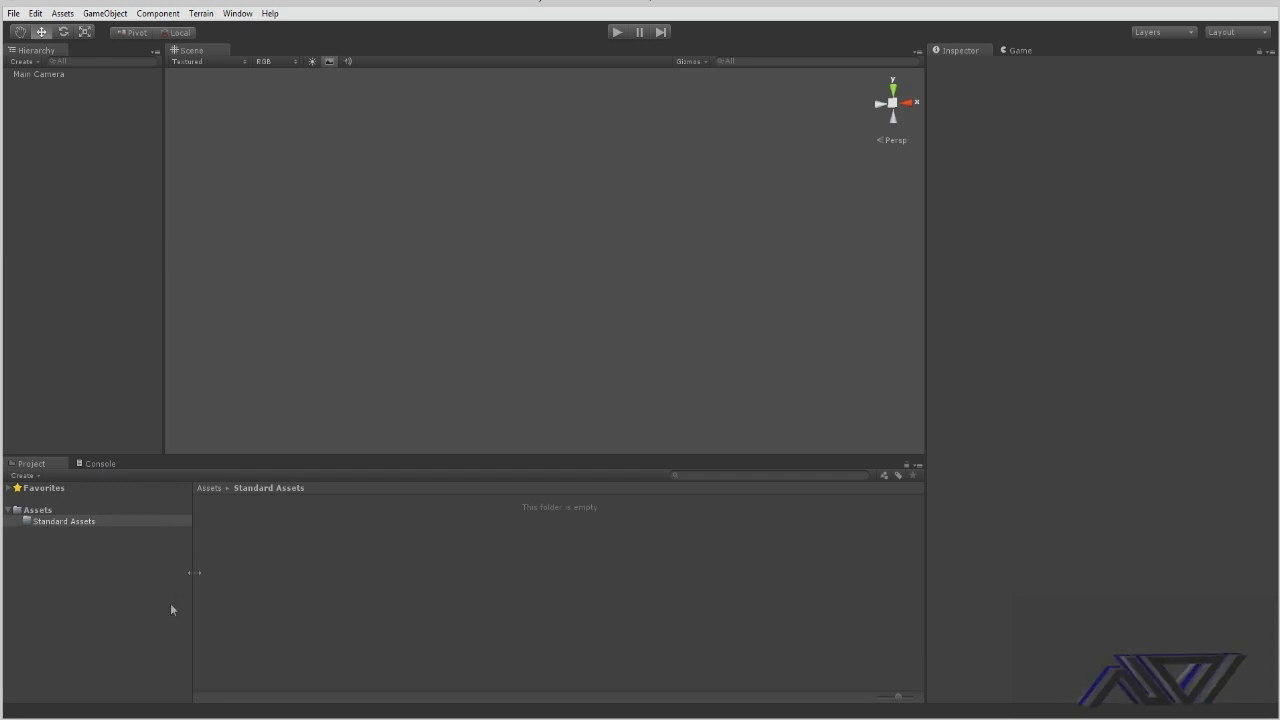
mouse_move(223, 571)
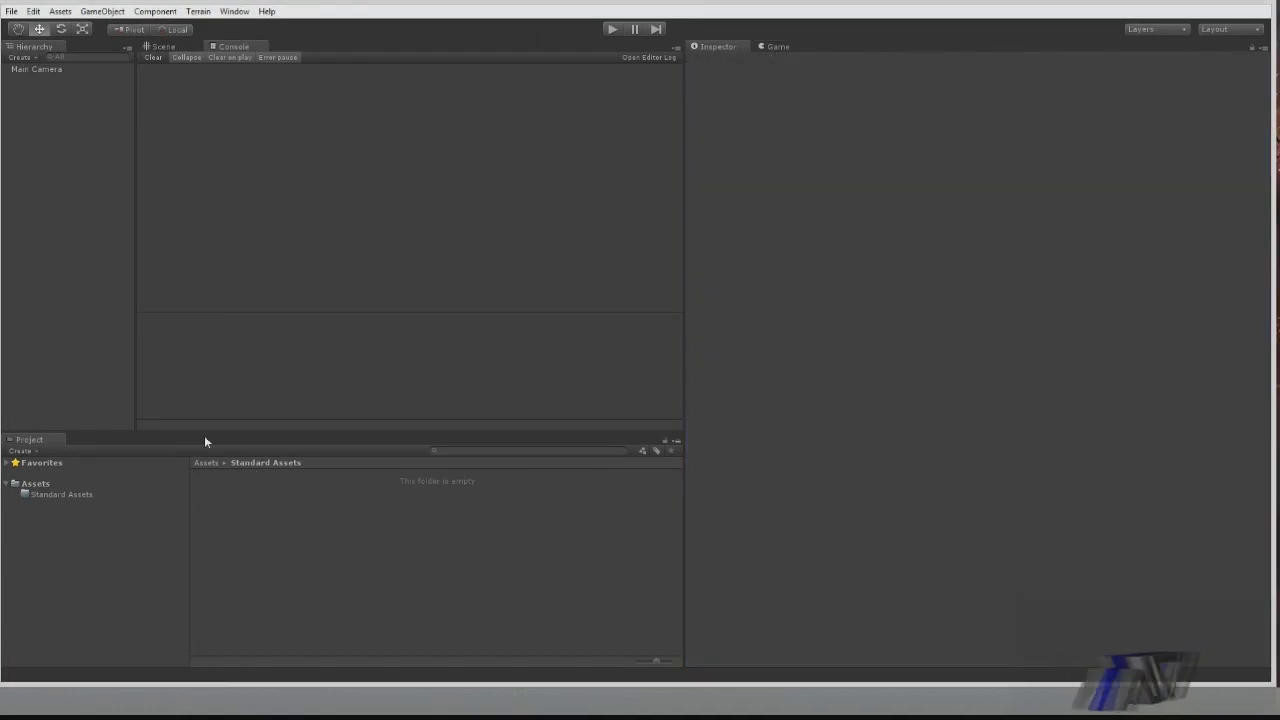
mouse_move(202, 314)
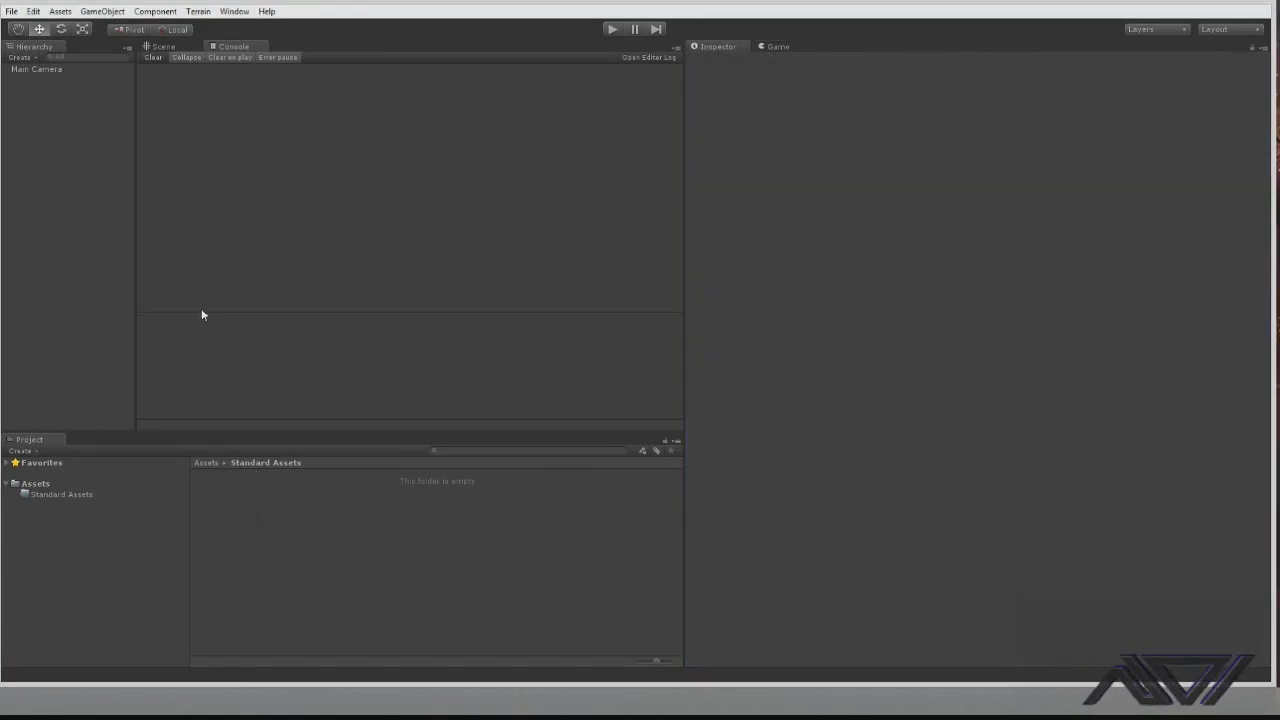
mouse_move(184, 478)
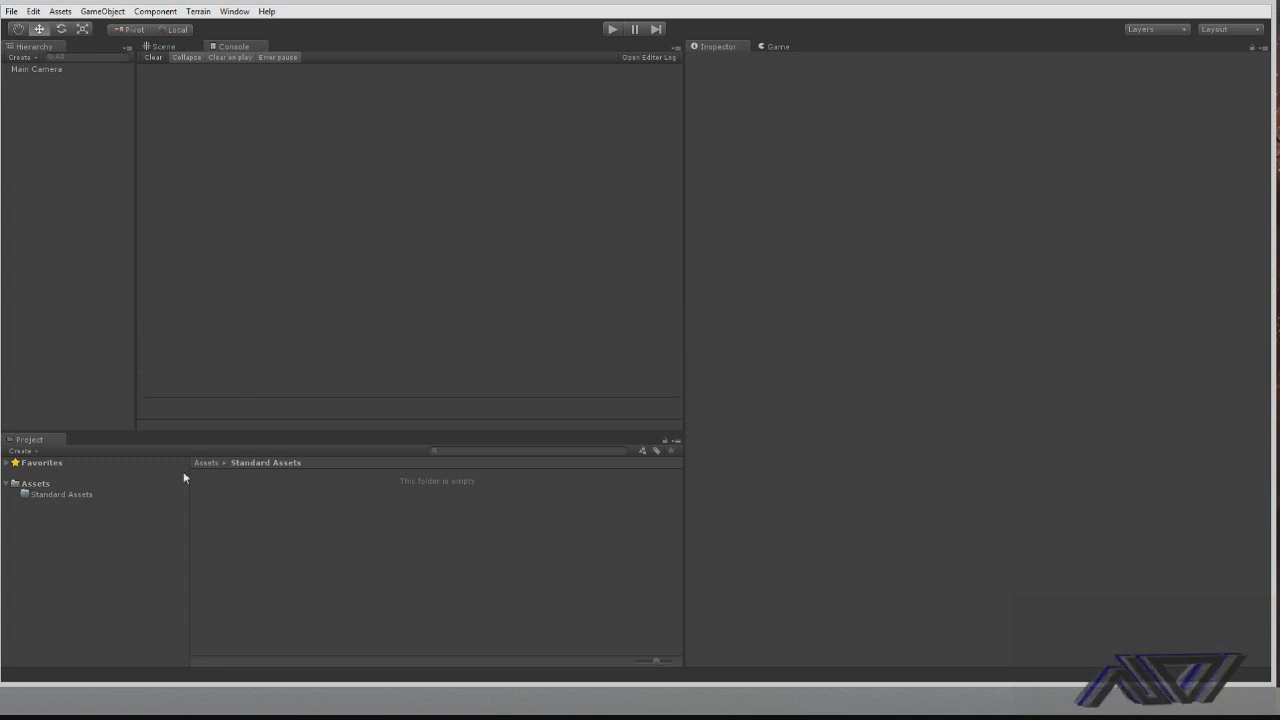
mouse_move(758, 239)
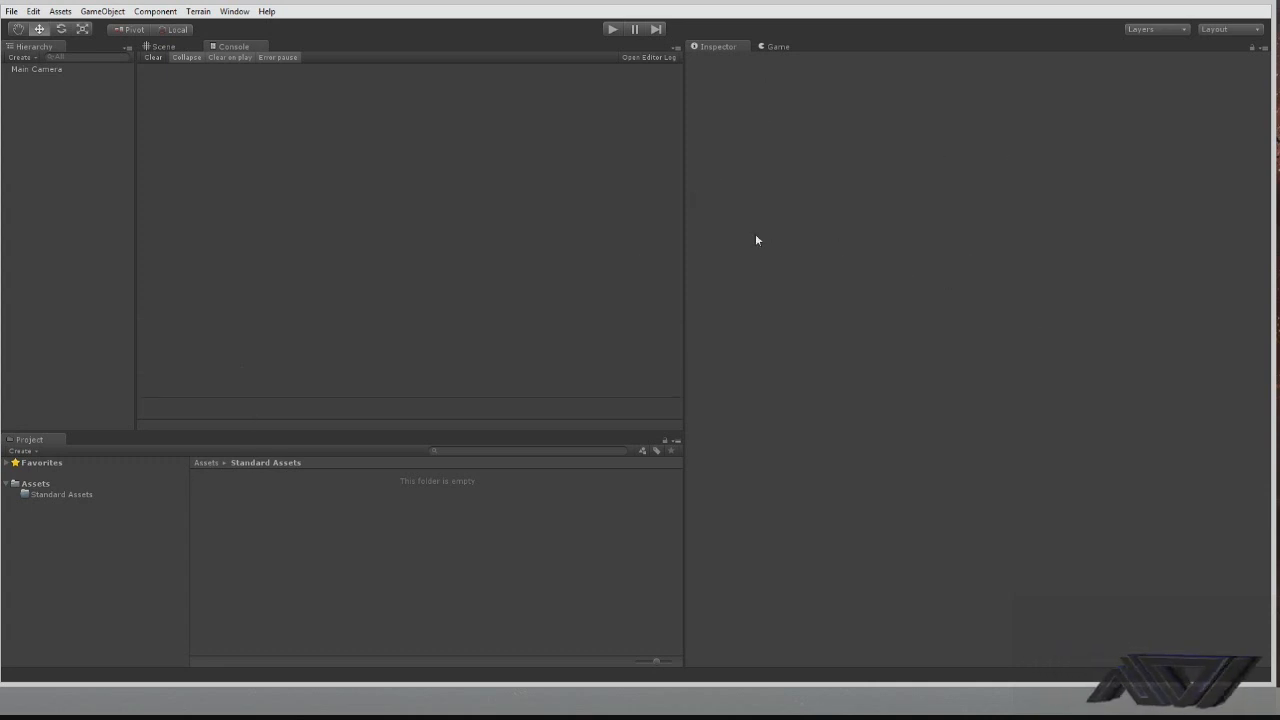
mouse_move(112, 538)
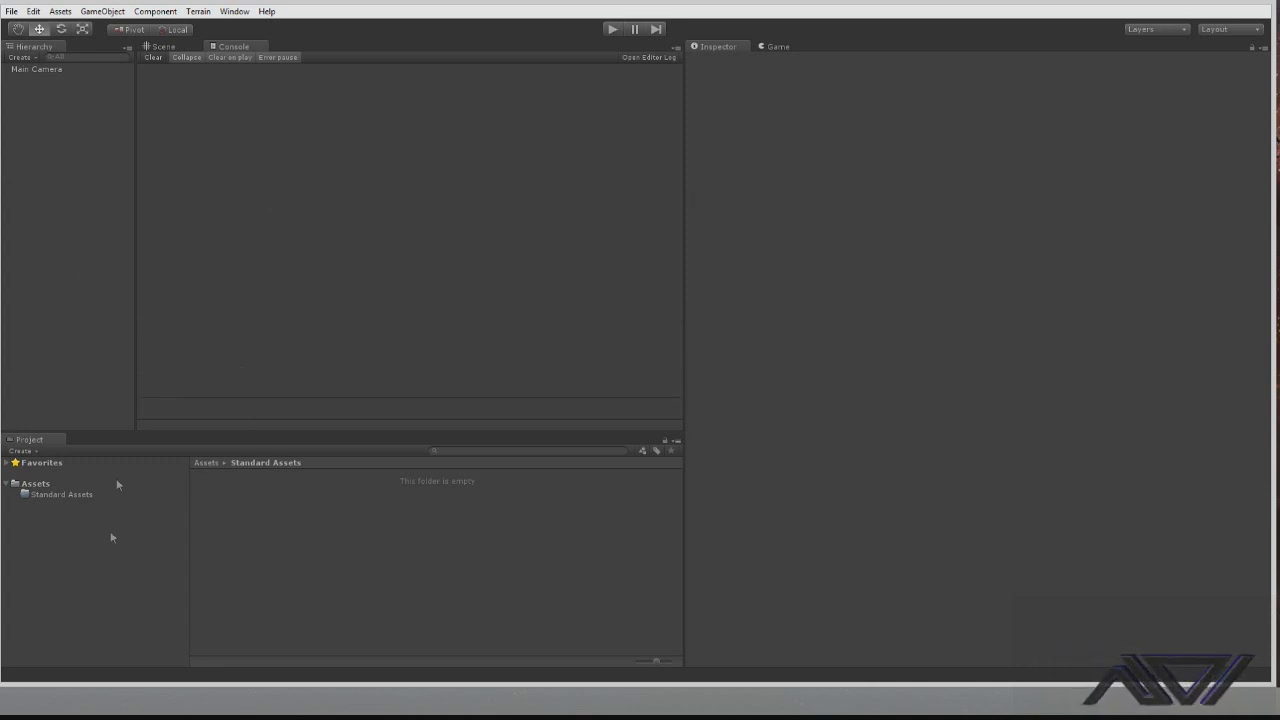
mouse_move(797, 67)
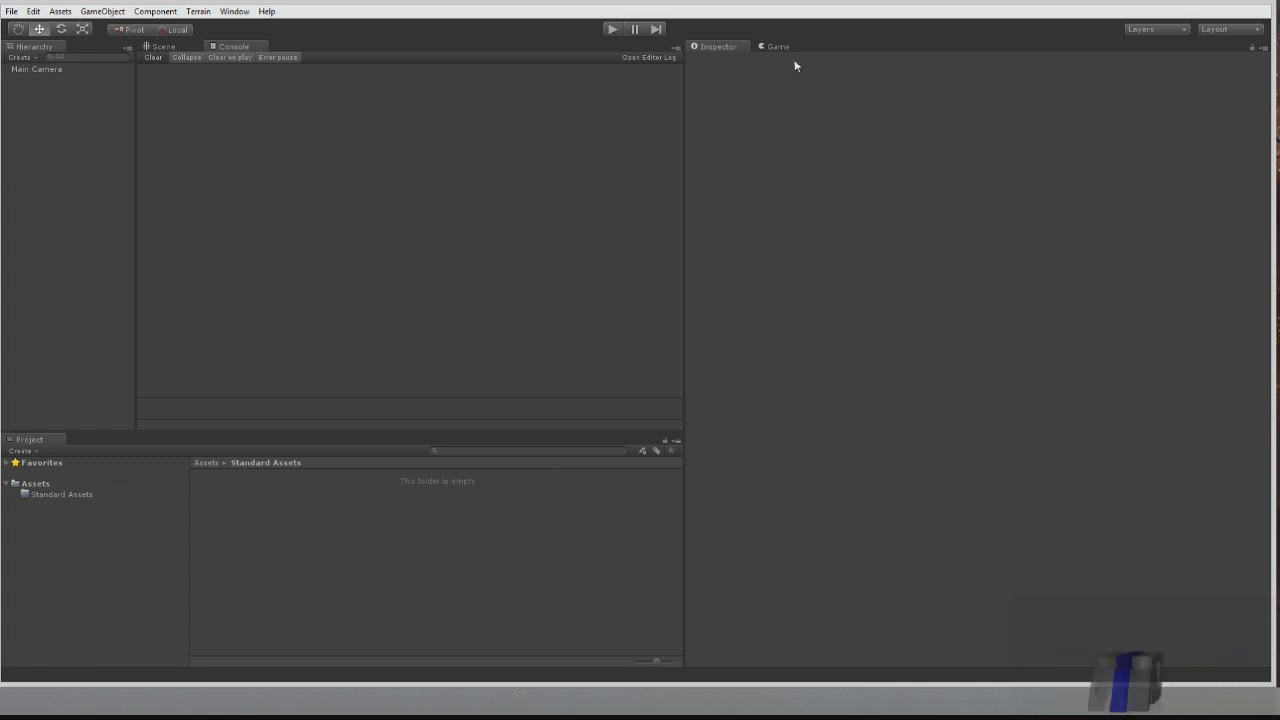
Preview the Game view, then bring back the Scene view and Project panel
left_click(770, 46)
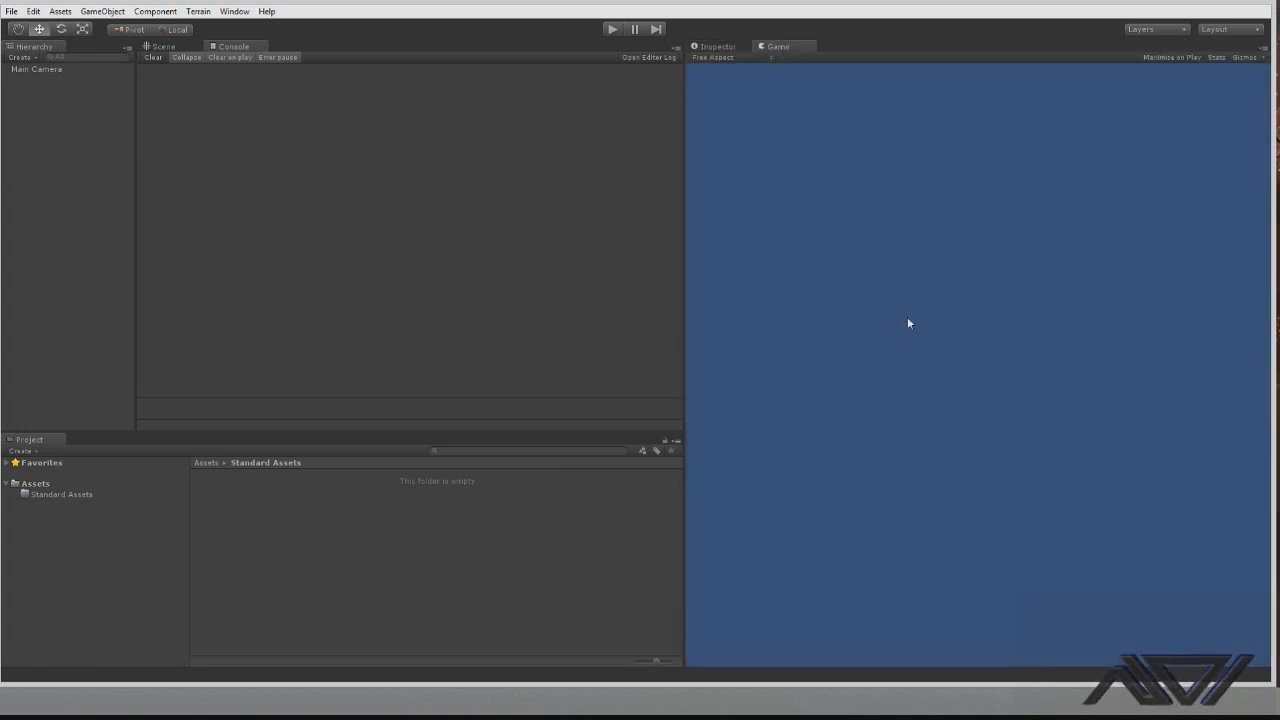
left_click(715, 46)
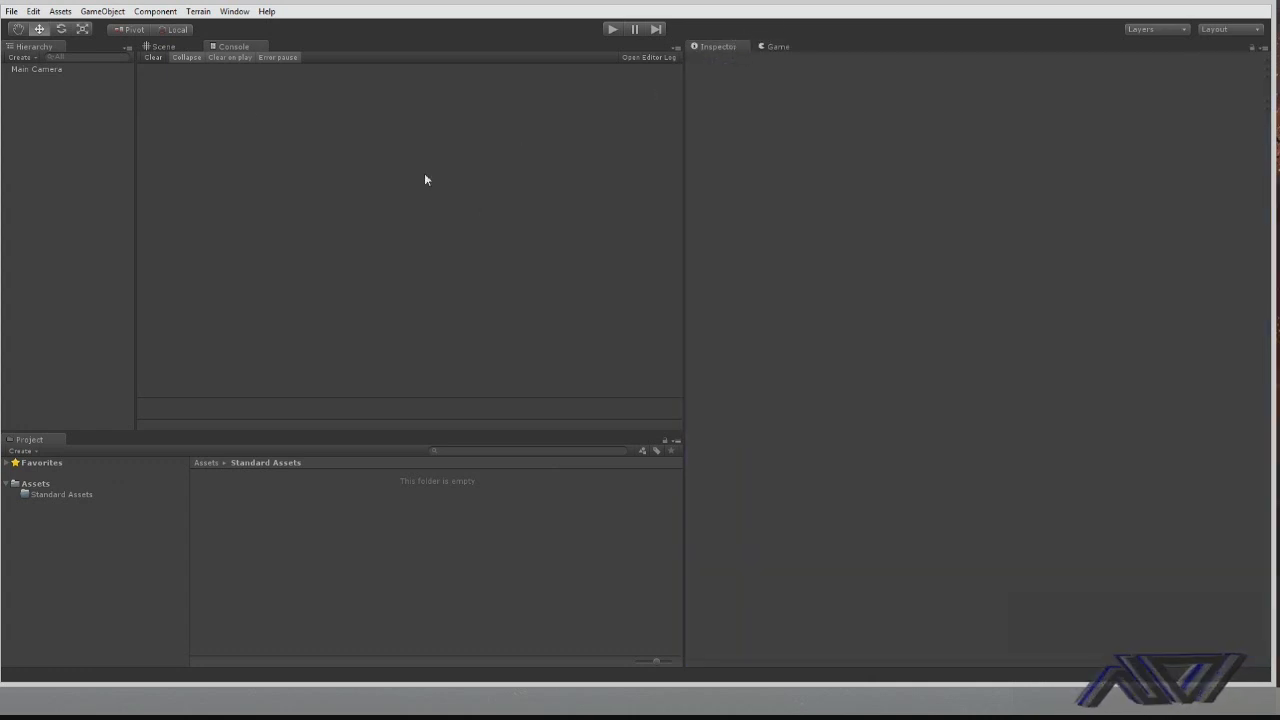
left_click(159, 46)
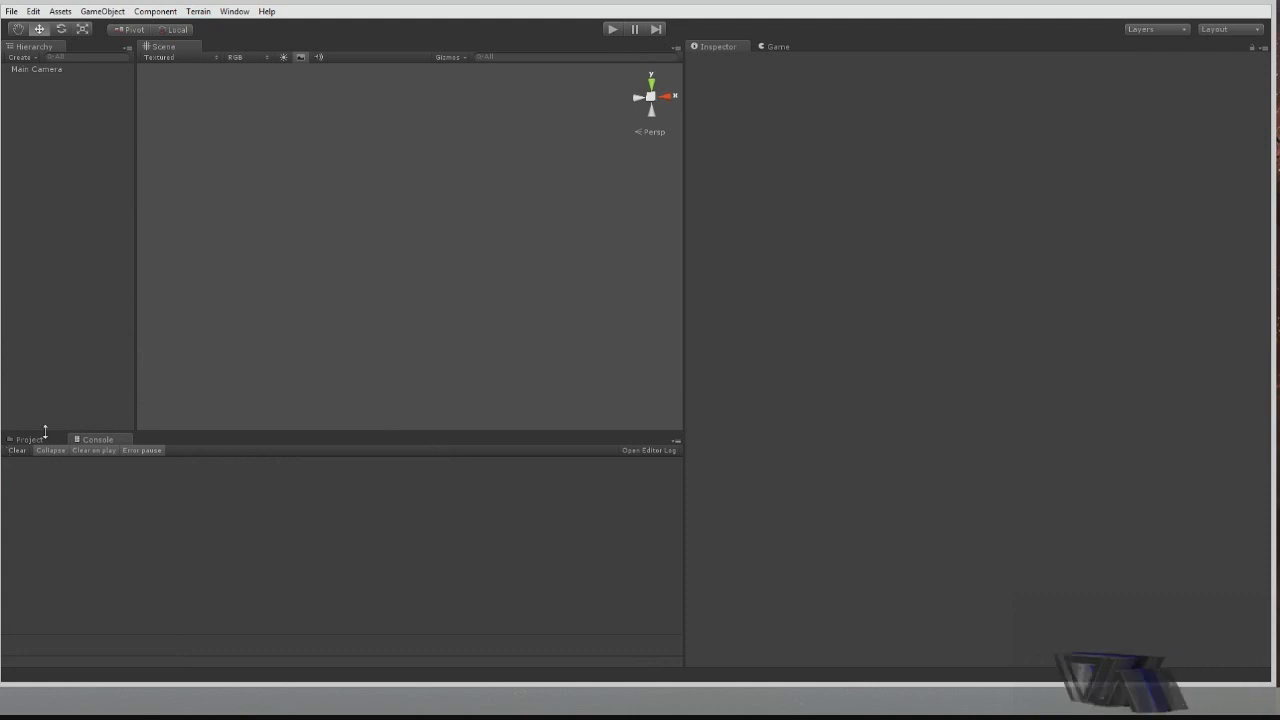
left_click(33, 439)
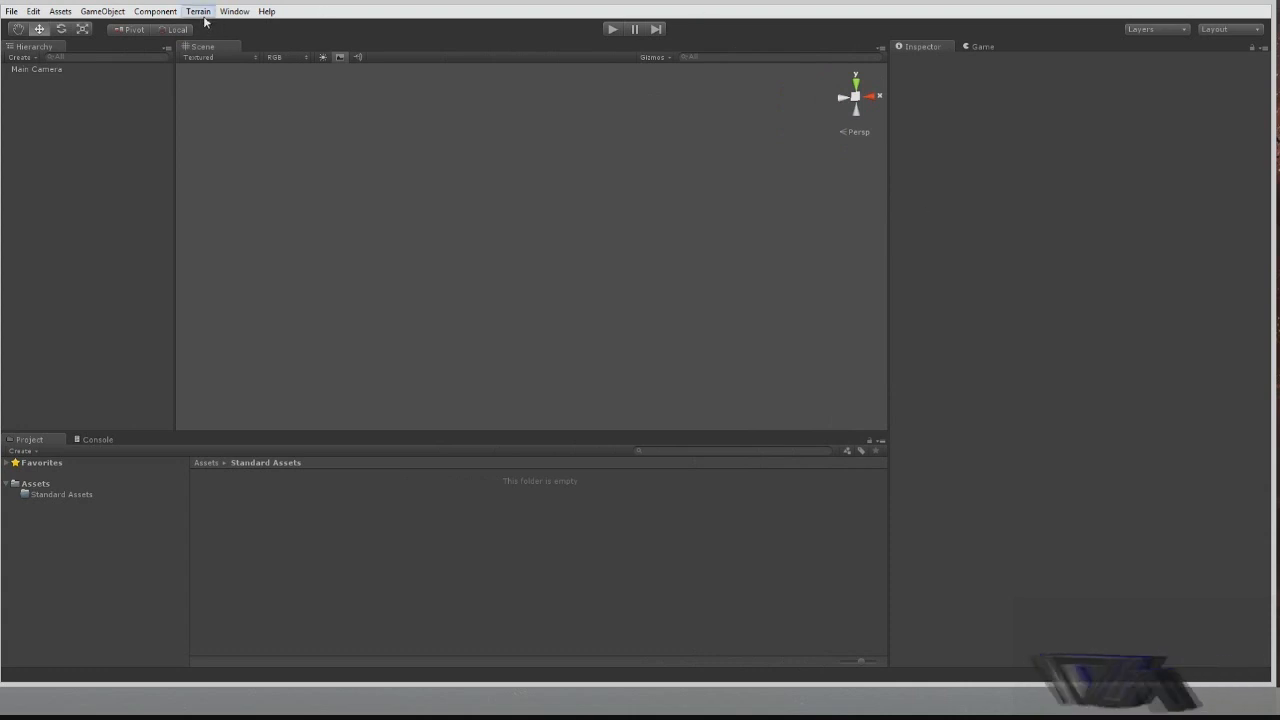
Create a new terrain from the Terrain menu
left_click(199, 11)
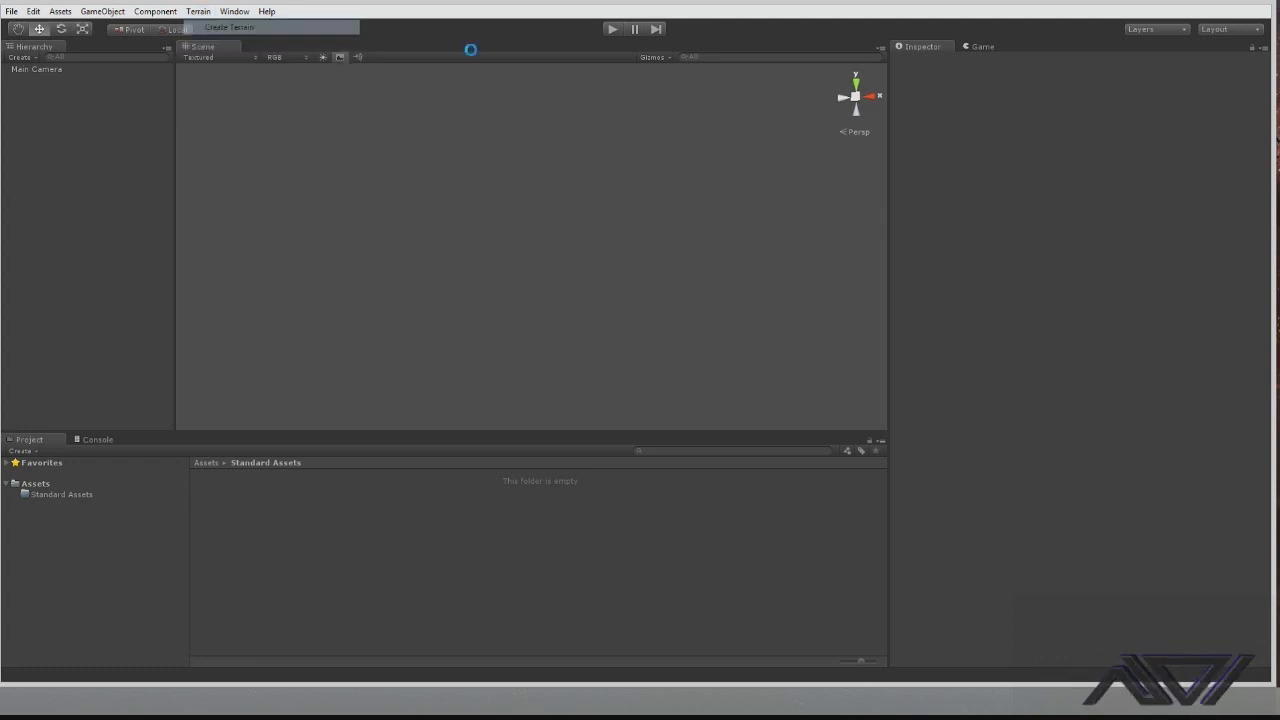
left_click(211, 11)
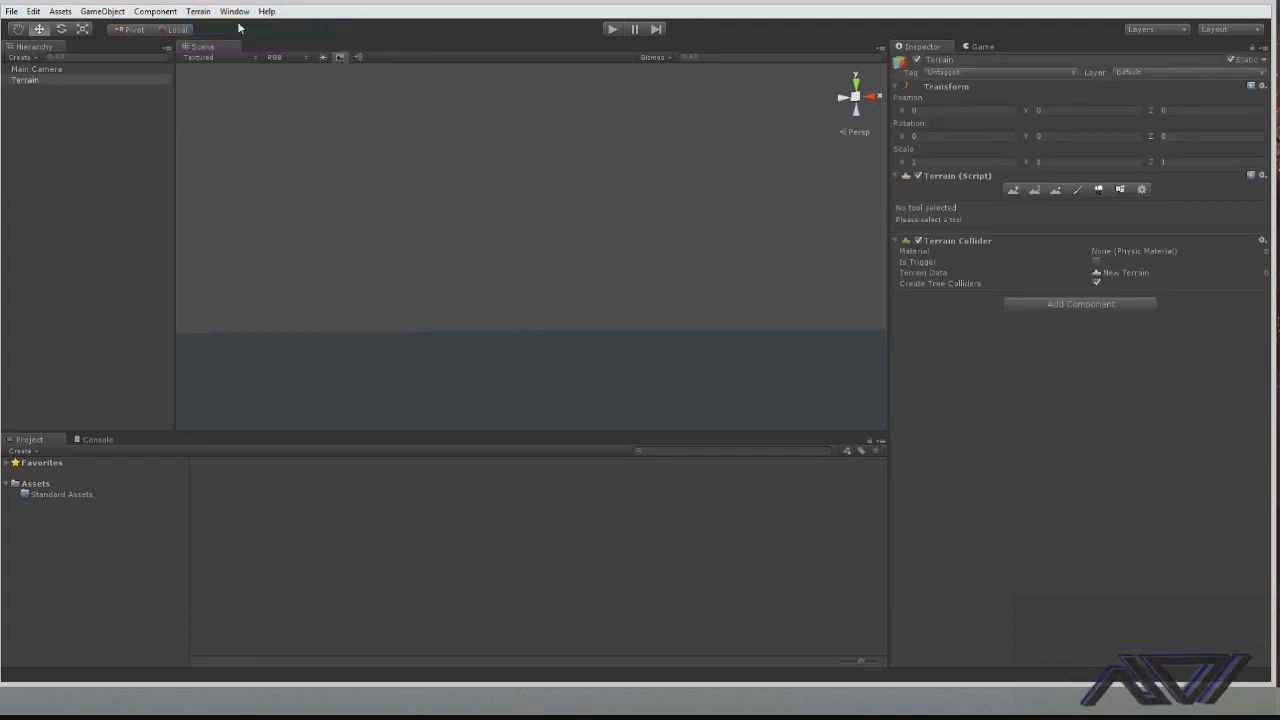
left_click(204, 11)
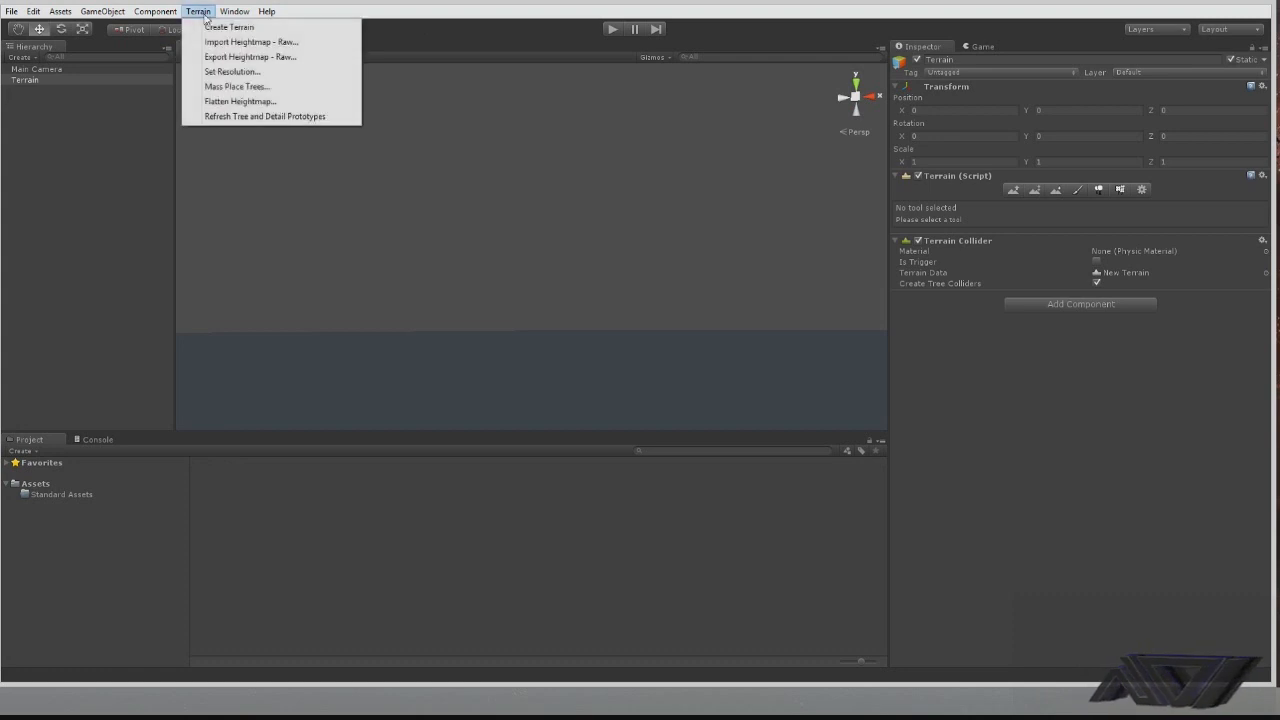
Enter Terrain Length 500 and apply the new heightmap resolution
left_click(230, 72)
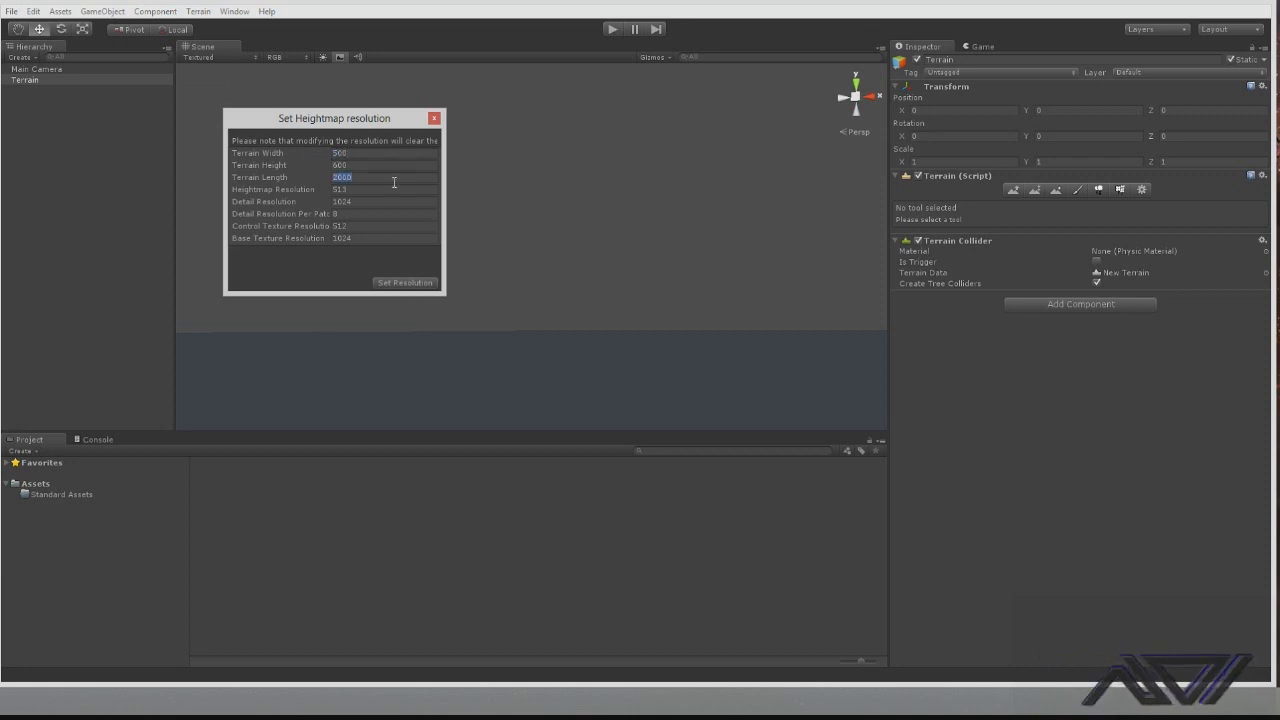
type("500")
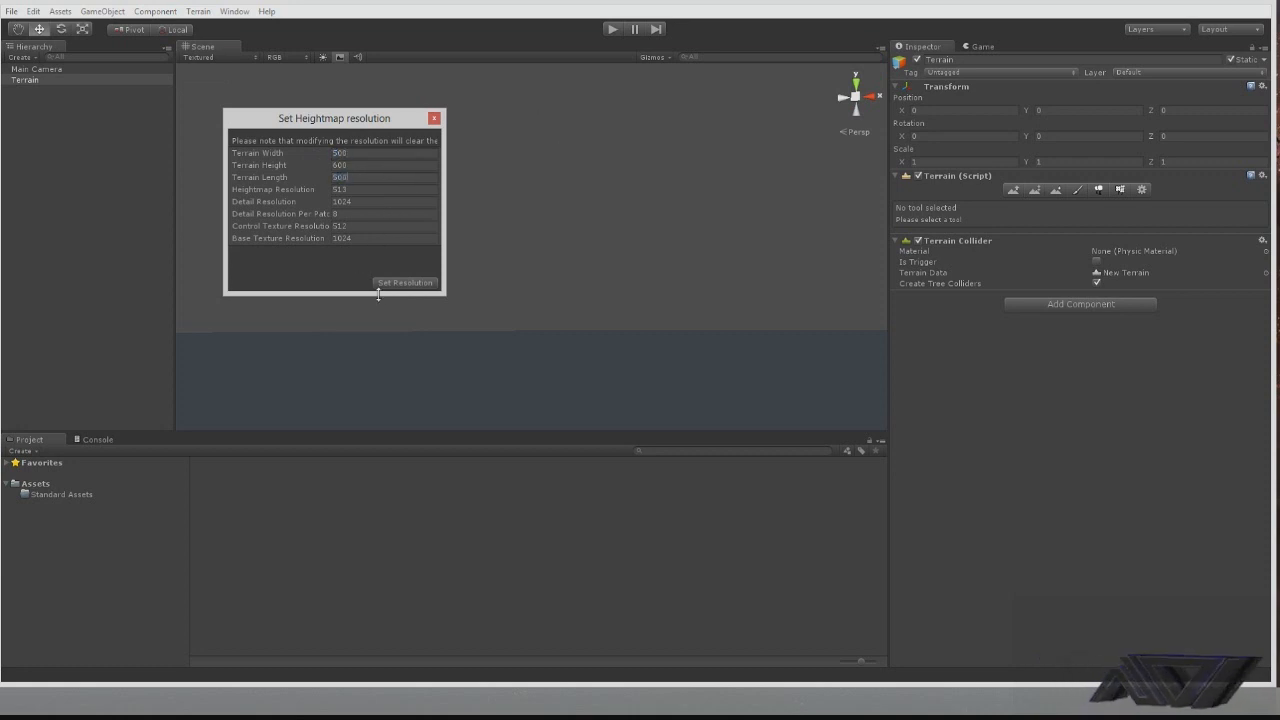
left_click(405, 282)
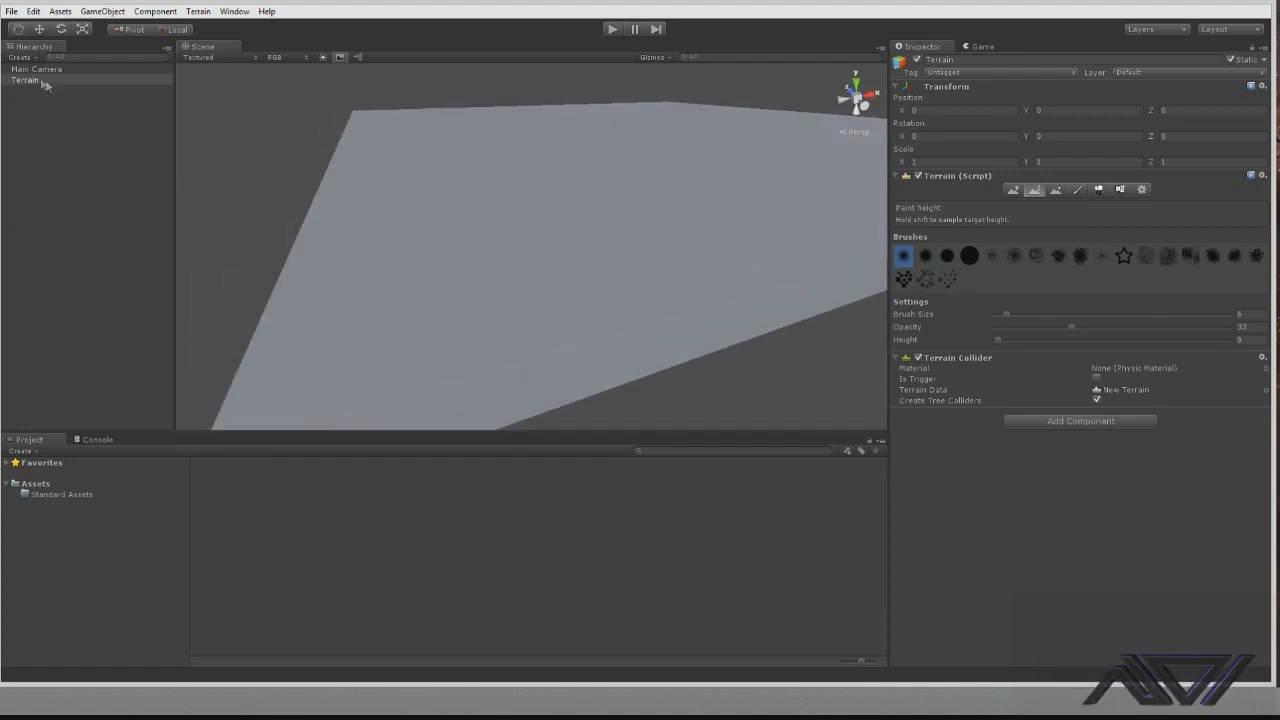
Open the Standard Assets folder, then reselect Terrain in the Hierarchy
left_click(60, 496)
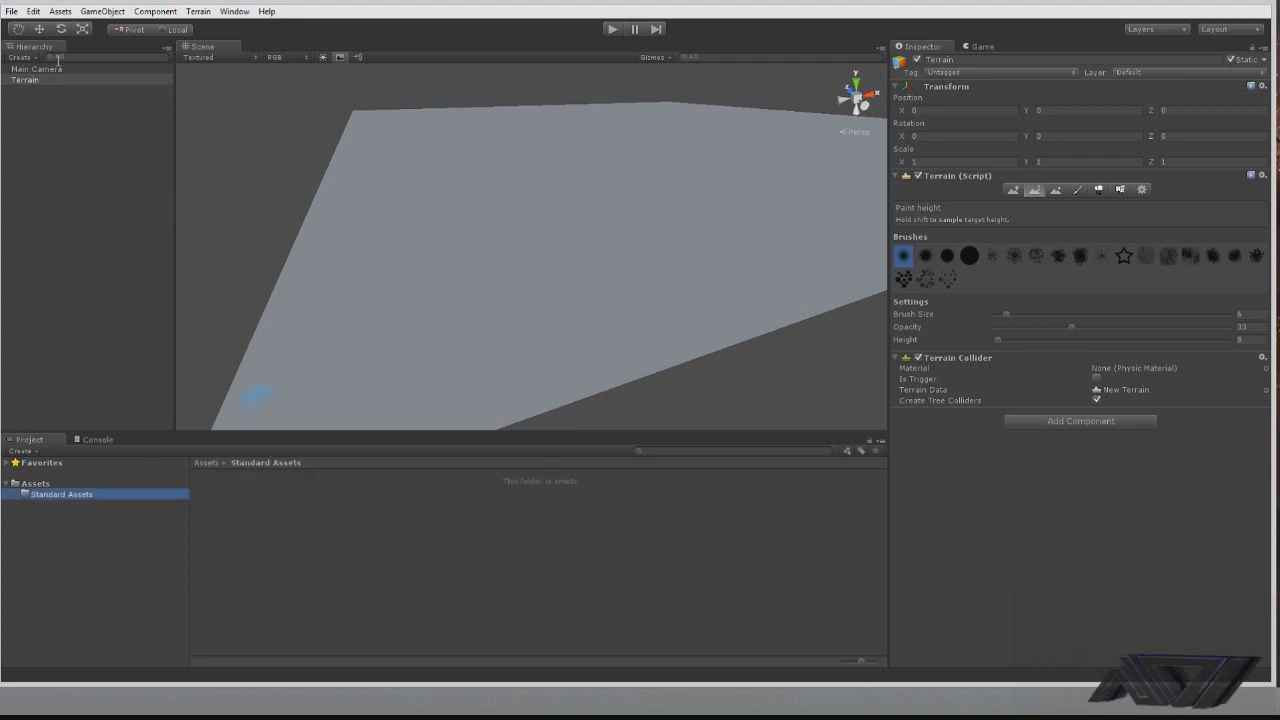
left_click(24, 82)
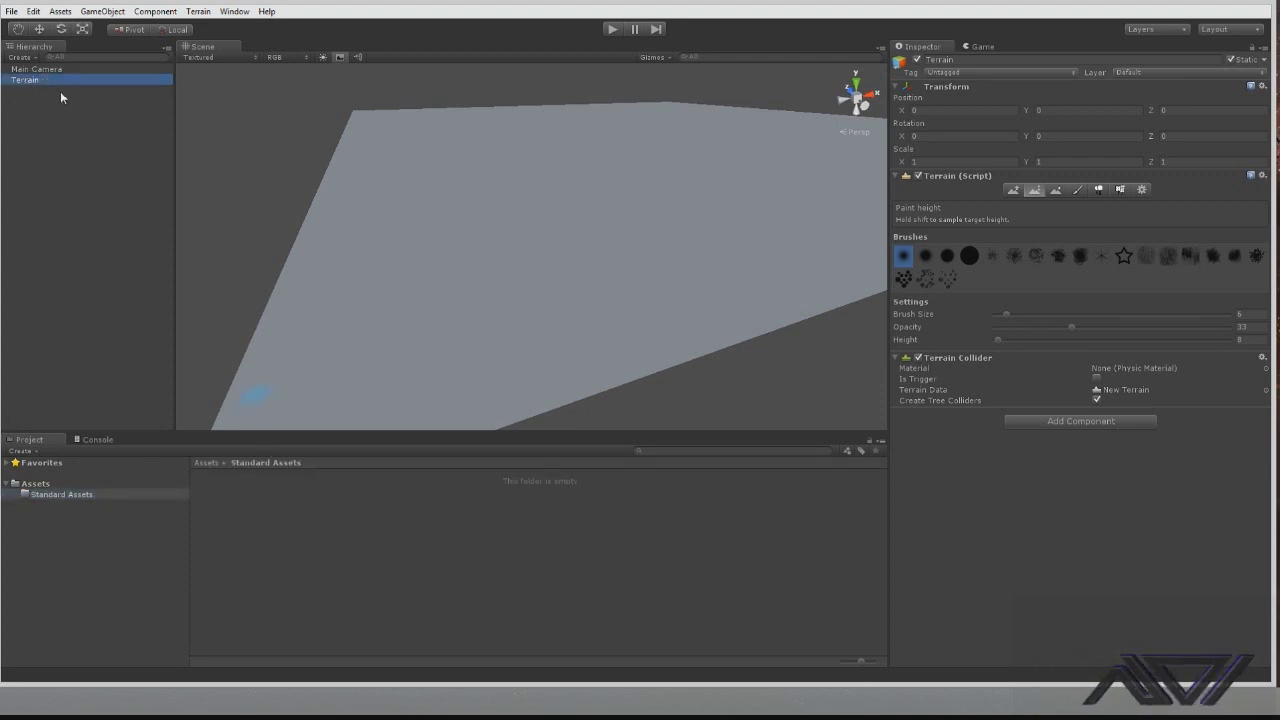
mouse_move(1060, 228)
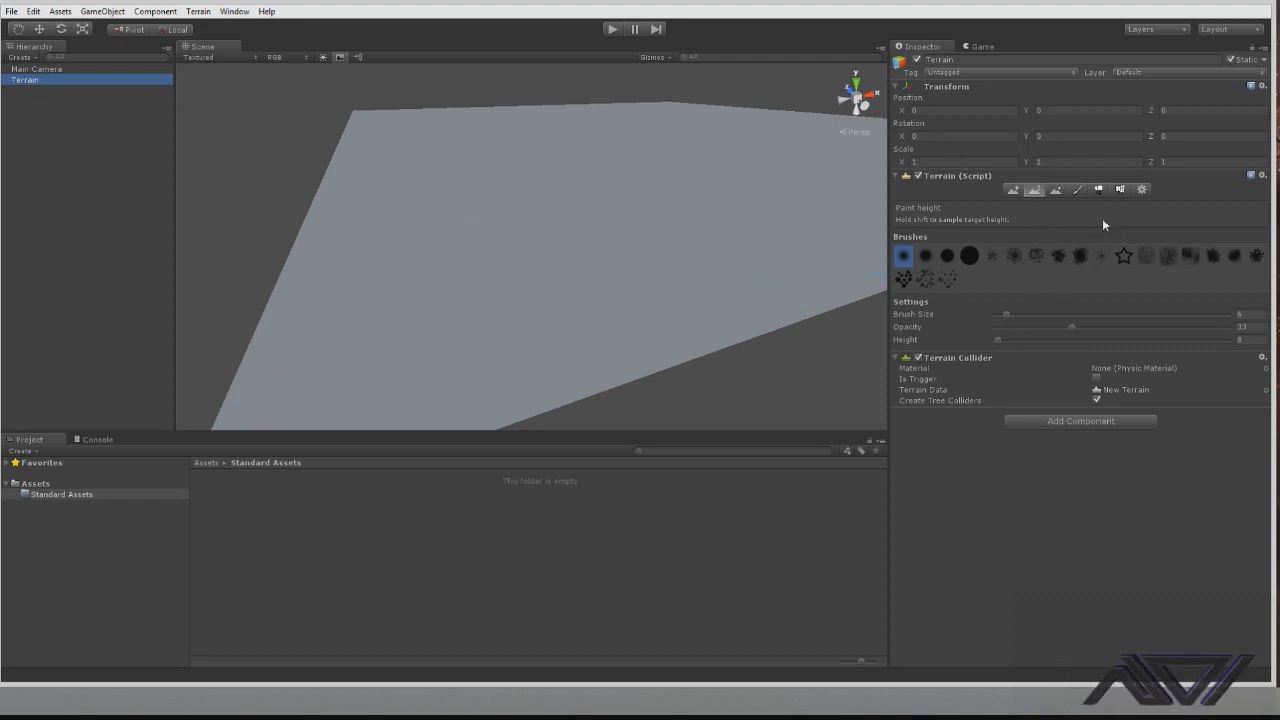
Raise jagged rocky ridges along the terrain edges, leaving an open central valley
left_click(968, 256)
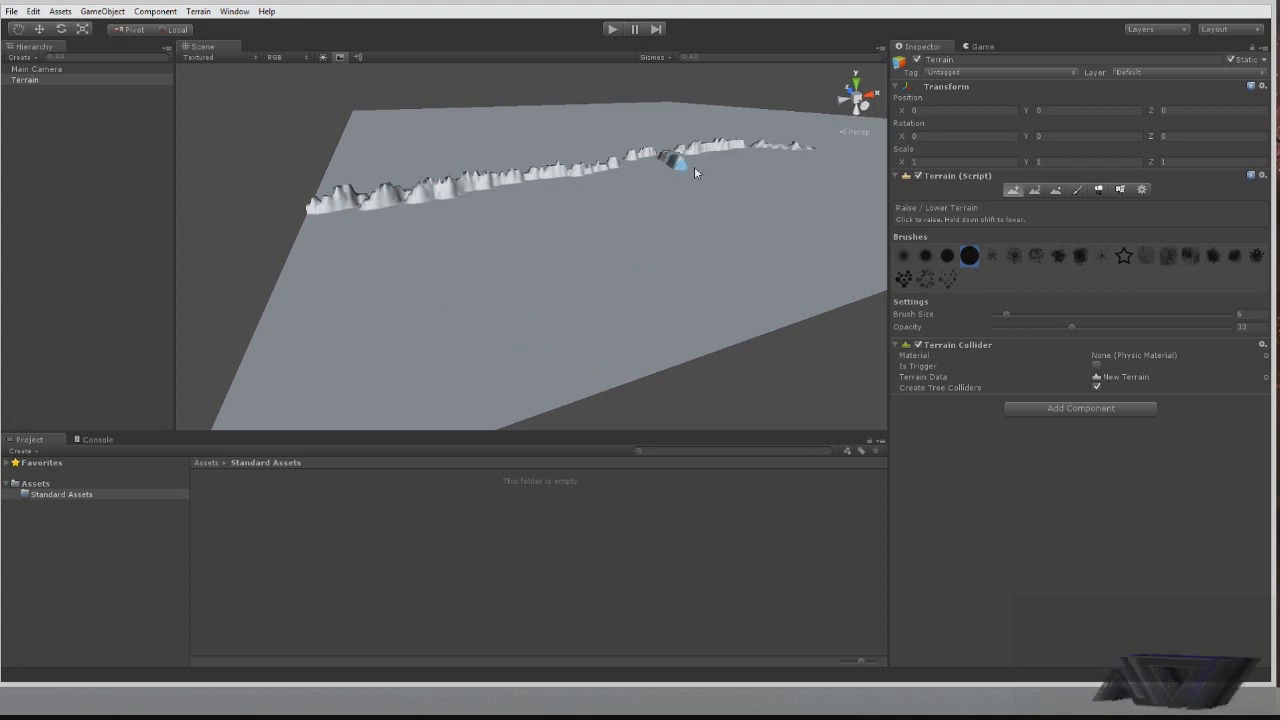
left_click_drag(680, 165, 850, 270)
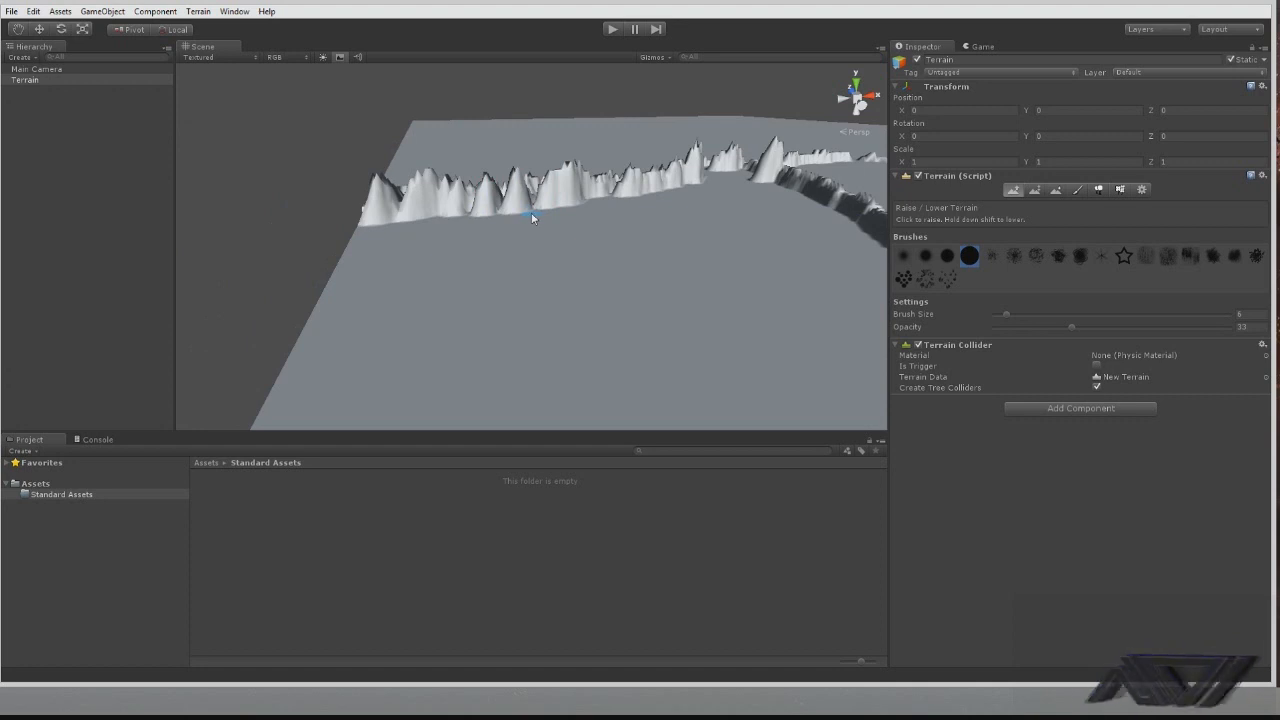
left_click(495, 212)
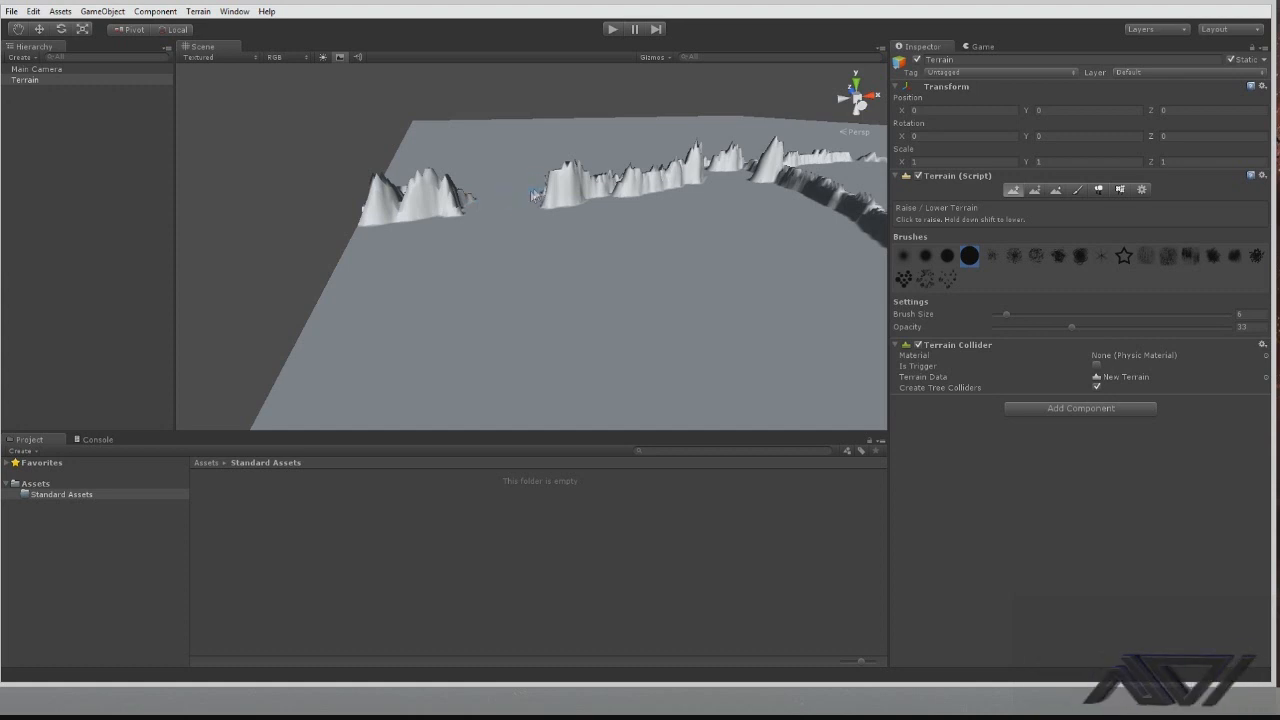
mouse_move(482, 196)
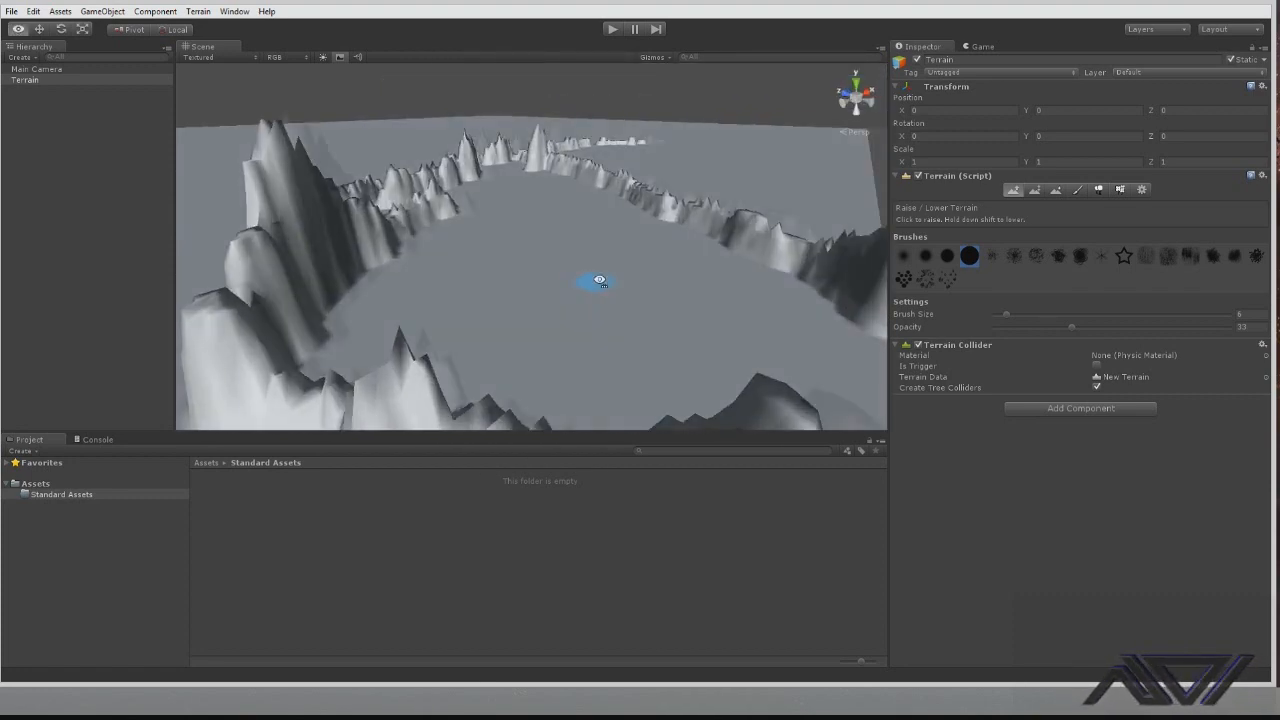
left_click_drag(600, 280, 330, 280)
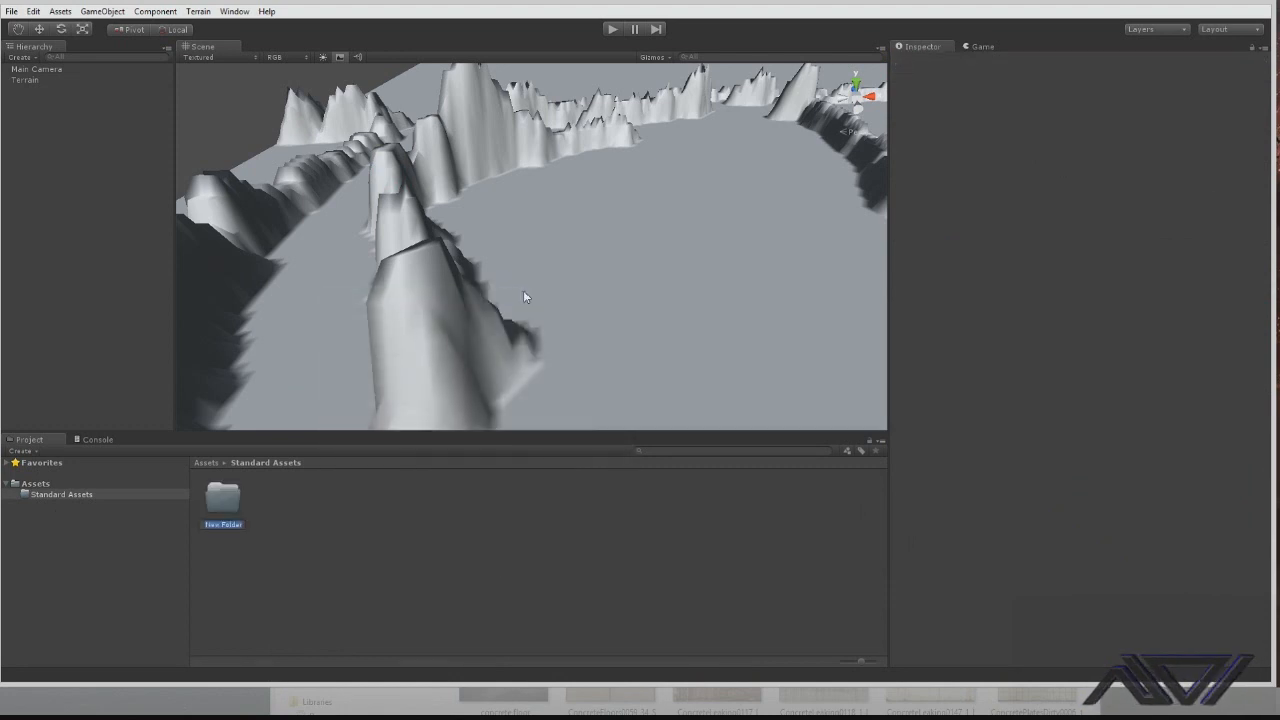
Name the new folder 'Textures', inspect the concrete floor texture, and reselect Terrain
type("Textures")
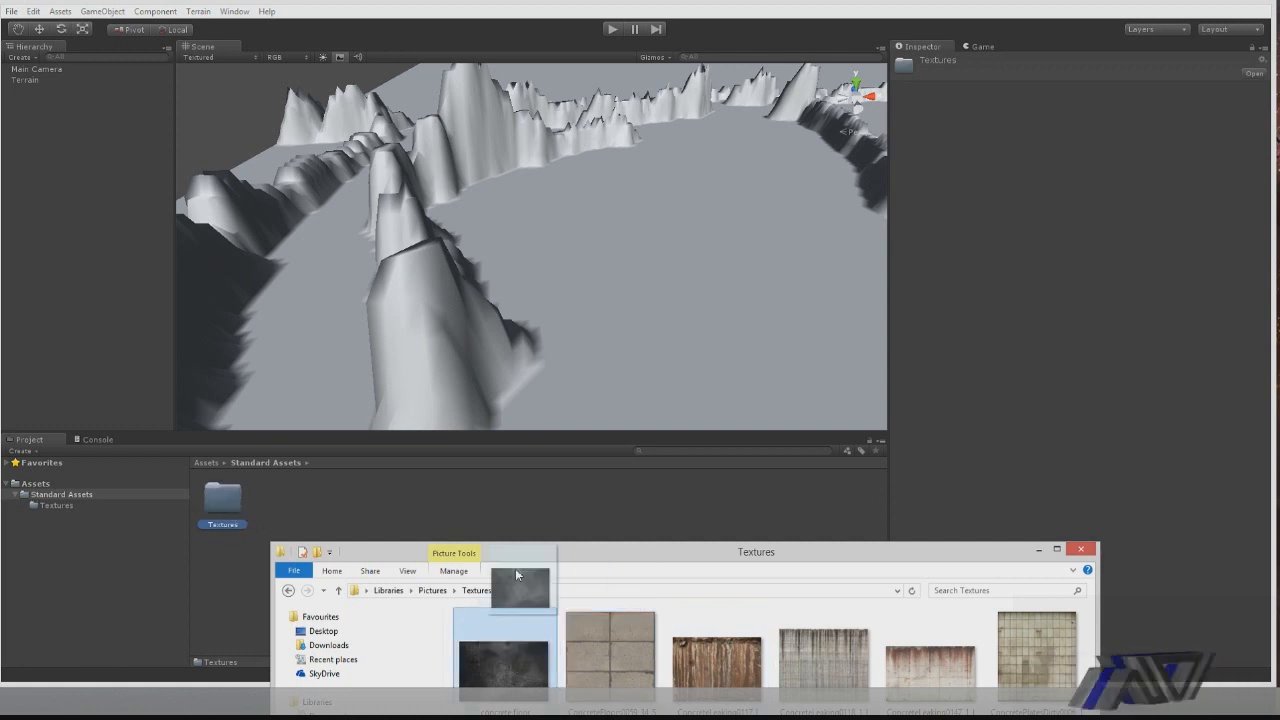
mouse_move(550, 556)
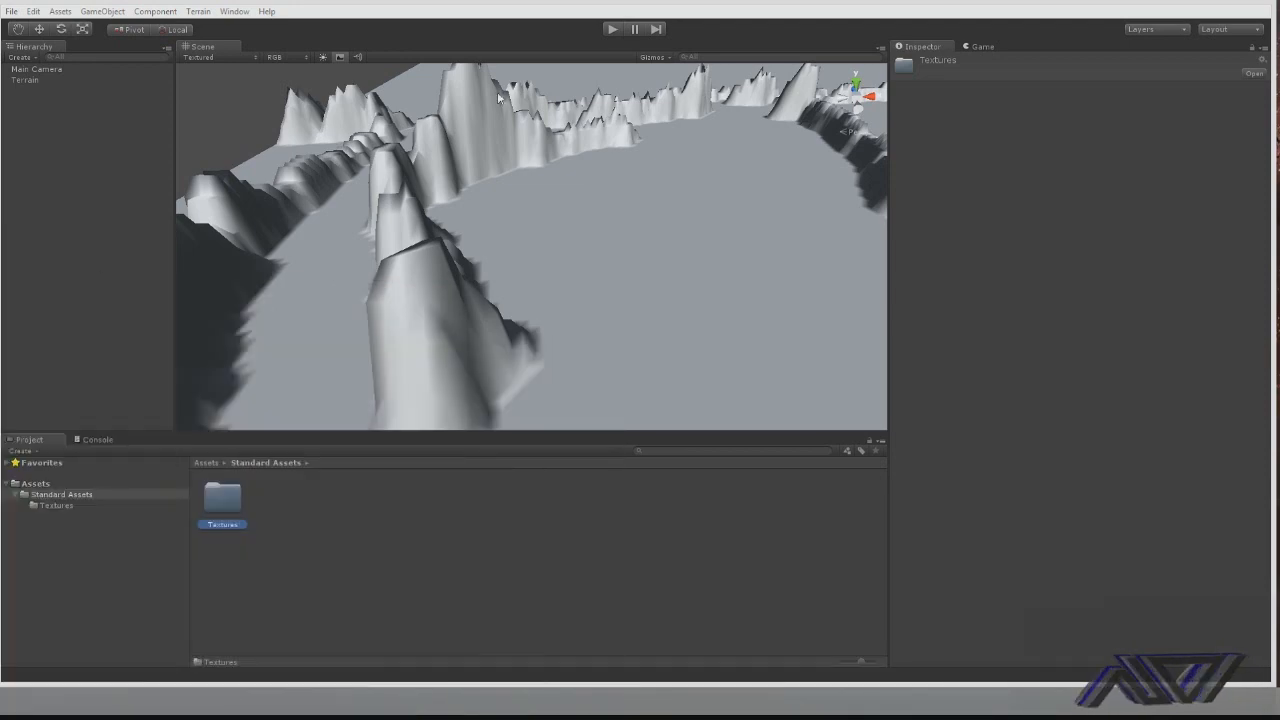
double_click(222, 500)
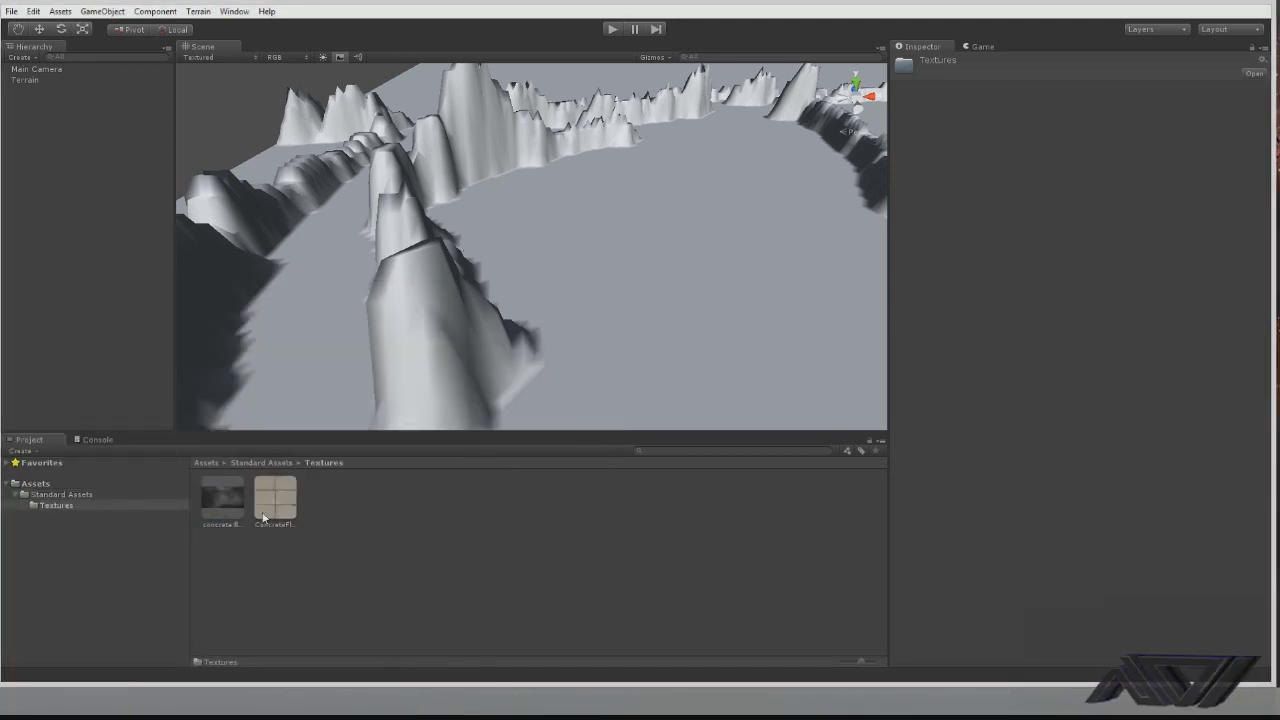
left_click(274, 497)
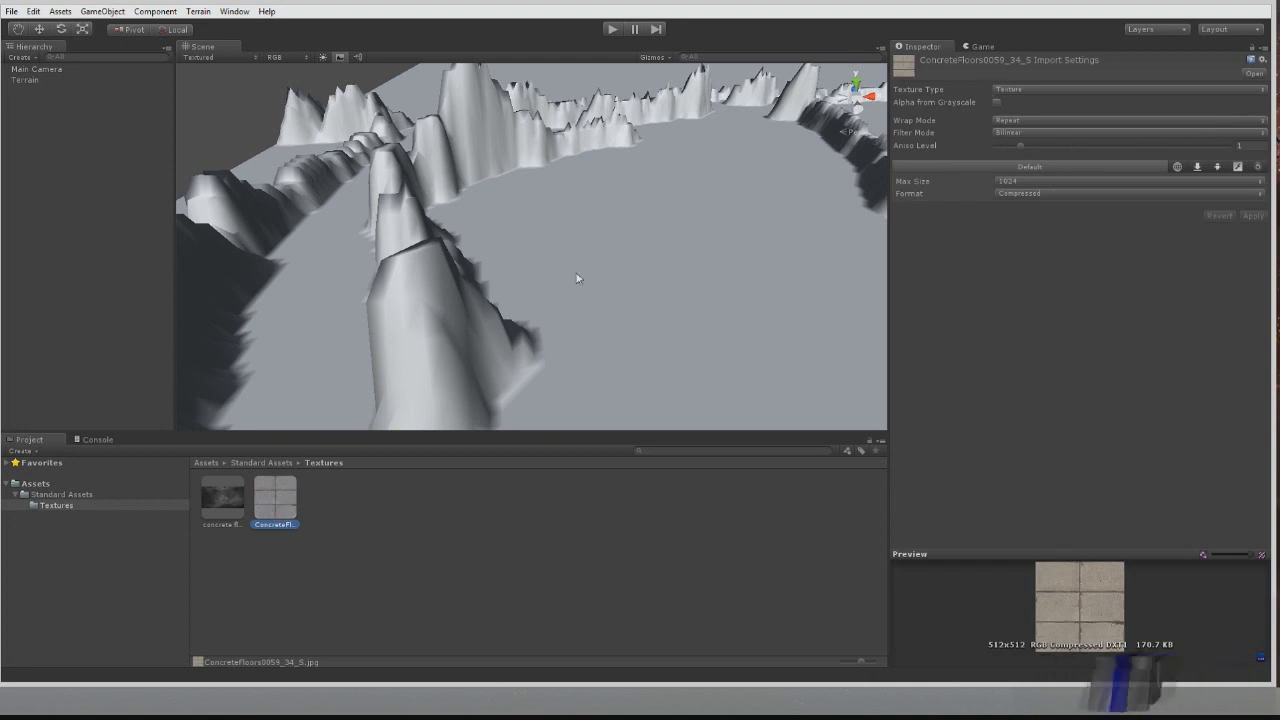
left_click(20, 88)
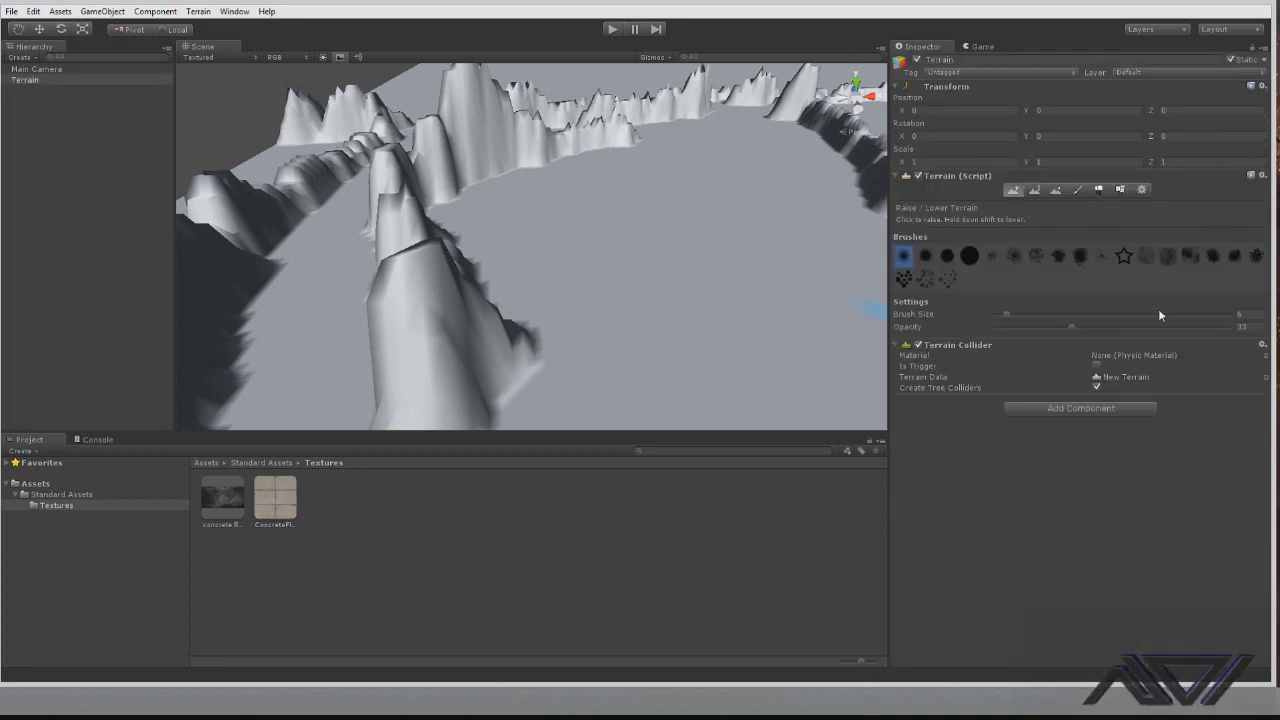
mouse_move(1050, 222)
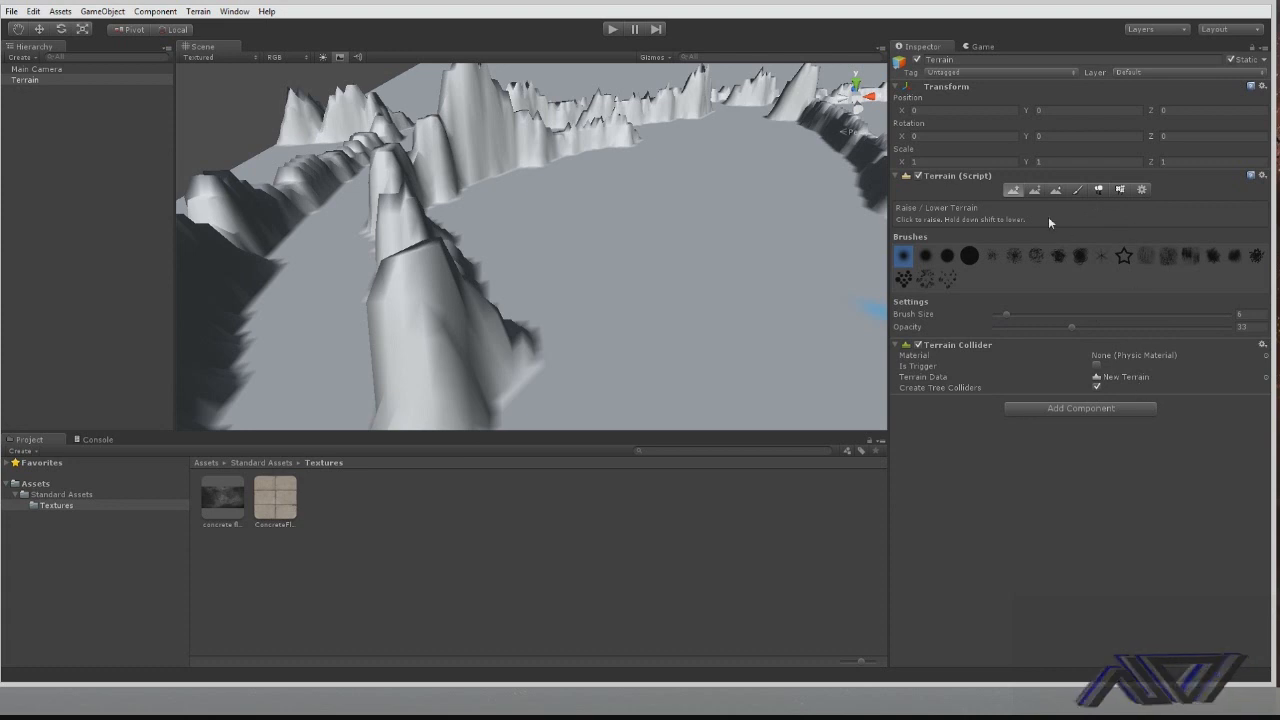
Add the ConcreteFloors tile texture to the terrain so it covers everything
left_click(1070, 189)
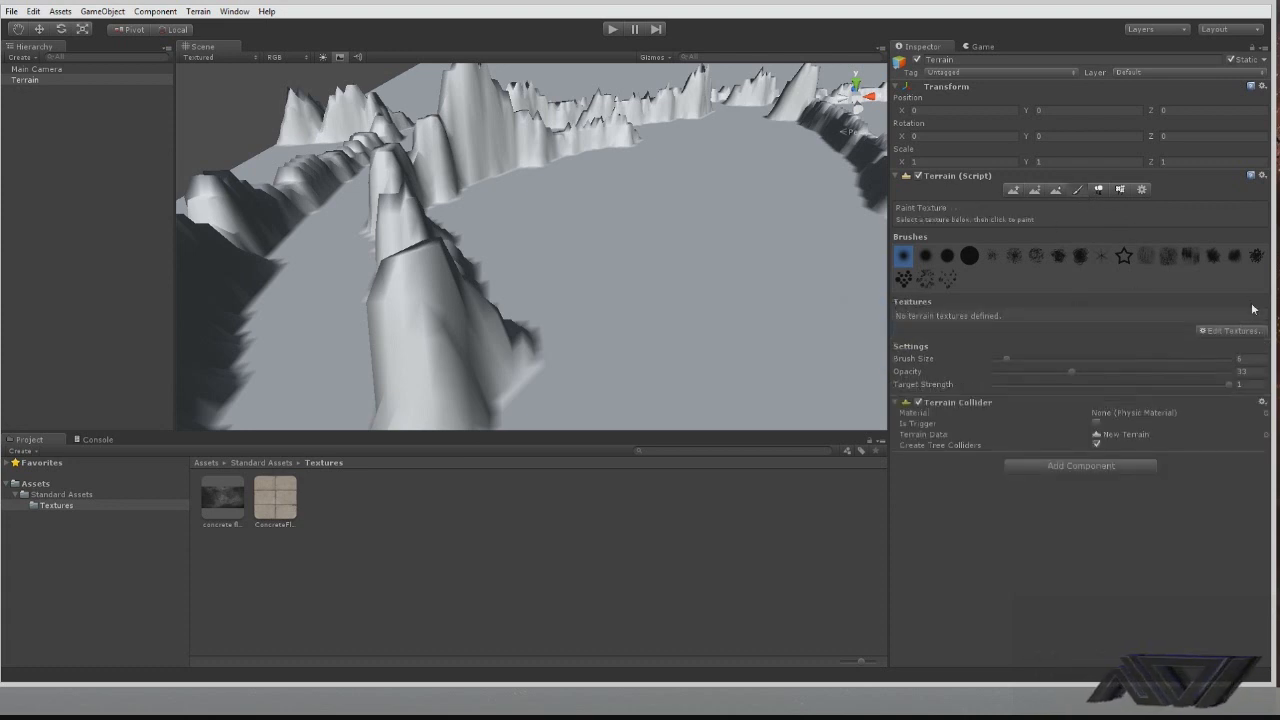
left_click(1229, 330)
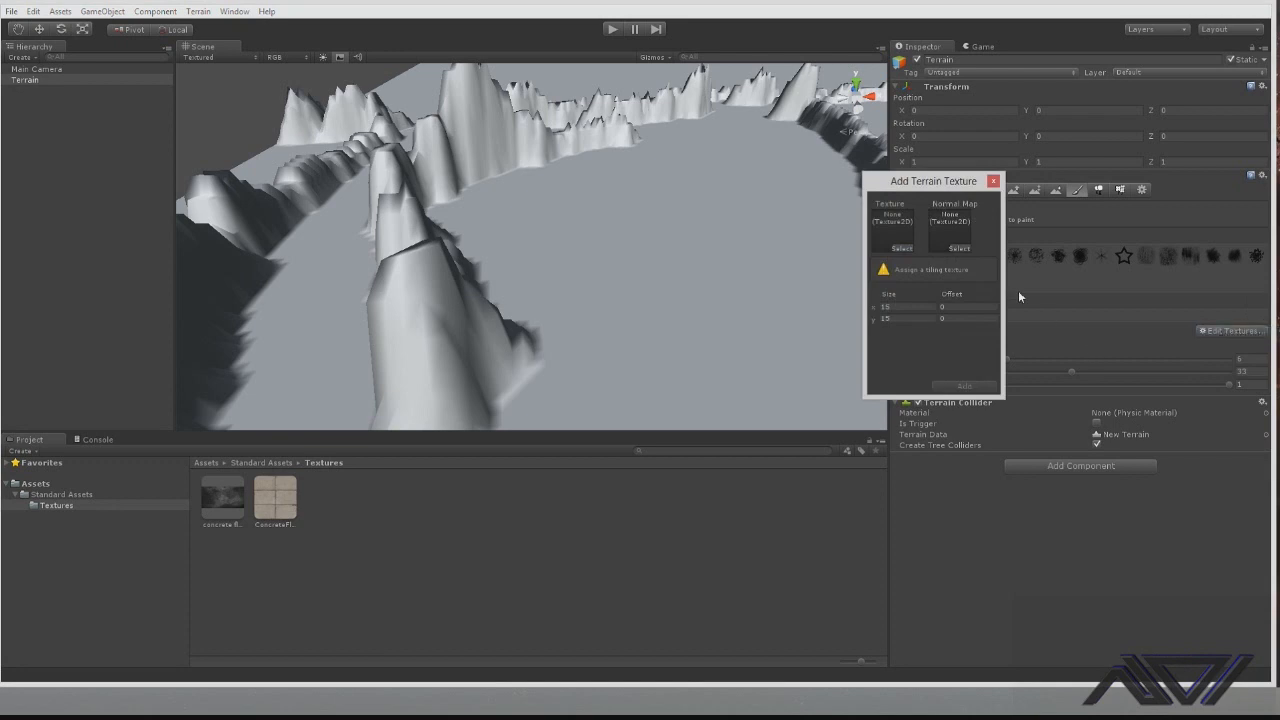
left_click(888, 248)
type("1")
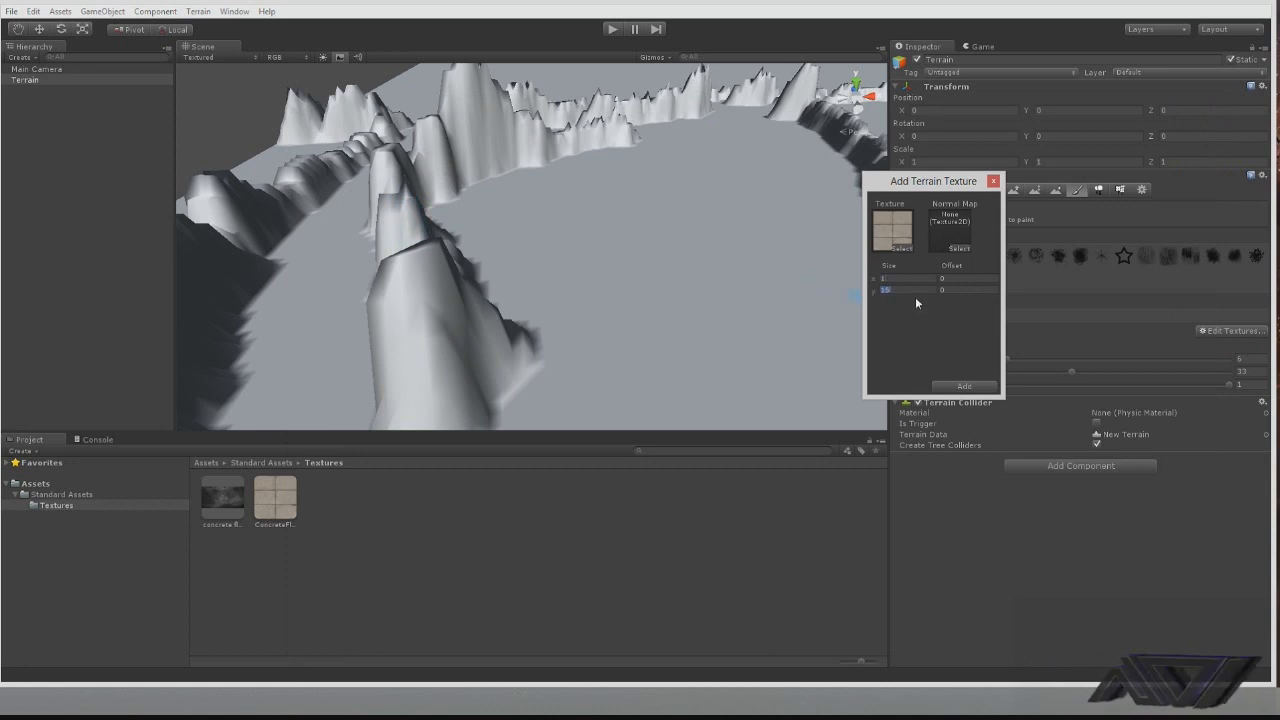
left_click(963, 386)
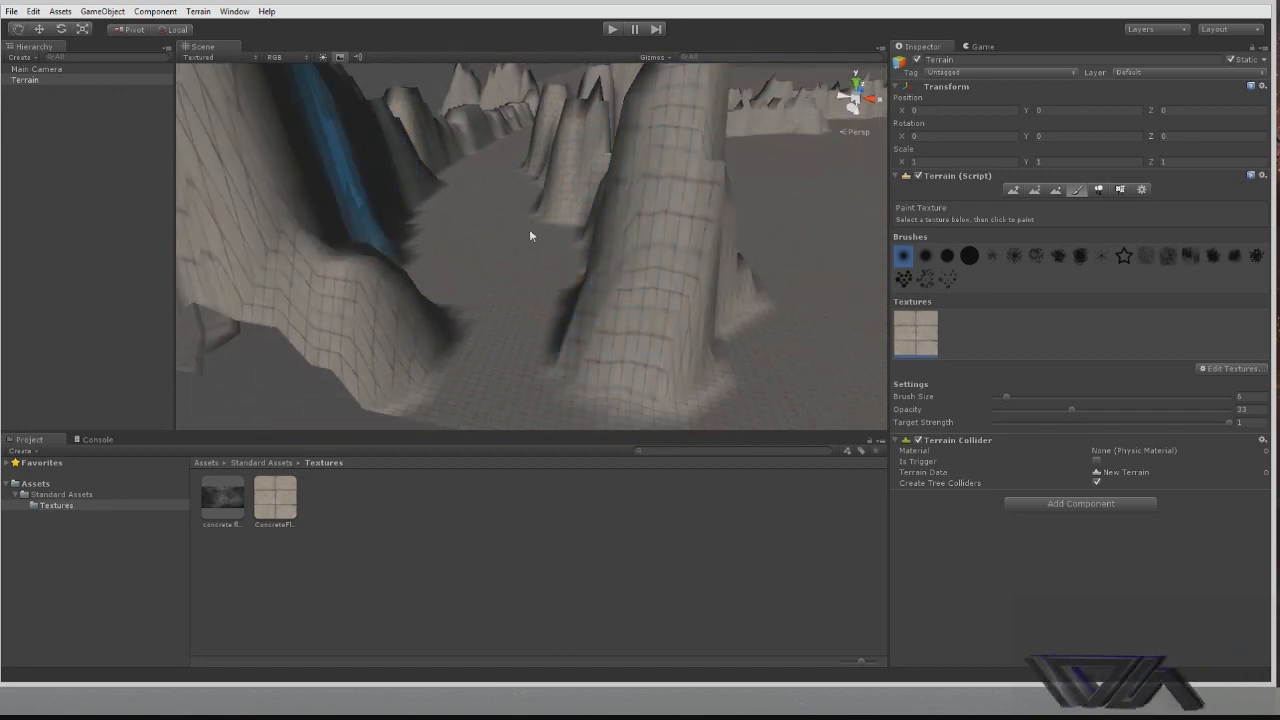
left_click_drag(530, 235, 436, 170)
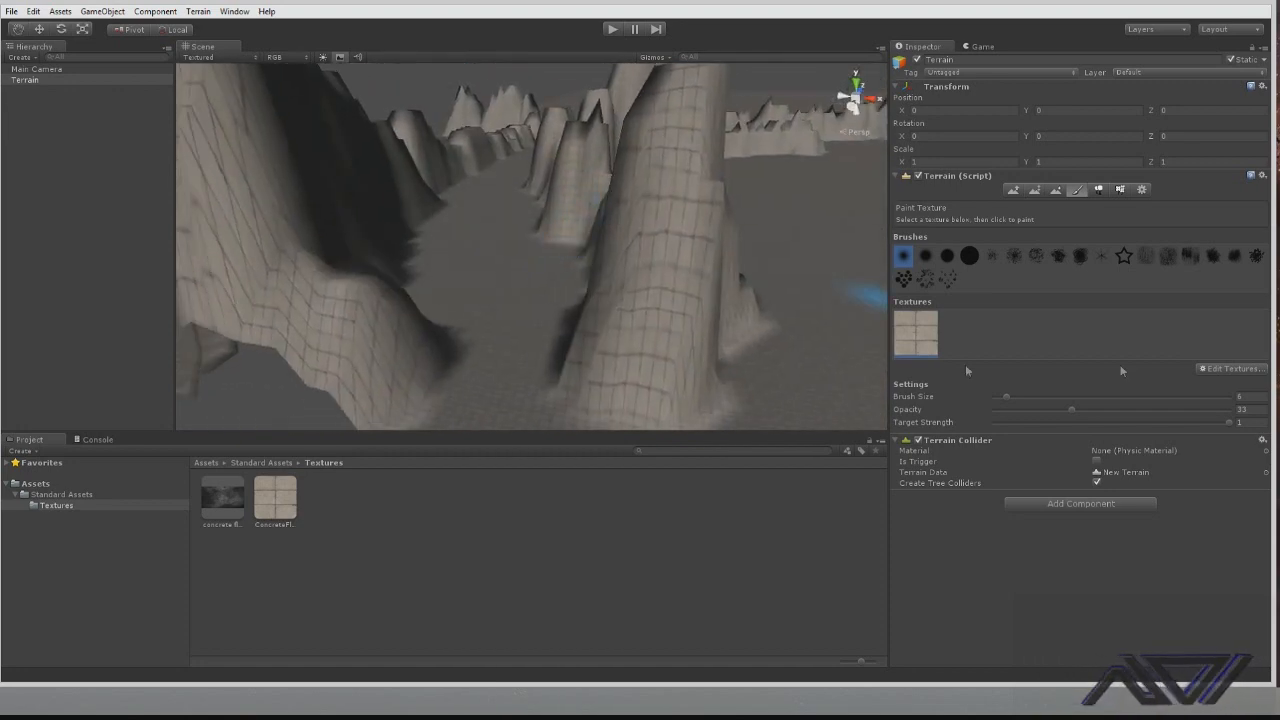
Add the dark concrete texture and paint it over the mountain slopes
left_click(1232, 368)
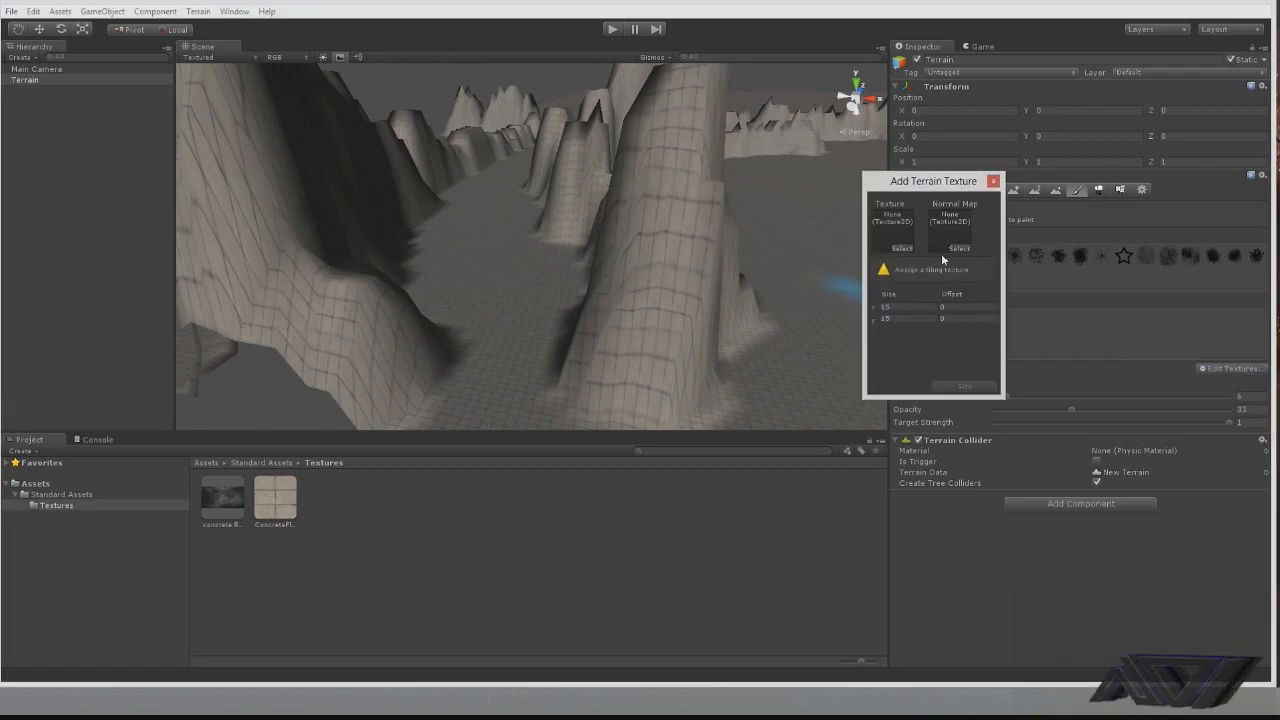
left_click(891, 247)
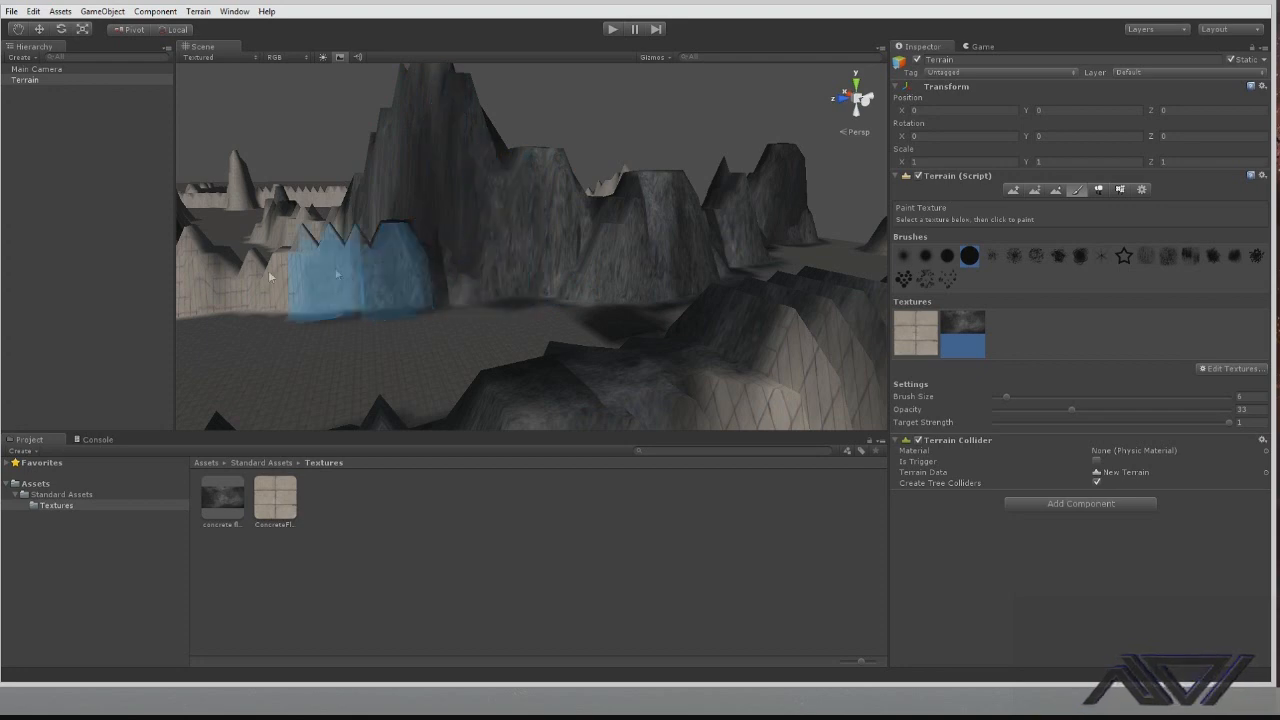
left_click_drag(270, 275, 790, 200)
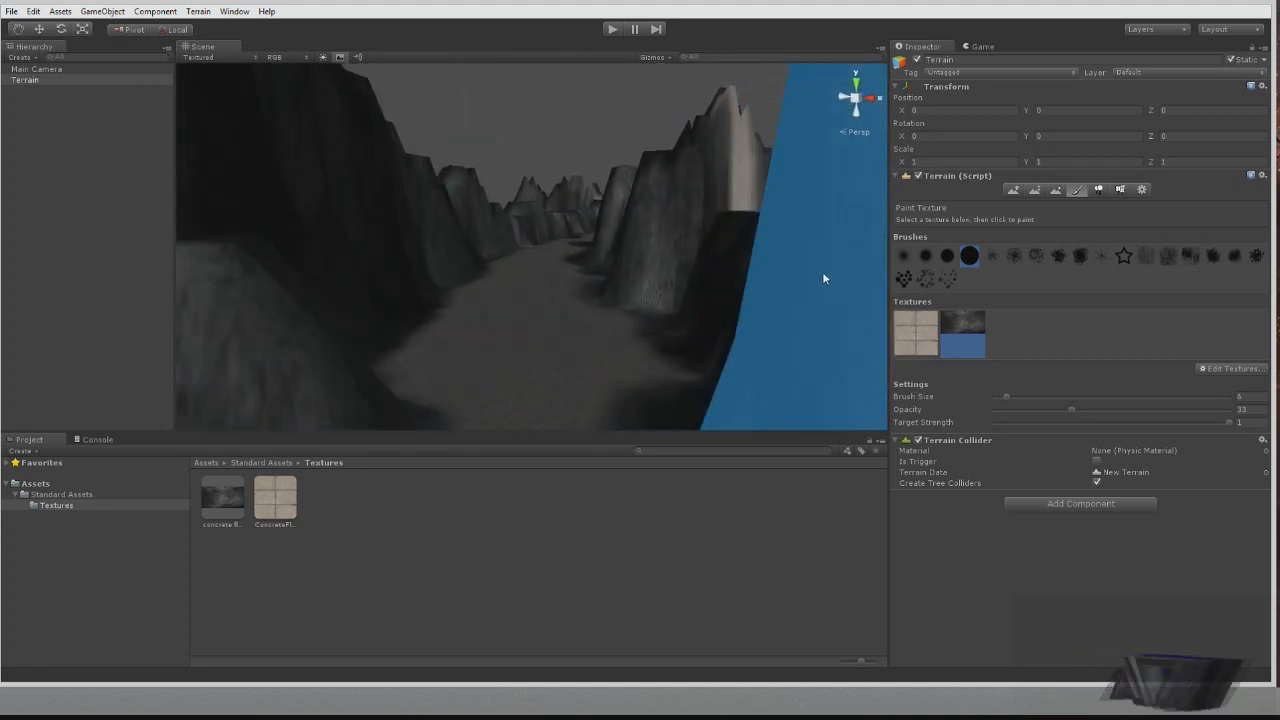
left_click(1114, 189)
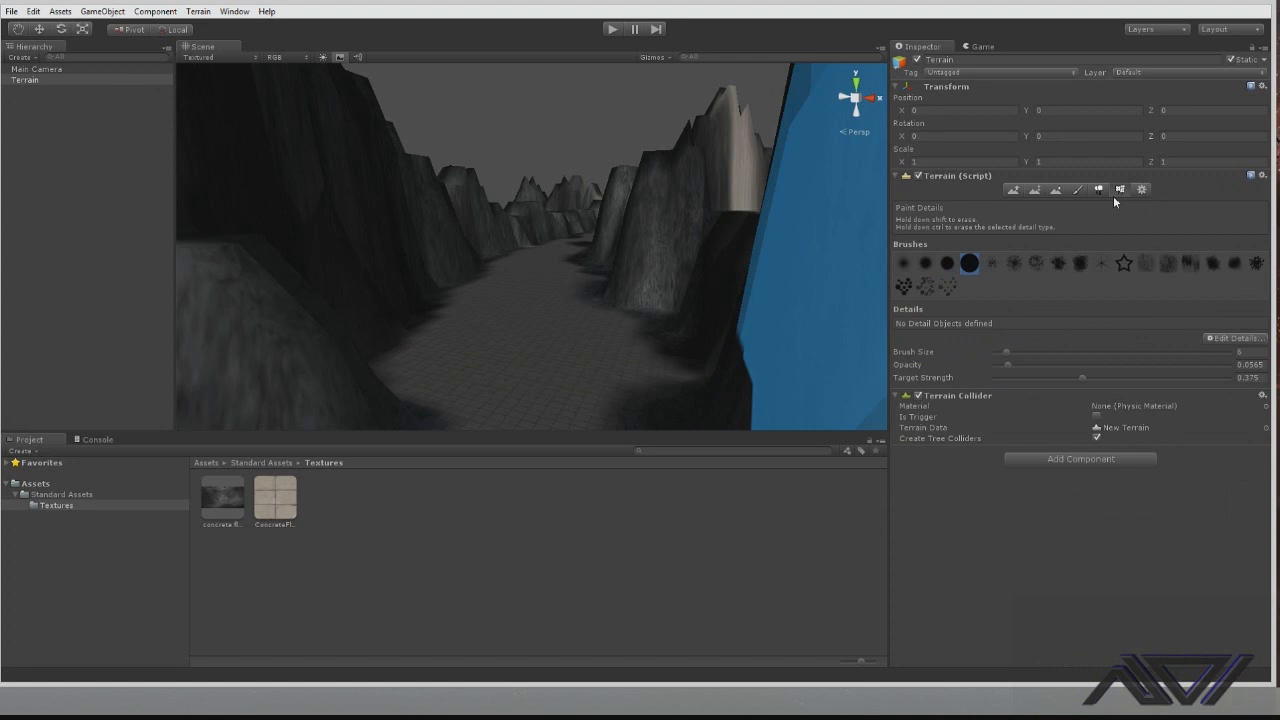
mouse_move(1166, 195)
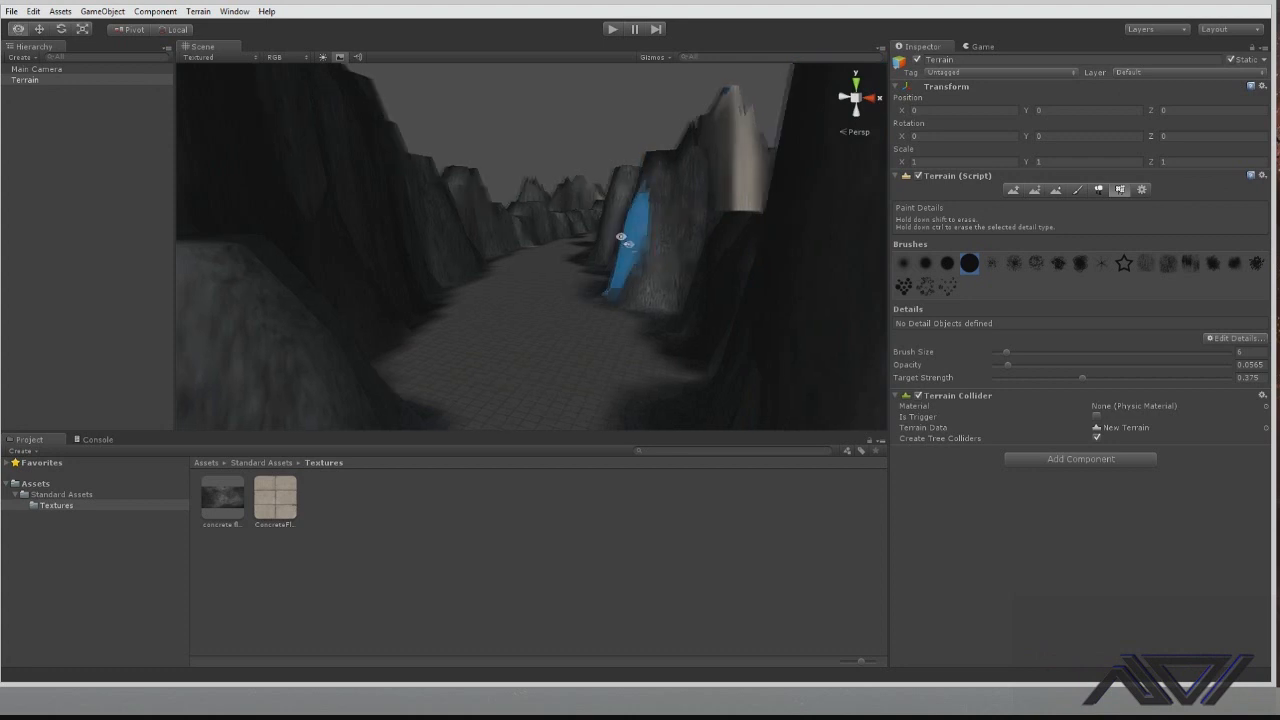
Preview the game camera, then import the Skyboxes package and open its folder
left_click(982, 45)
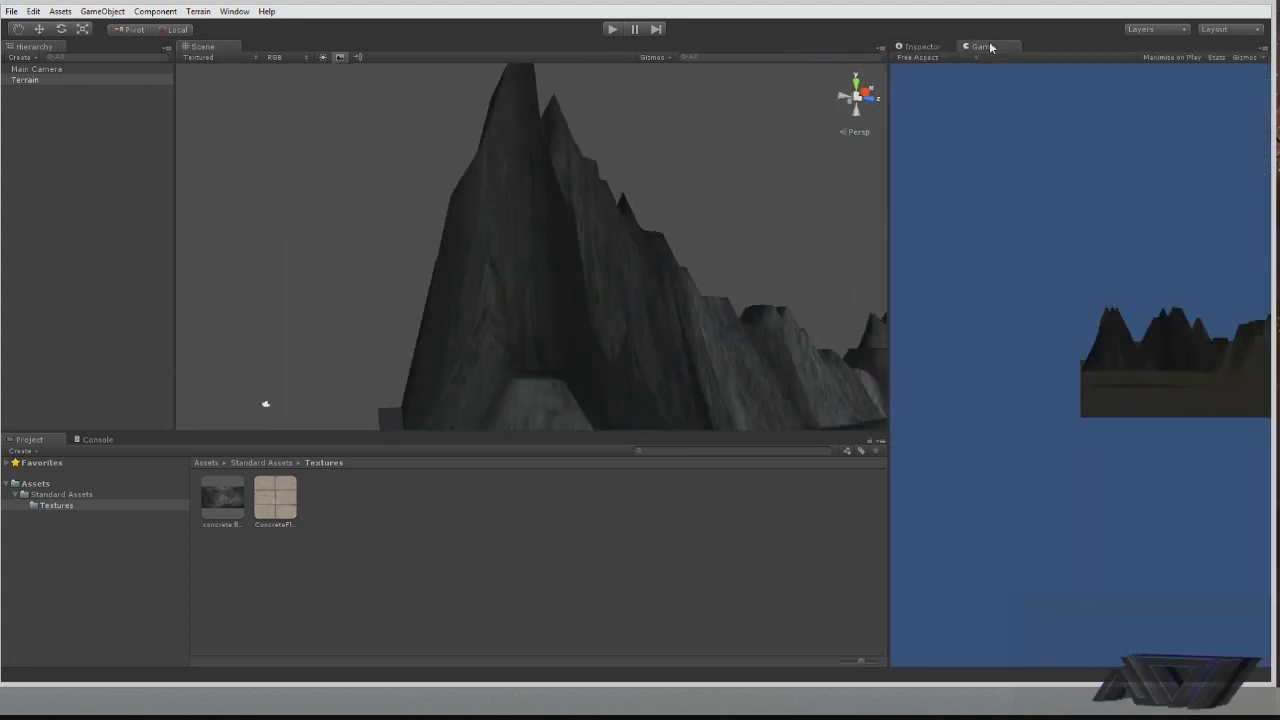
mouse_move(936, 35)
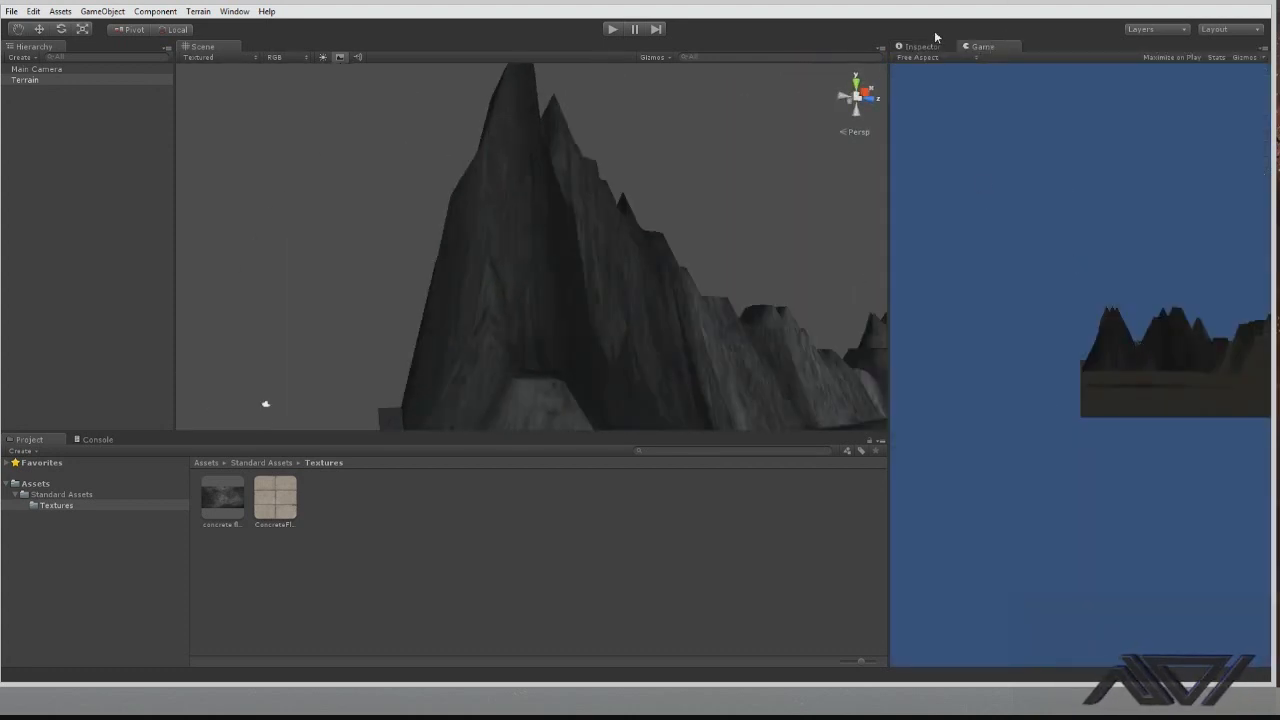
left_click(25, 86)
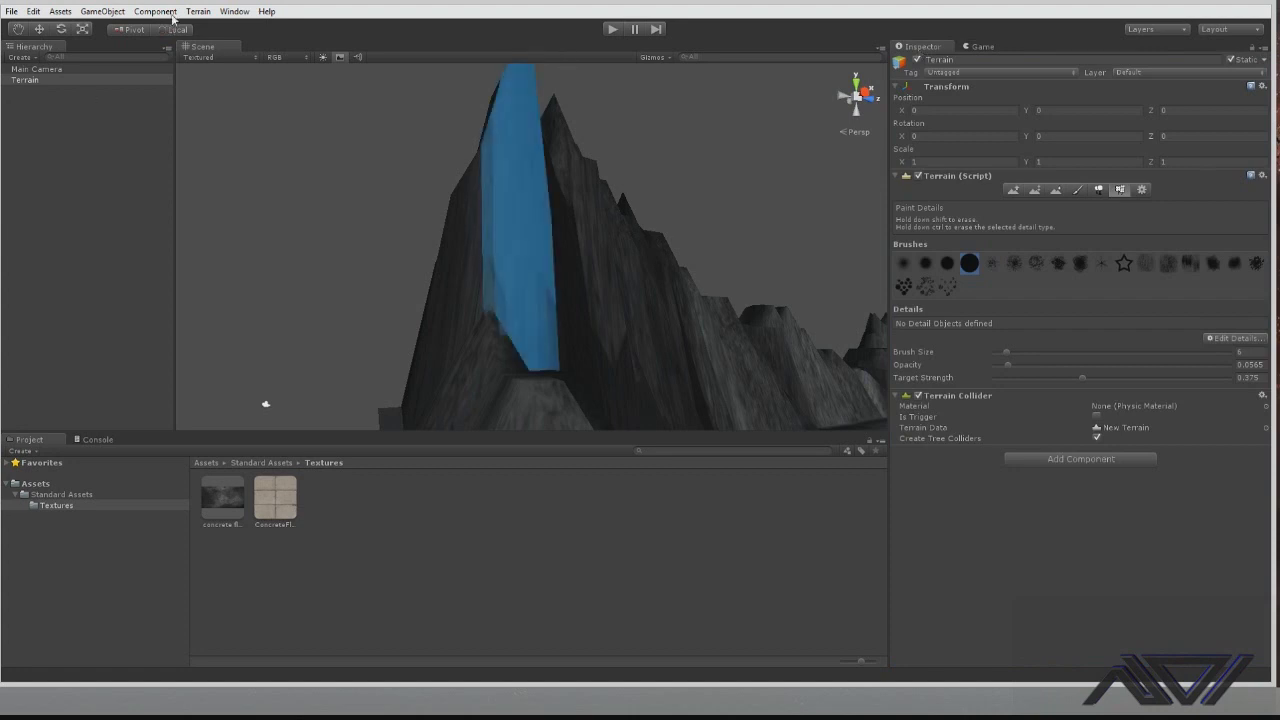
left_click(53, 11)
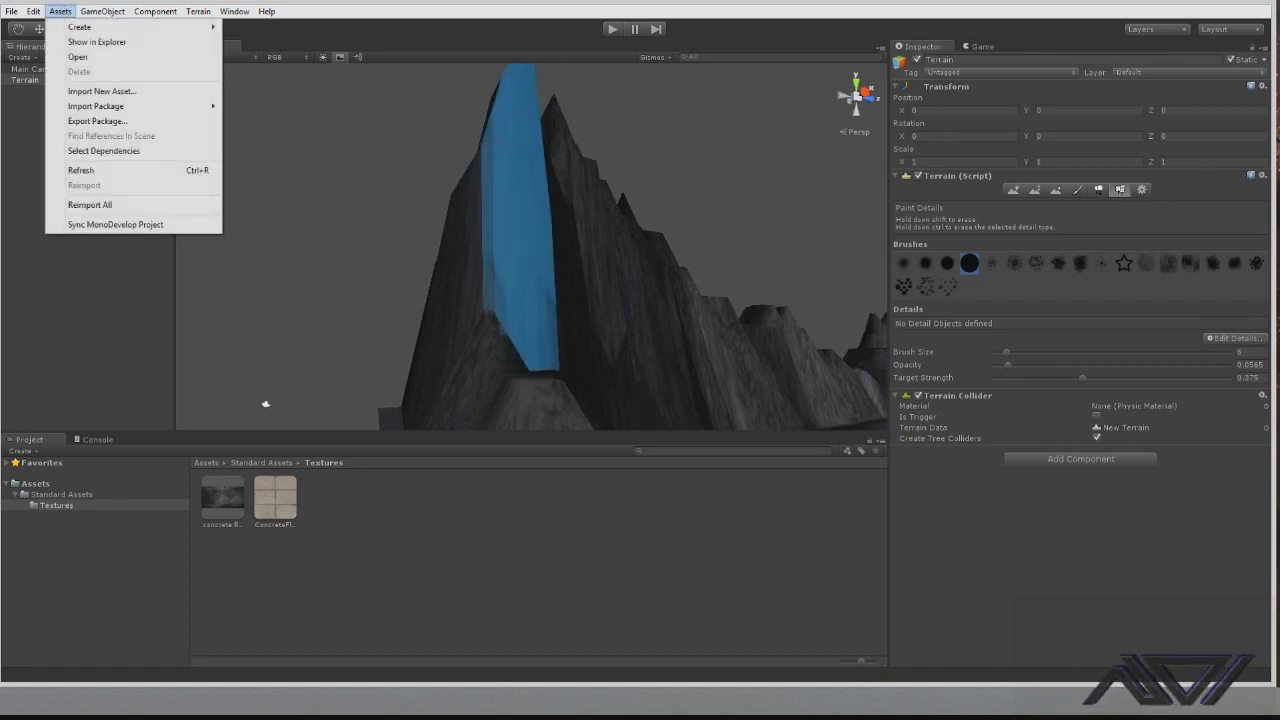
left_click(104, 11)
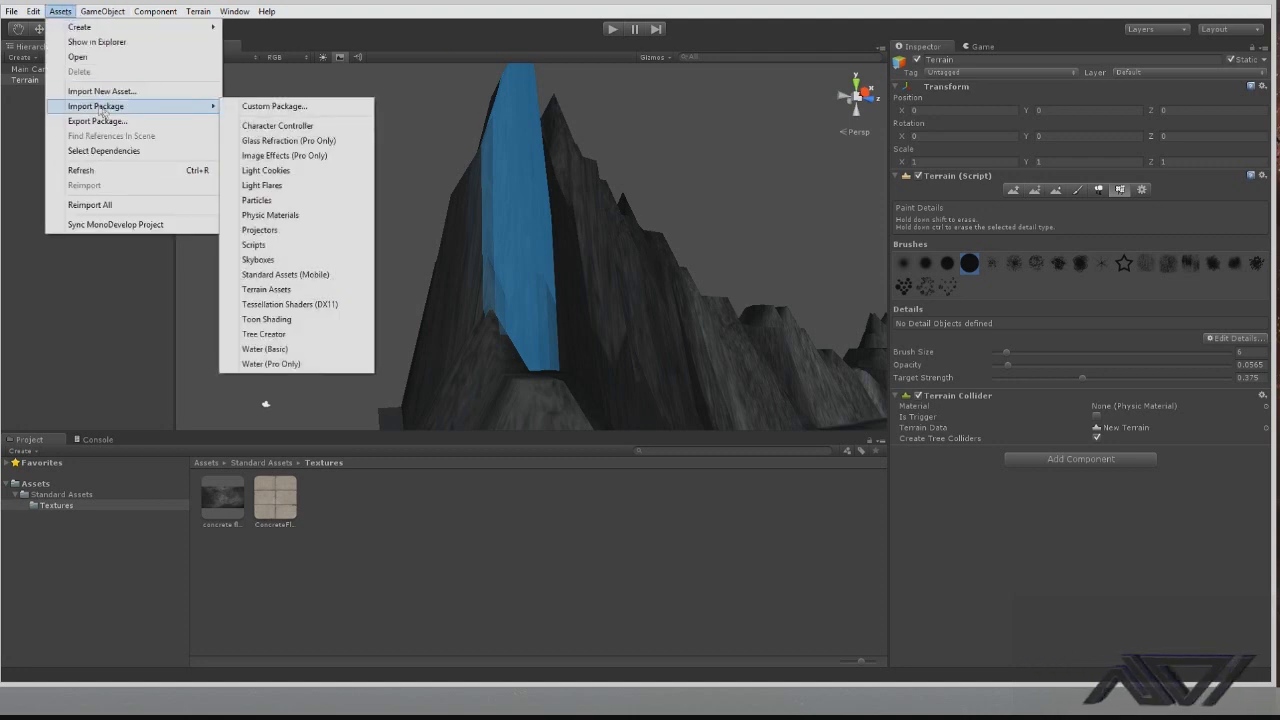
mouse_move(210, 108)
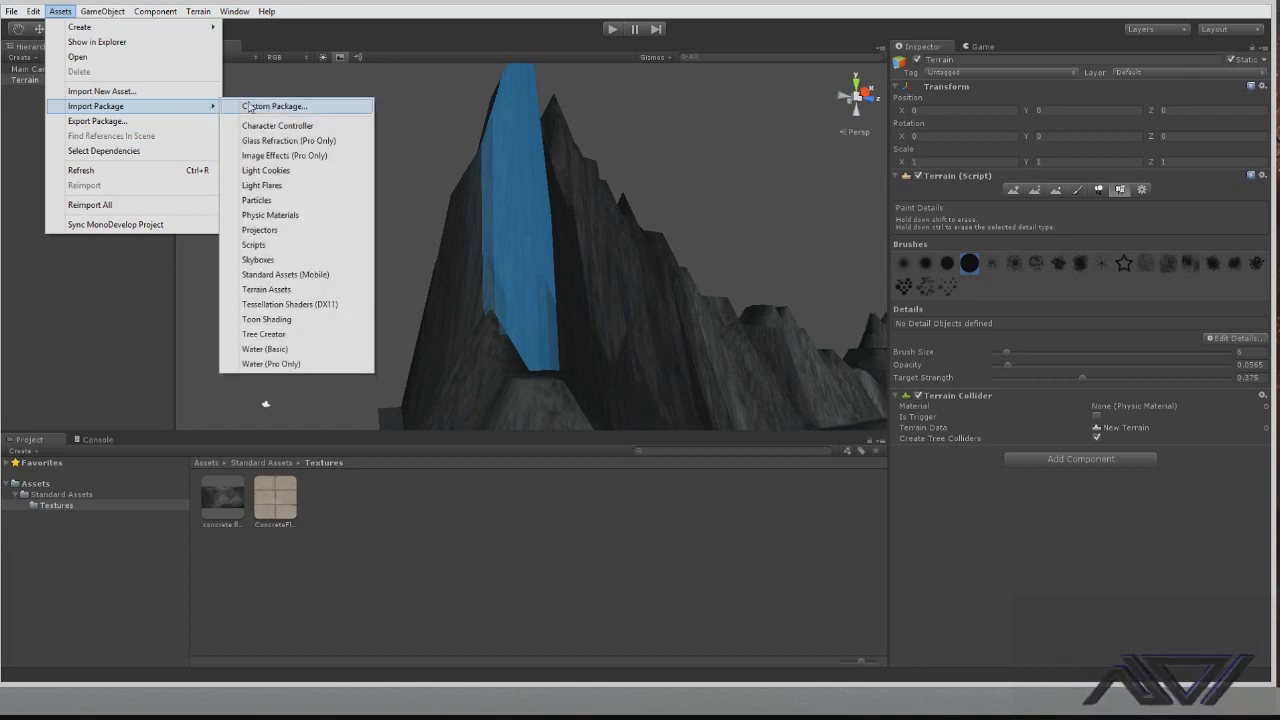
mouse_move(255, 245)
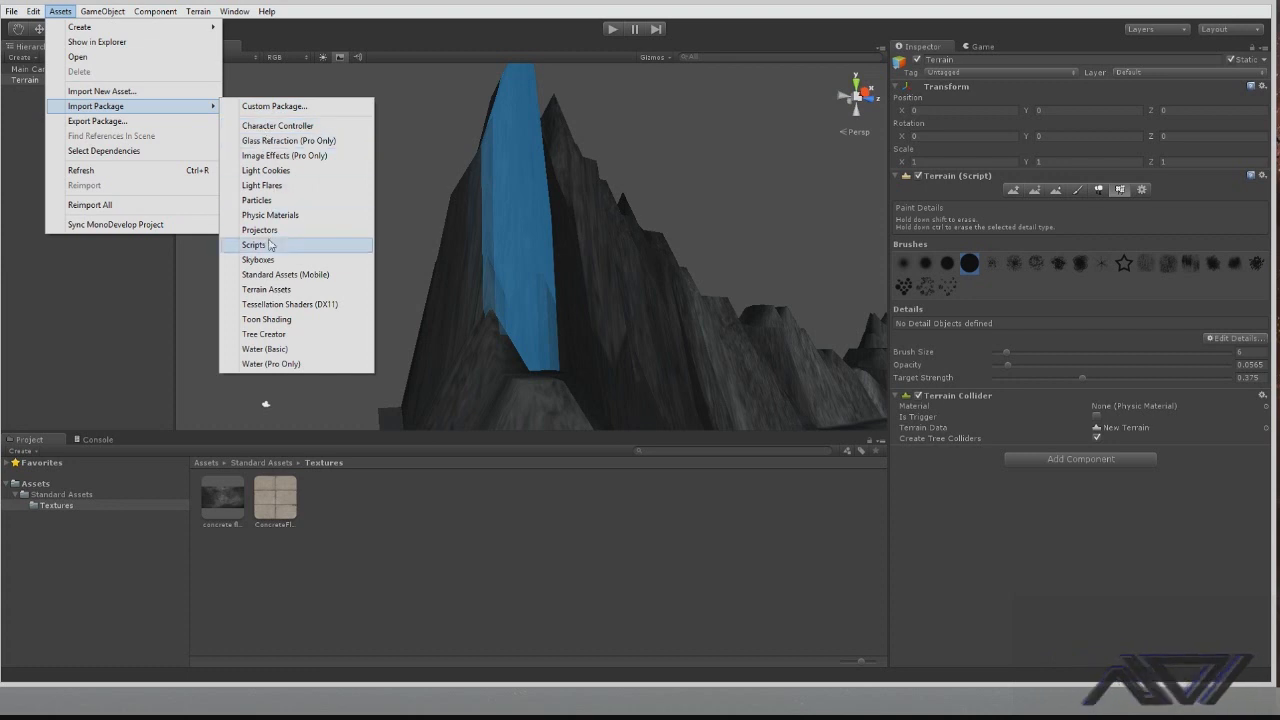
left_click(266, 244)
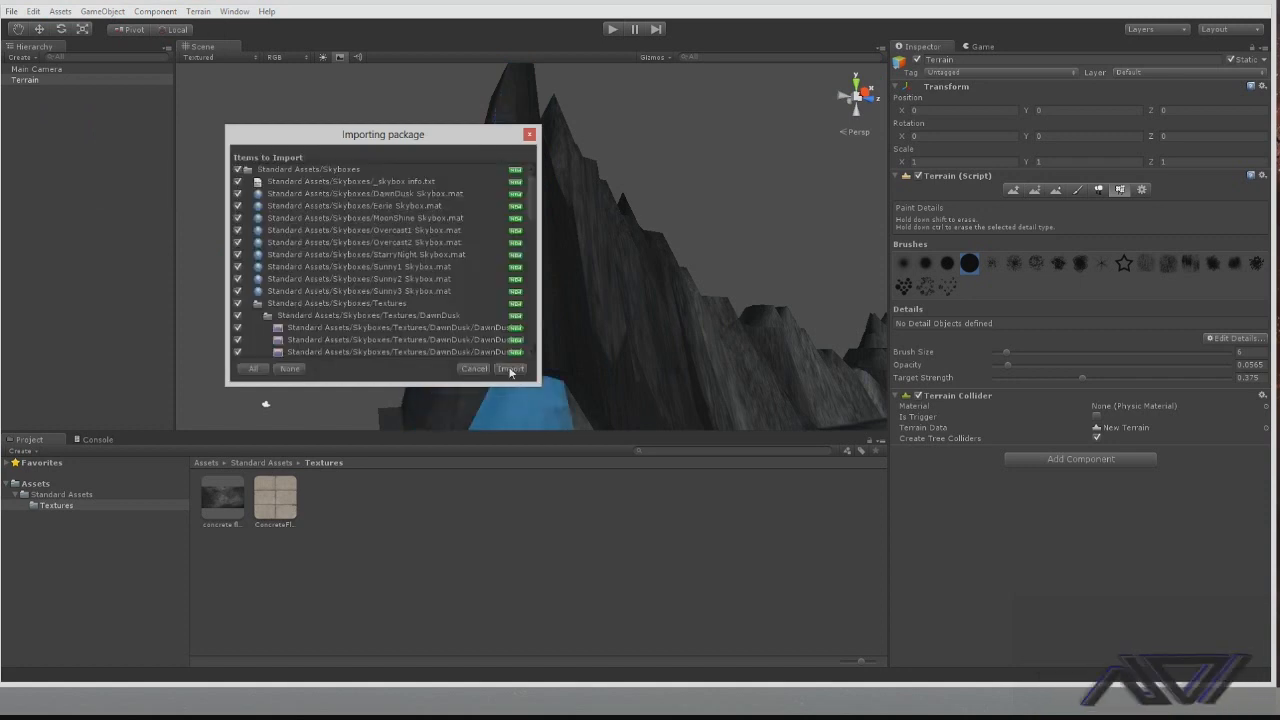
left_click(510, 369)
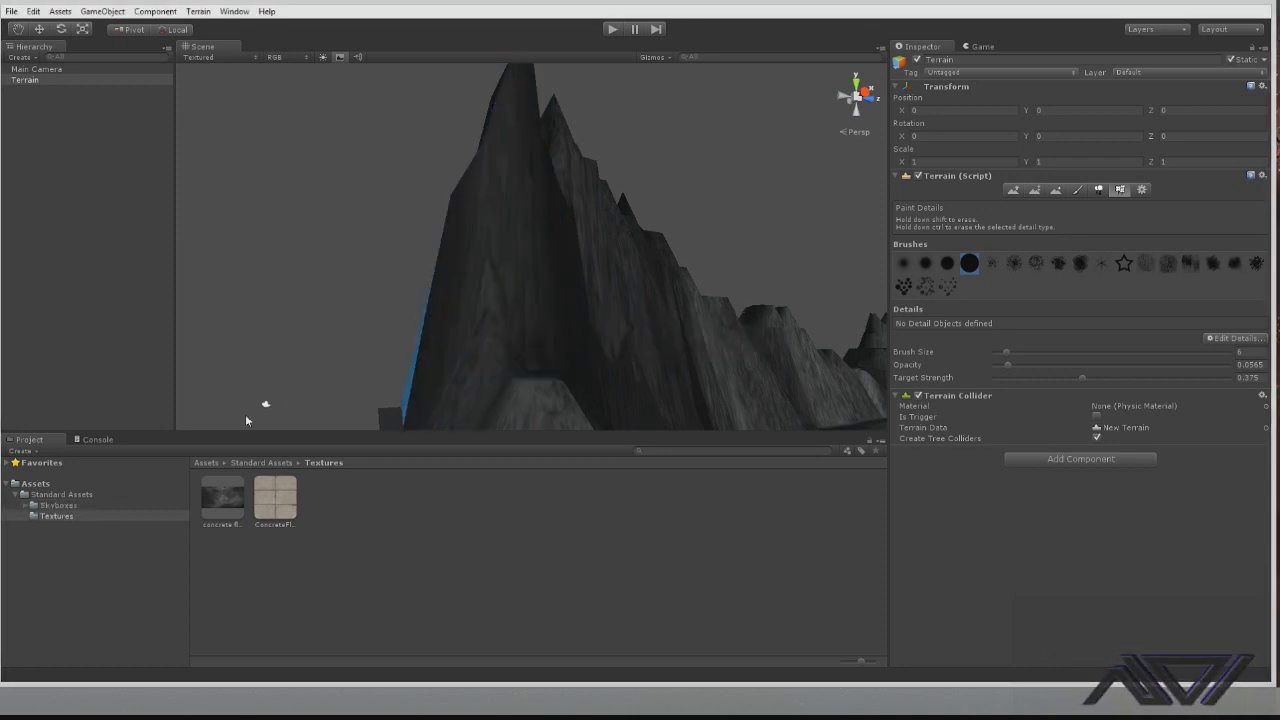
left_click(57, 504)
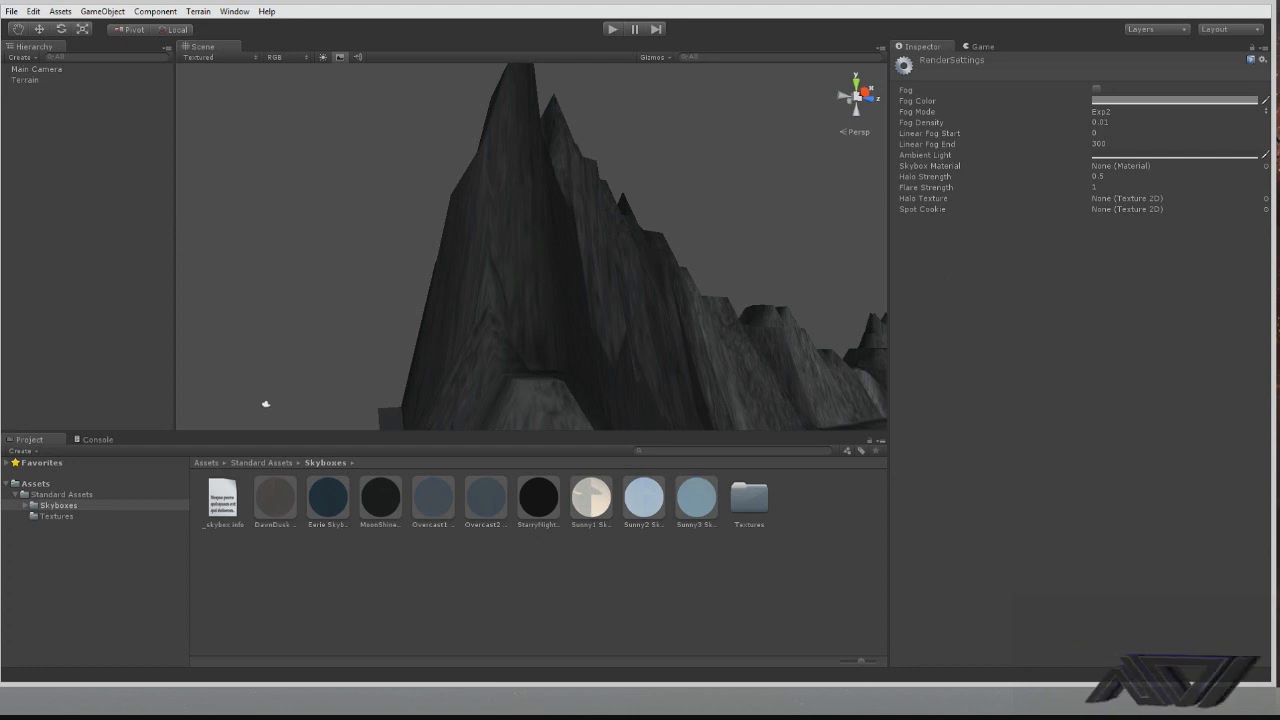
Set the Render Settings skybox material to Overcast2 Skybox
left_click(33, 11)
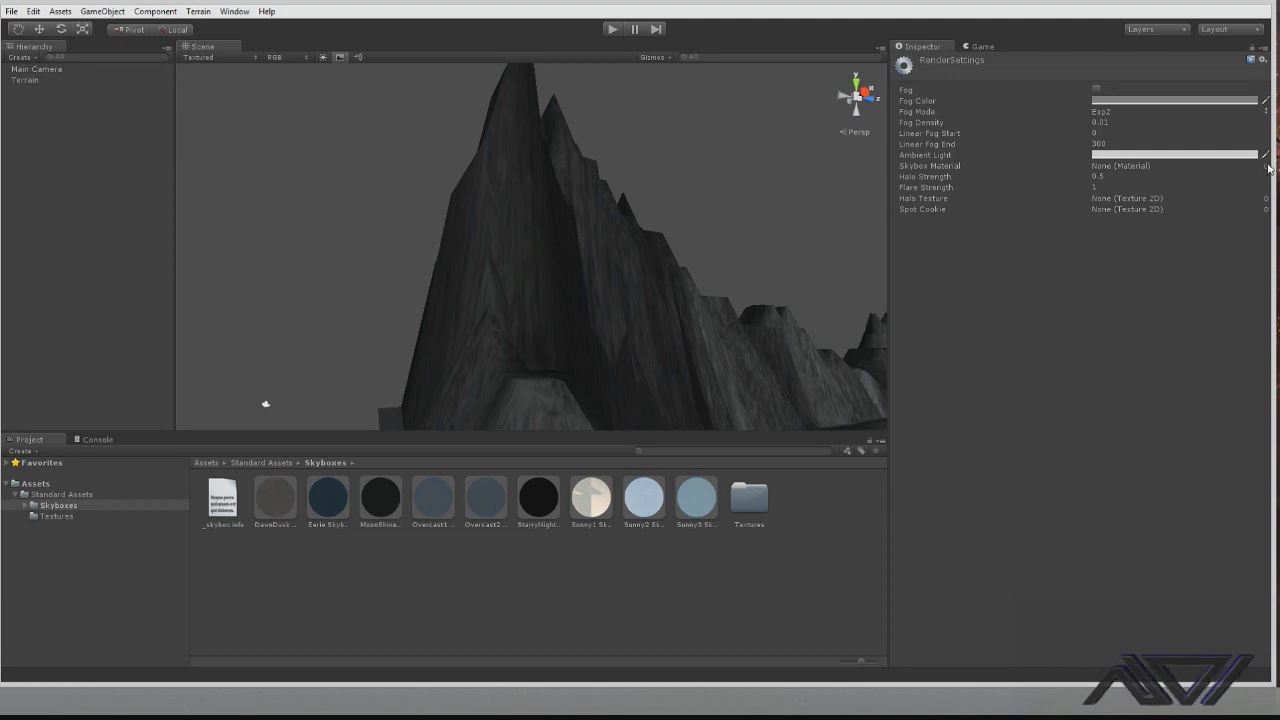
left_click(1269, 166)
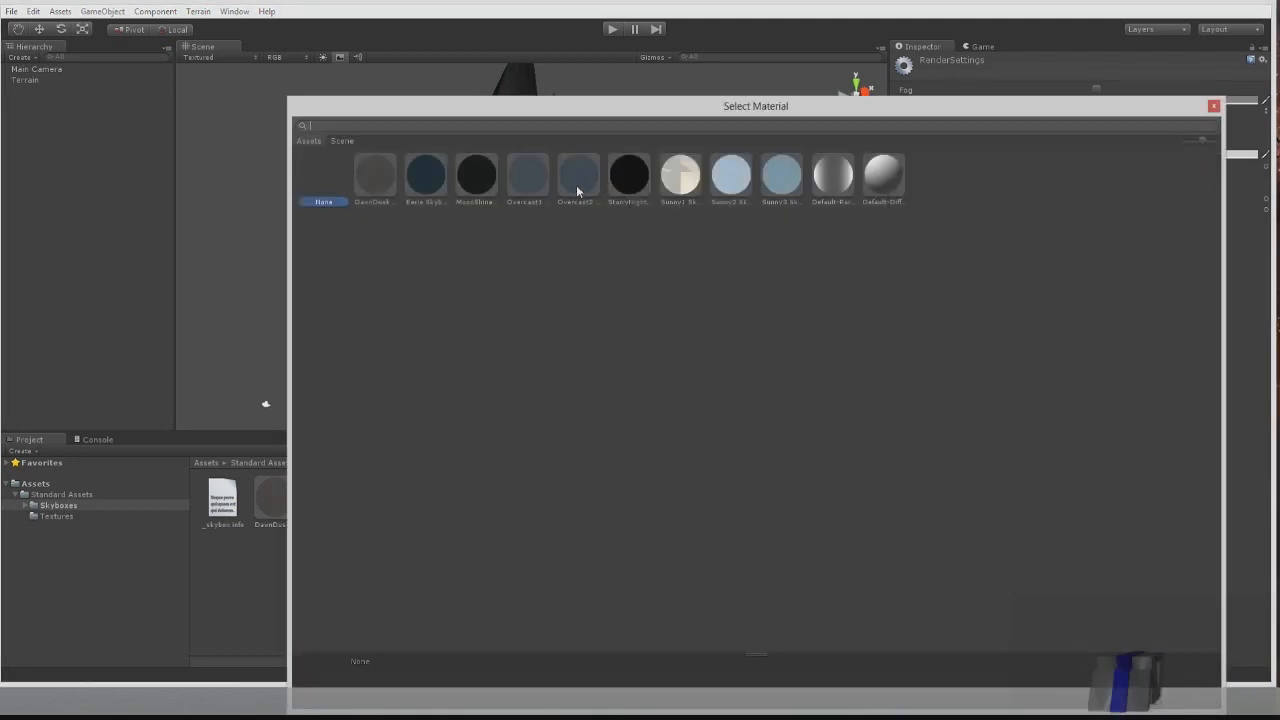
left_click(731, 175)
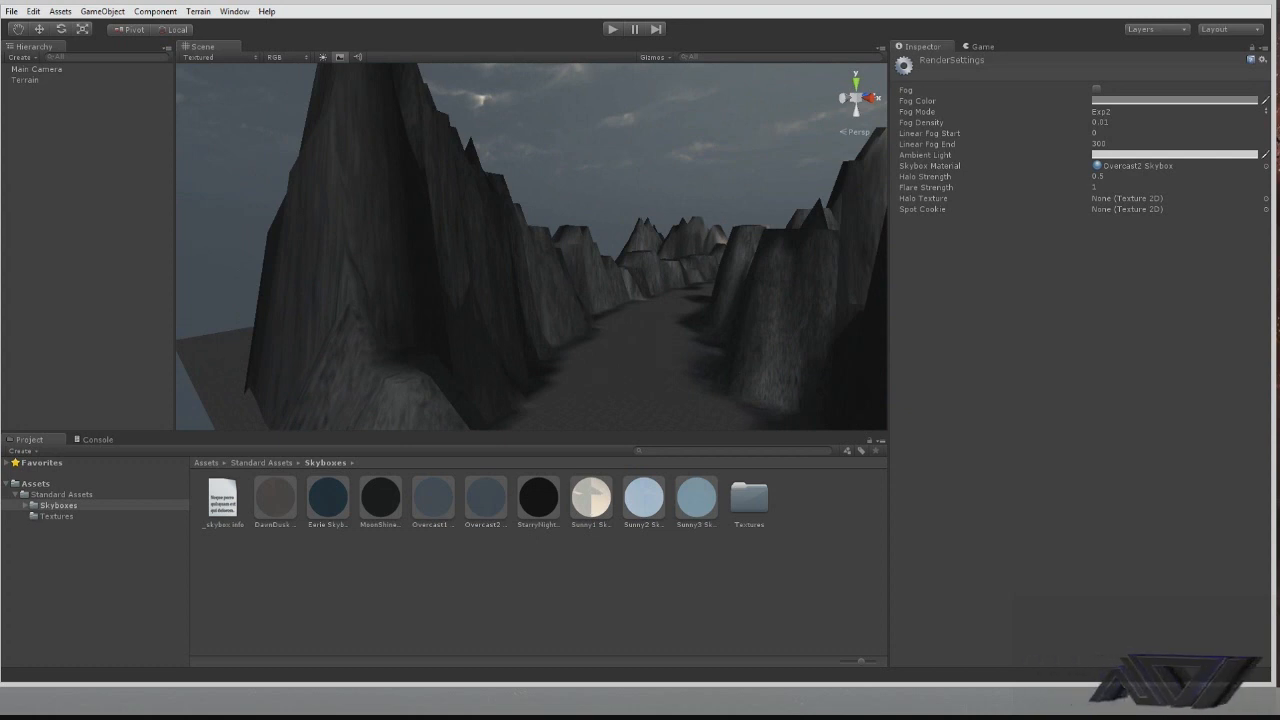
left_click(52, 11)
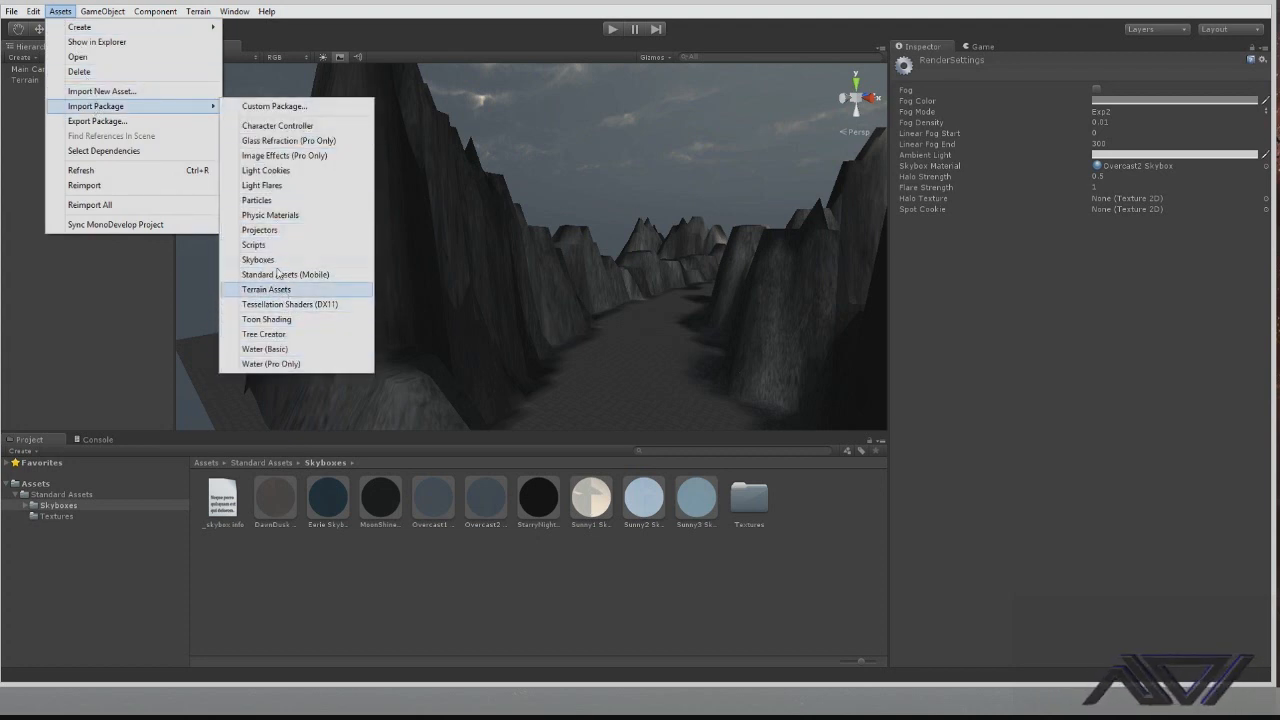
mouse_move(265, 170)
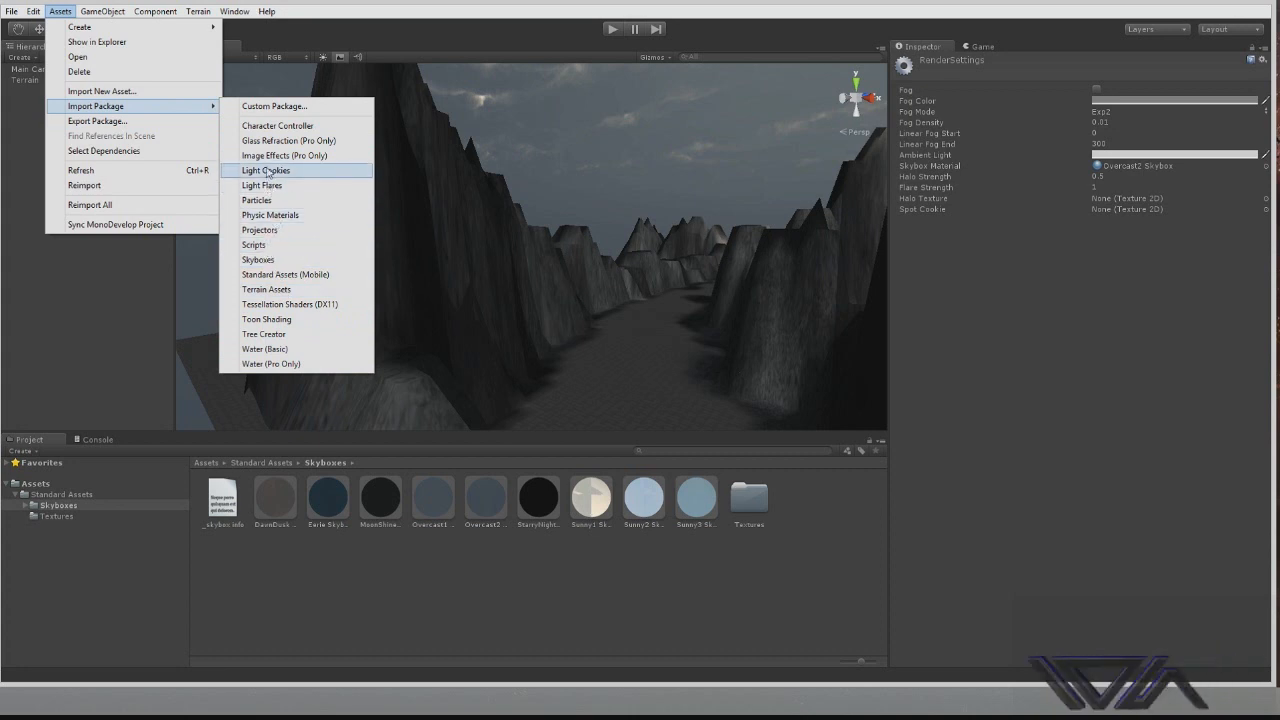
mouse_move(289, 140)
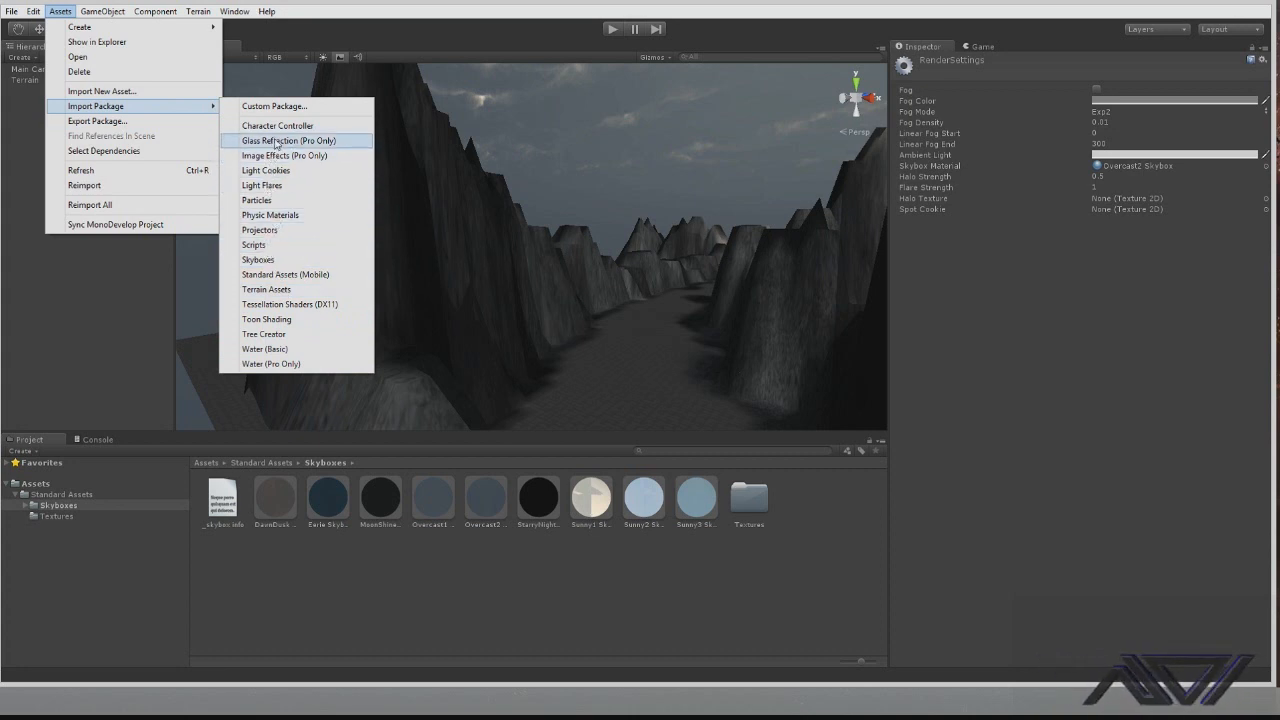
mouse_move(277, 125)
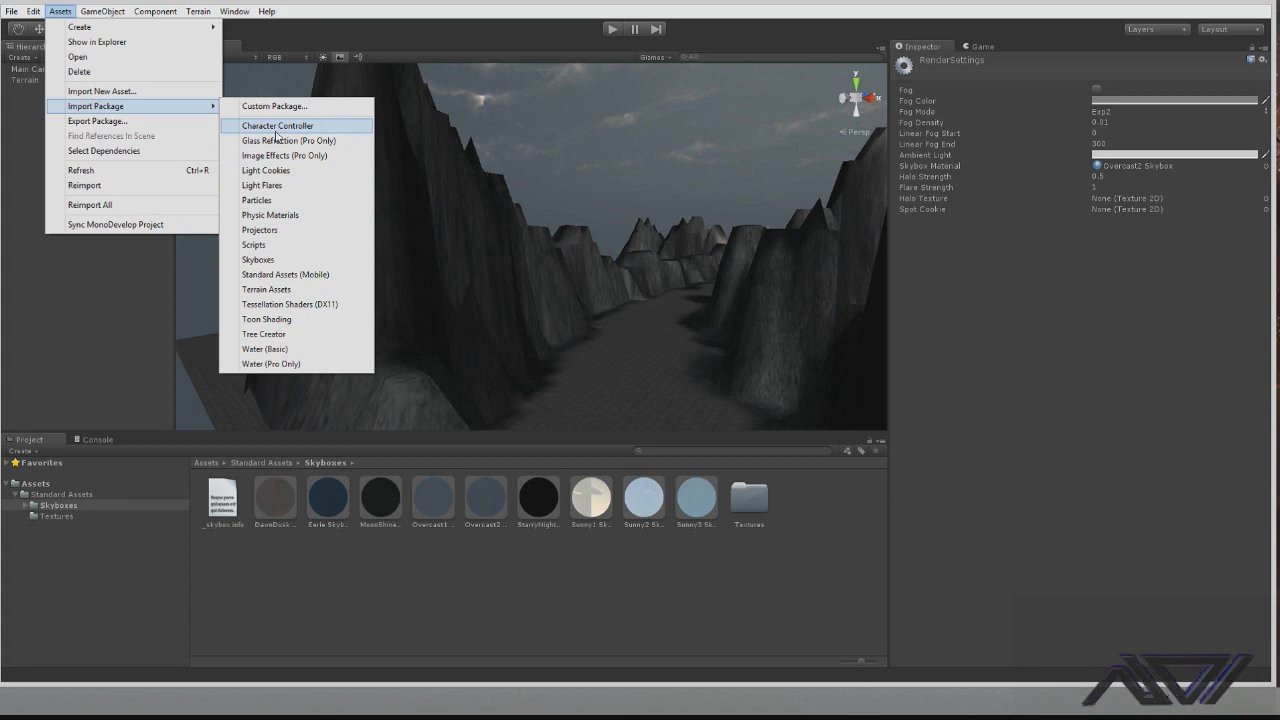
Import all items from the Character Controller package
left_click(278, 125)
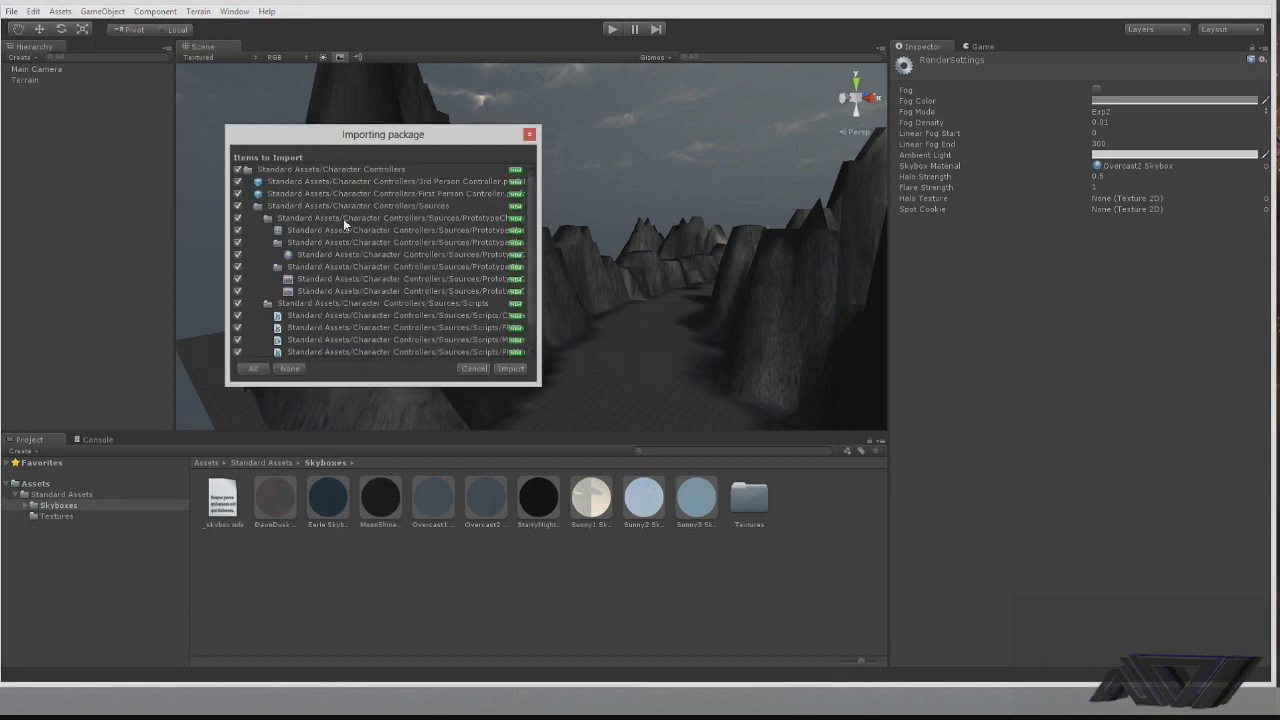
left_click(511, 368)
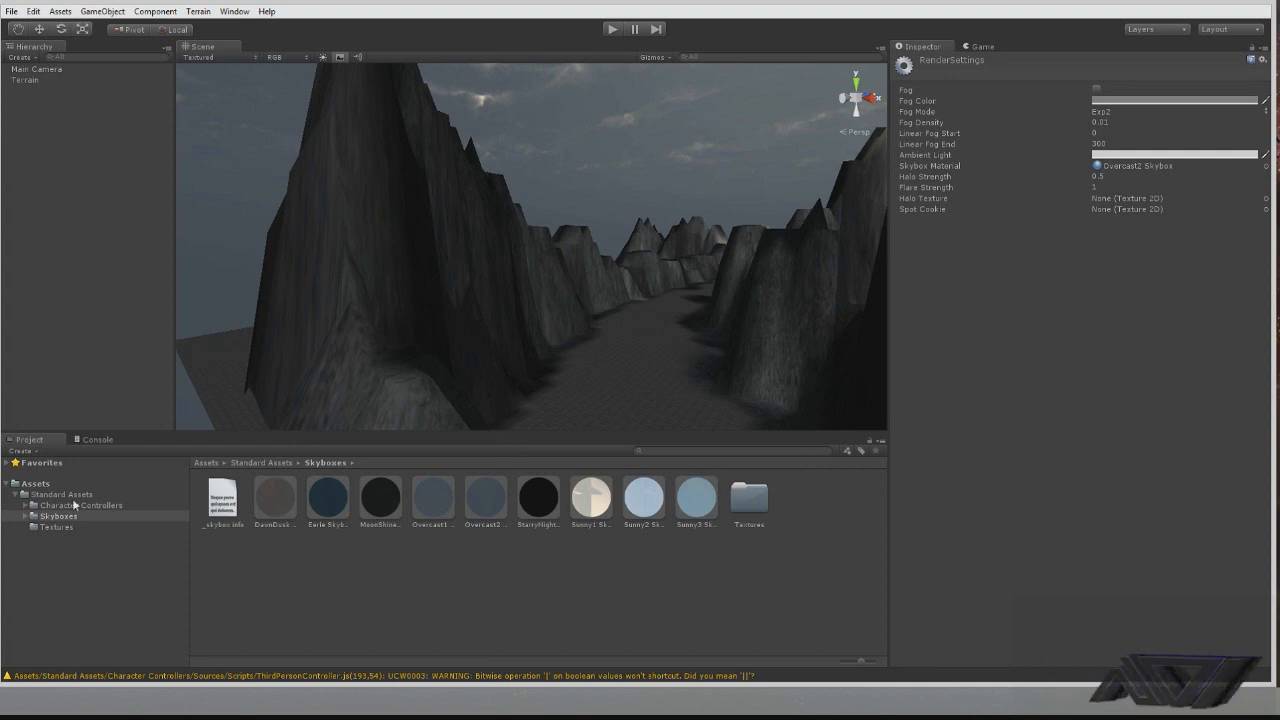
Open the Character Controllers folder in the Project panel
left_click(81, 505)
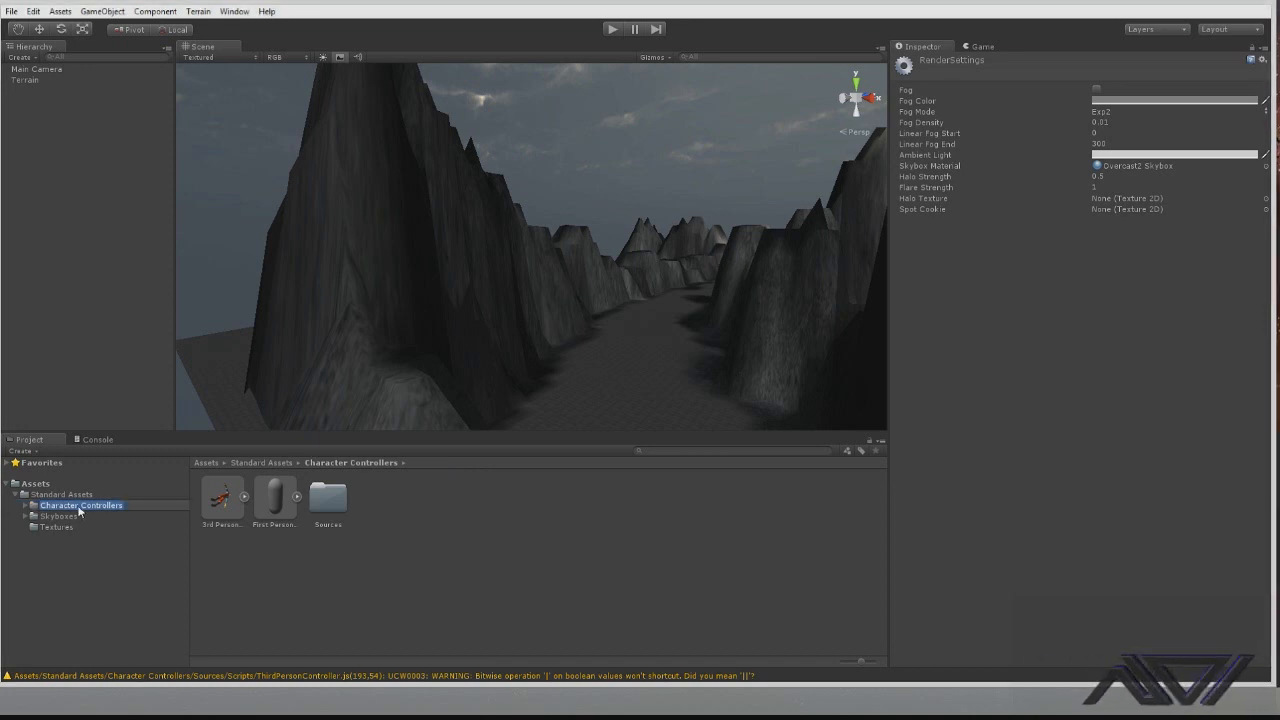
mouse_move(284, 431)
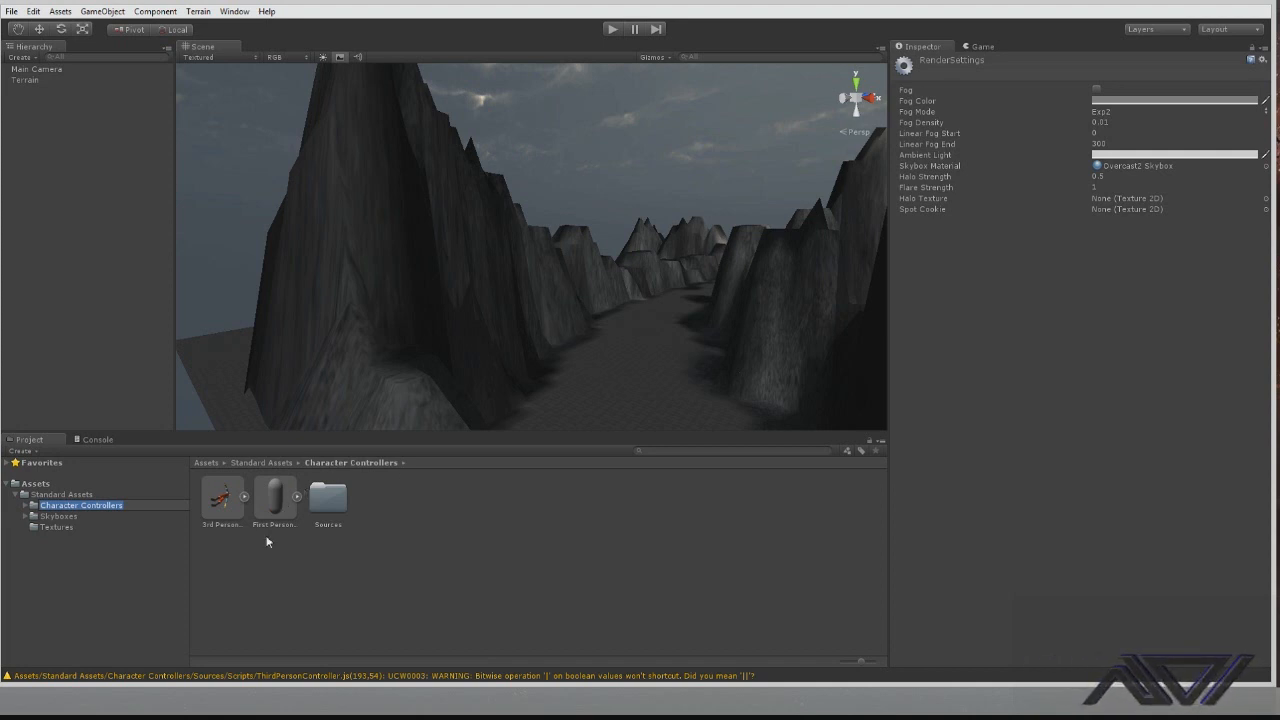
mouse_move(210, 511)
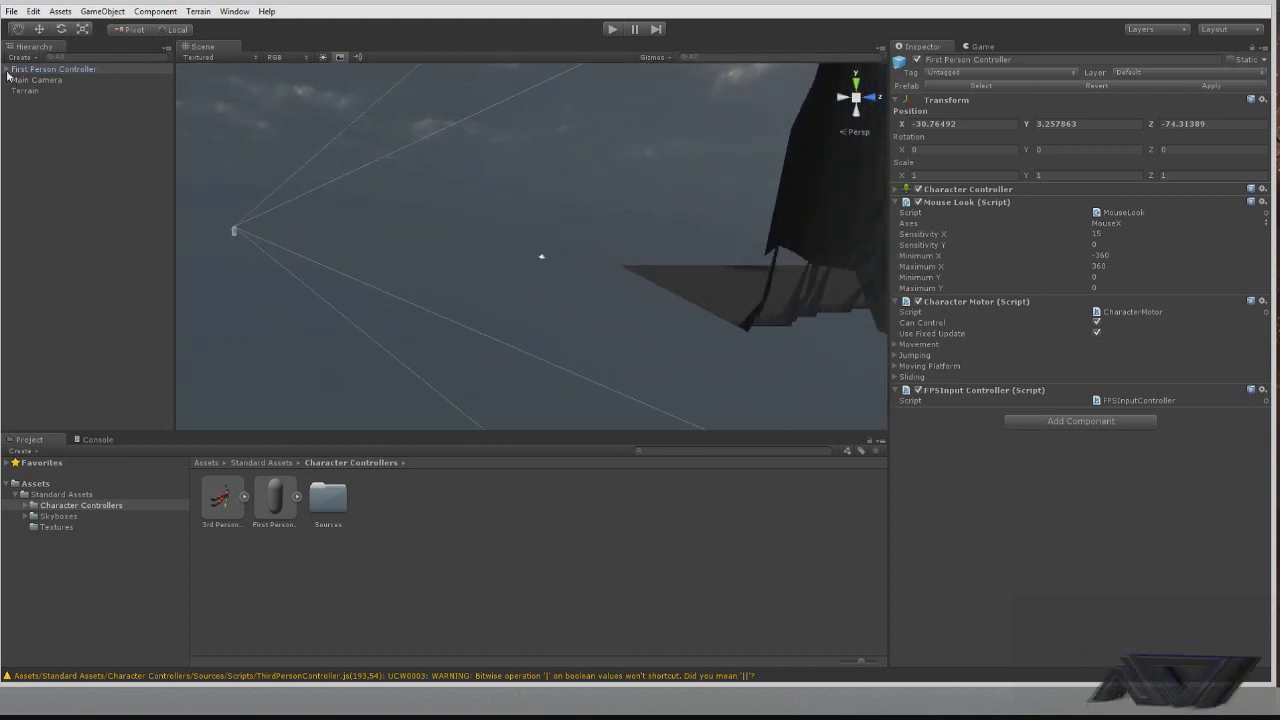
Select the First Person Controller and rotate it to face down the valley path
left_click(7, 70)
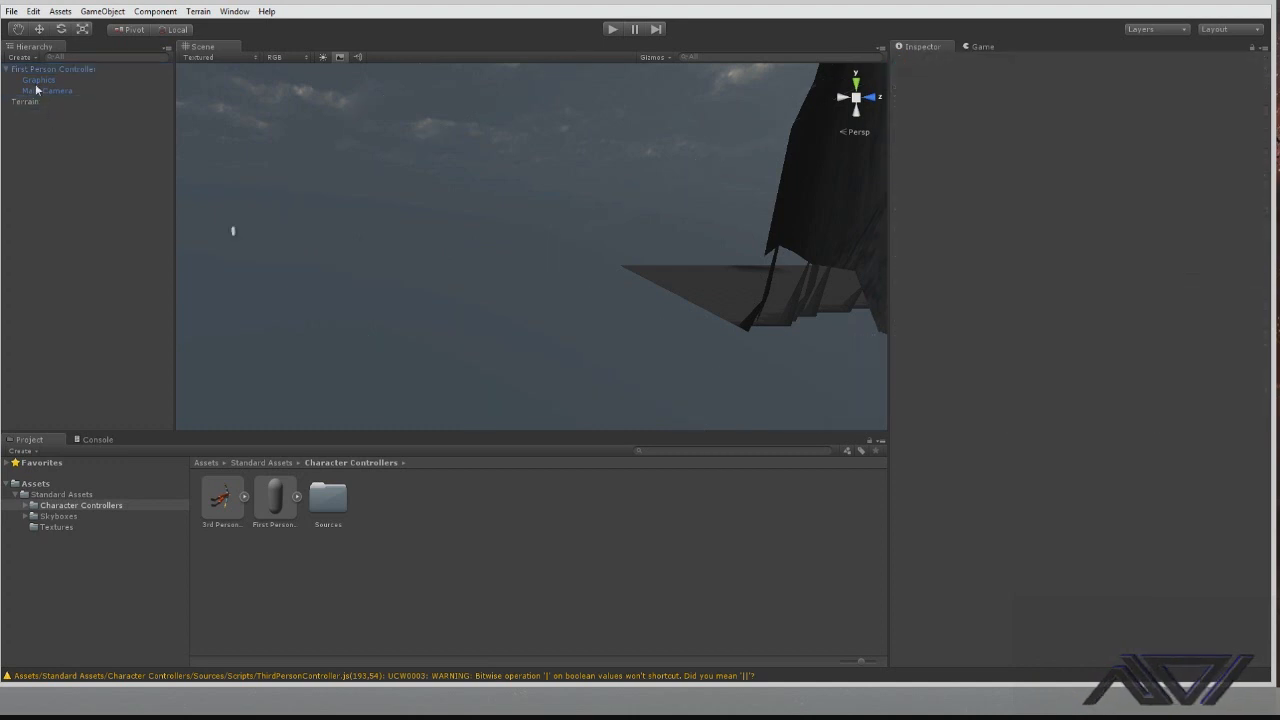
left_click(60, 70)
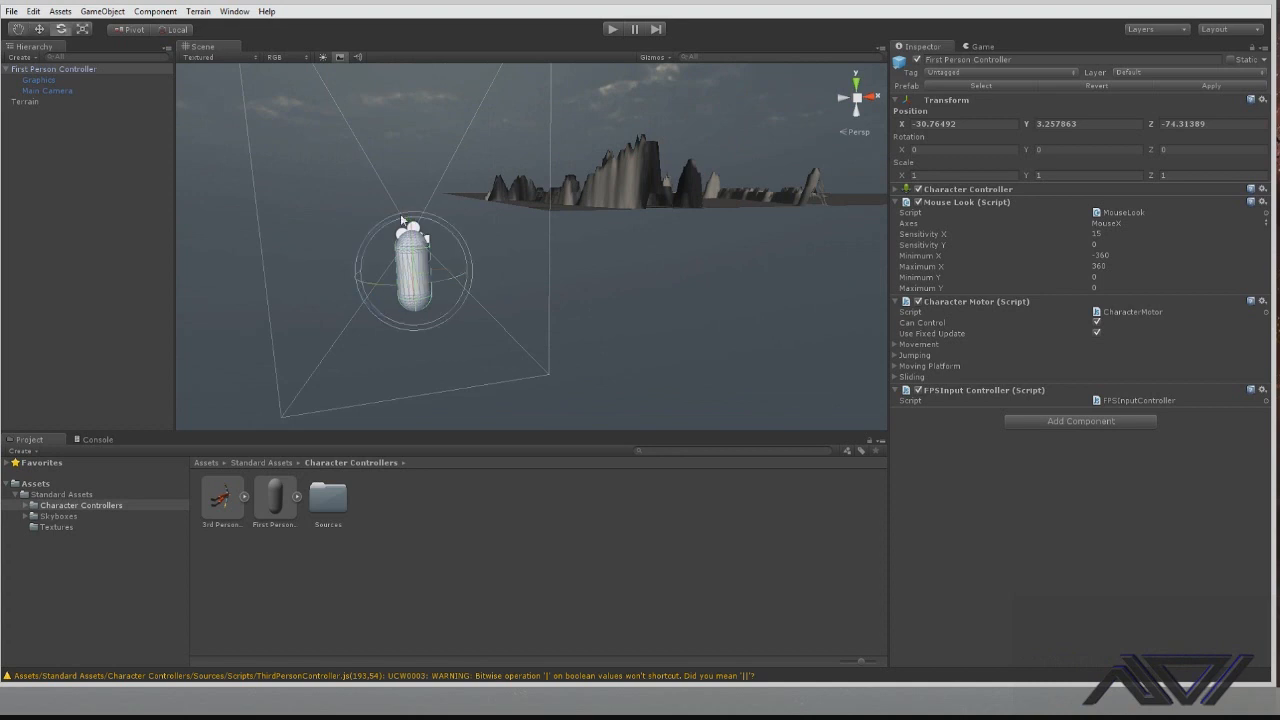
left_click(38, 28)
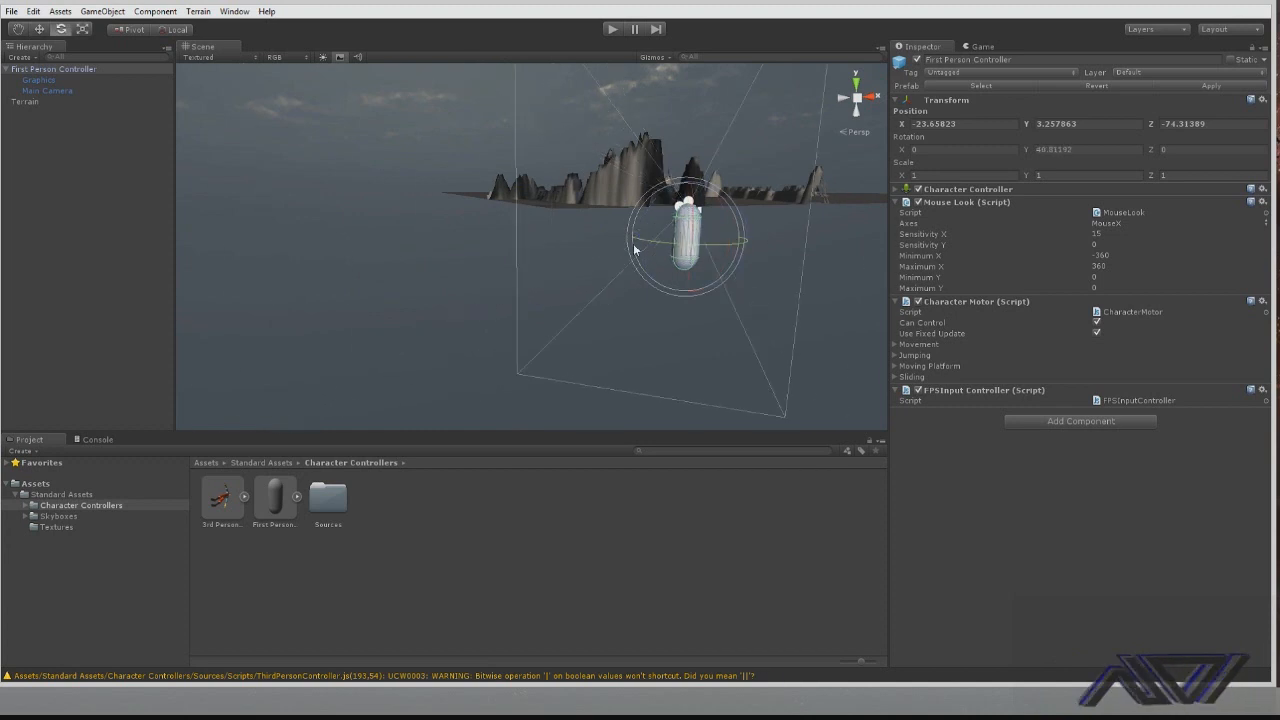
left_click_drag(685, 237, 762, 237)
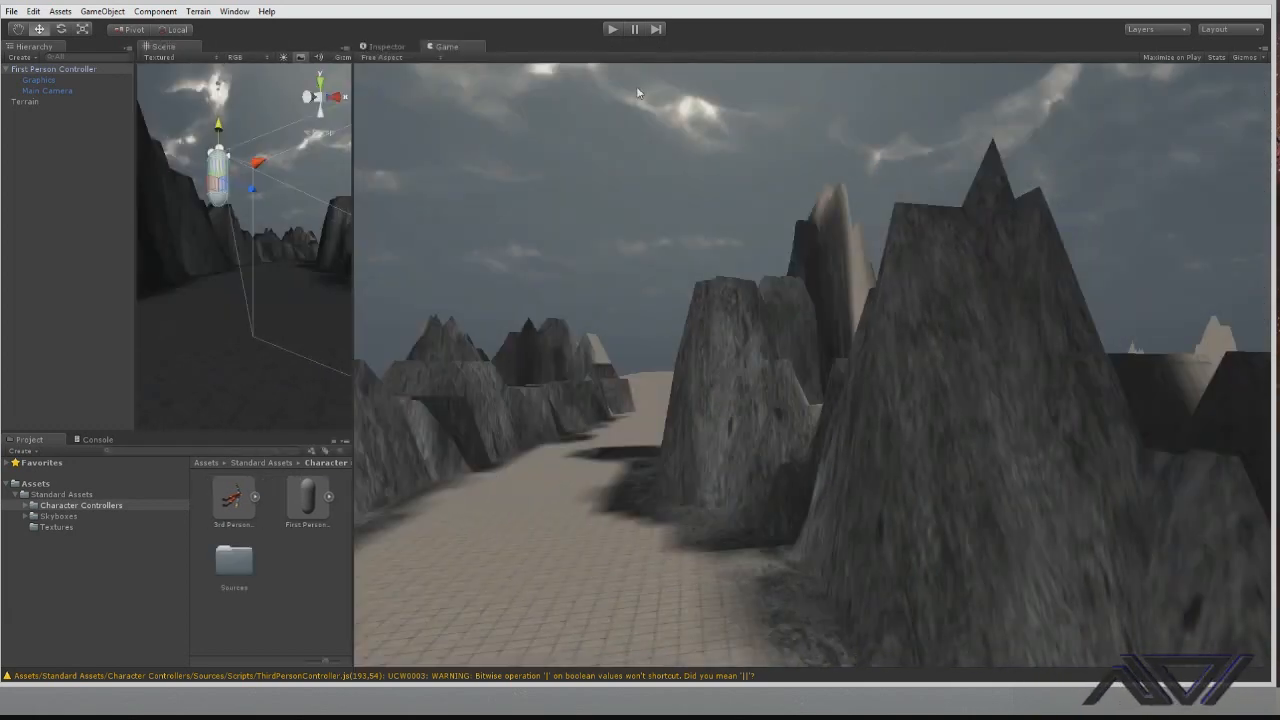
Start Play mode to walk the valley, then stop playing
left_click(612, 28)
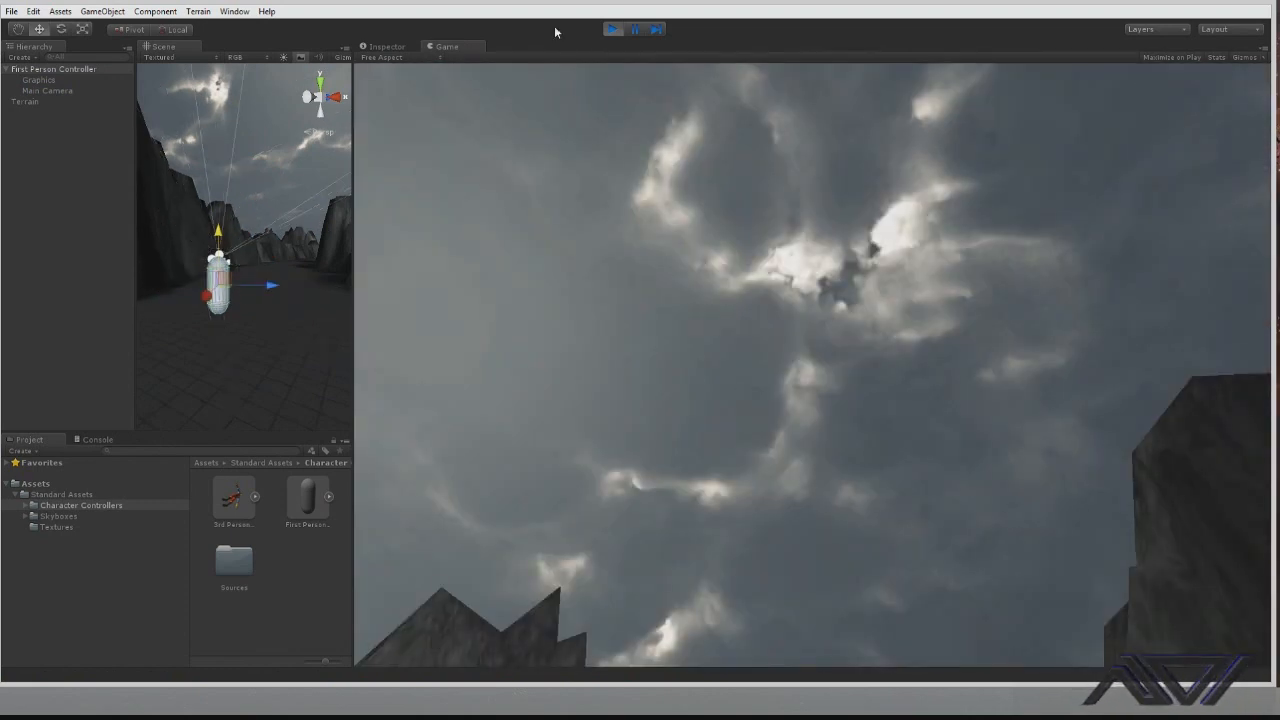
left_click(612, 28)
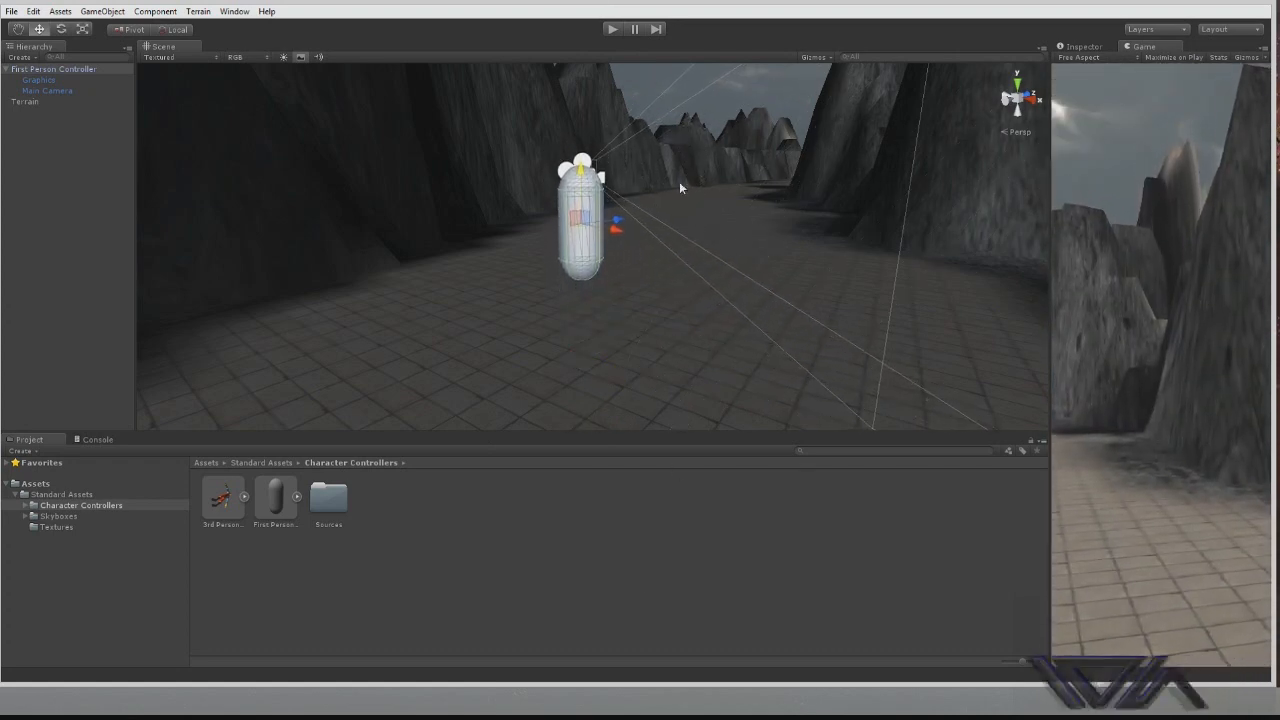
Orbit in close to the controller capsule and select the First Person Controller
left_click_drag(680, 188, 581, 327)
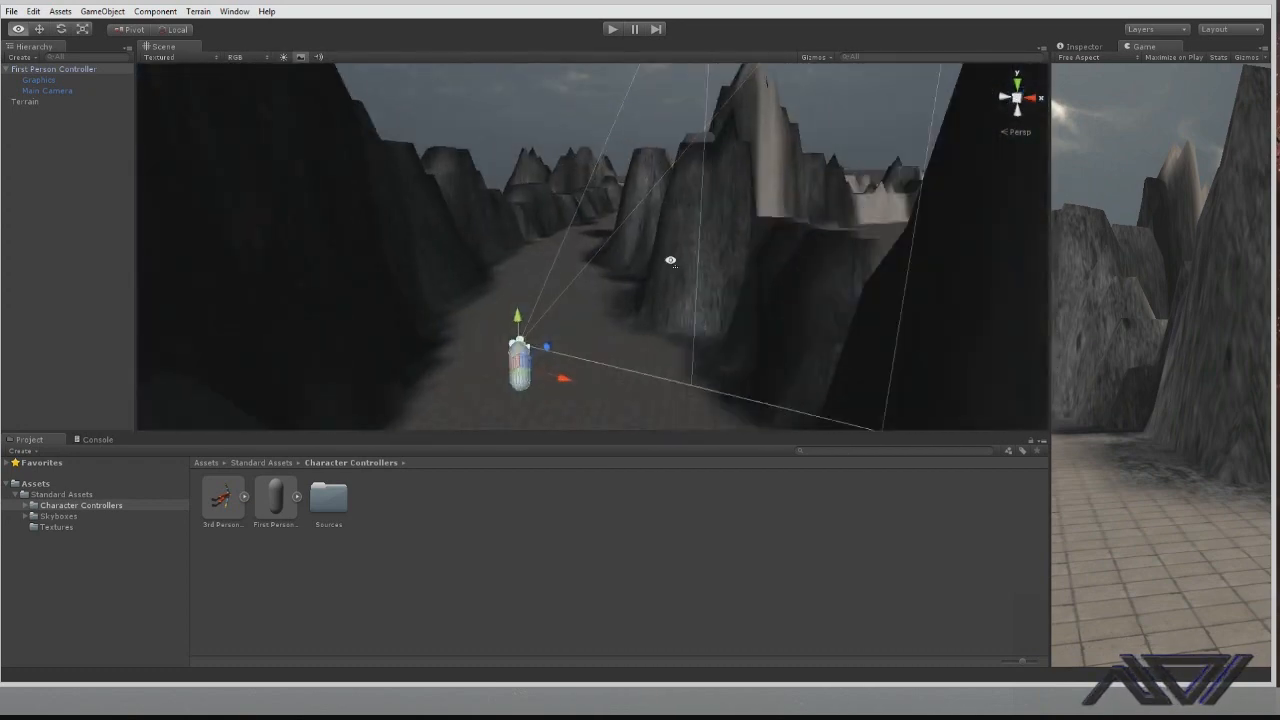
left_click_drag(670, 261, 625, 275)
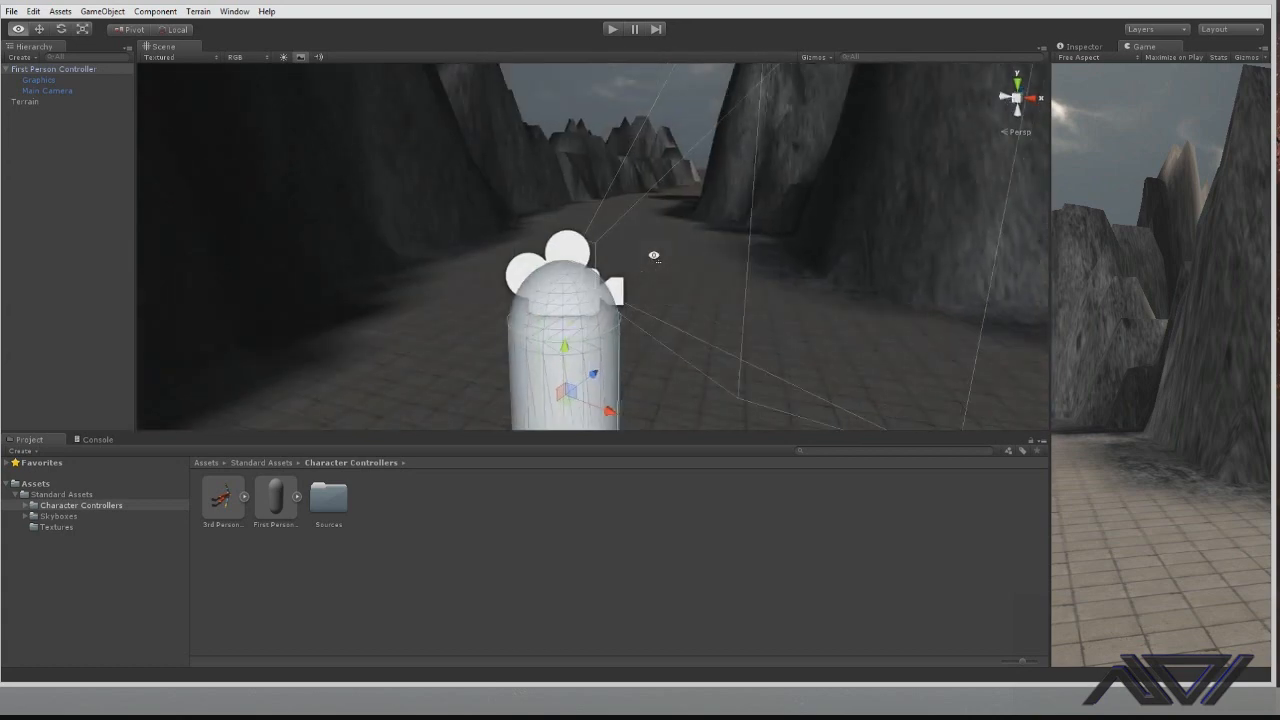
left_click(60, 69)
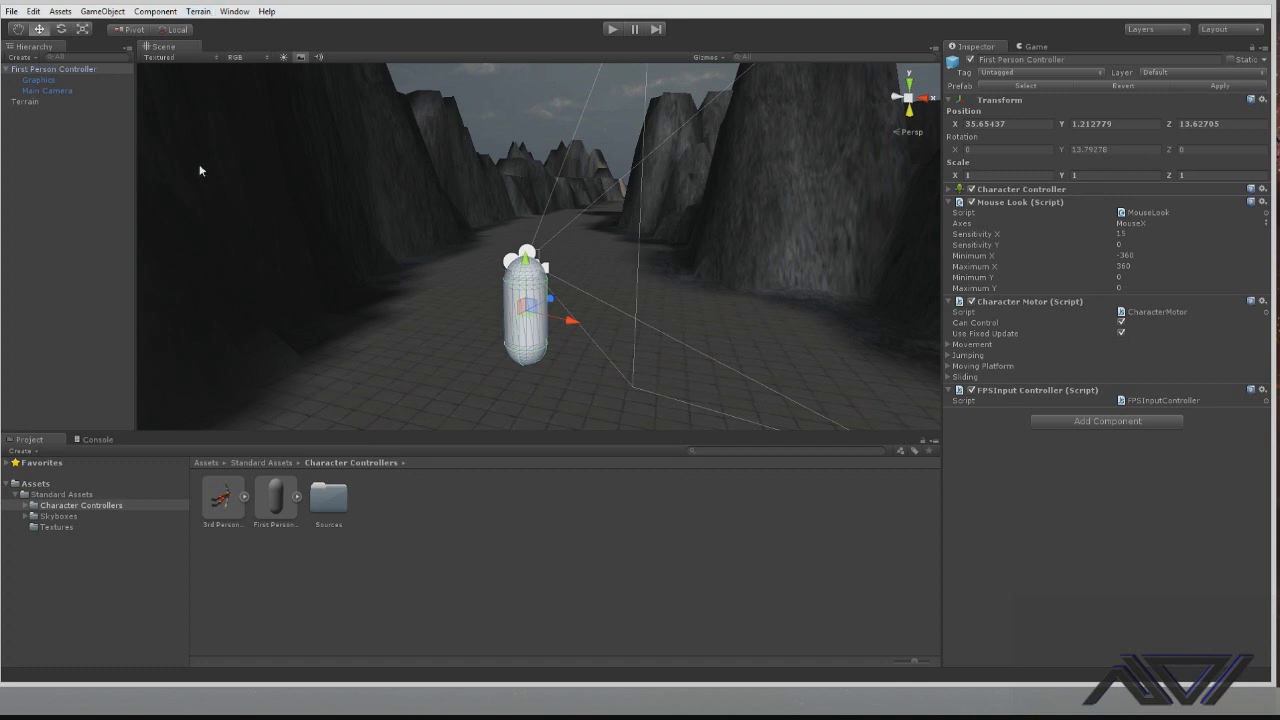
Reselect the terrain, switch to the Paint Details tool, and choose Add Grass Texture
left_click(28, 102)
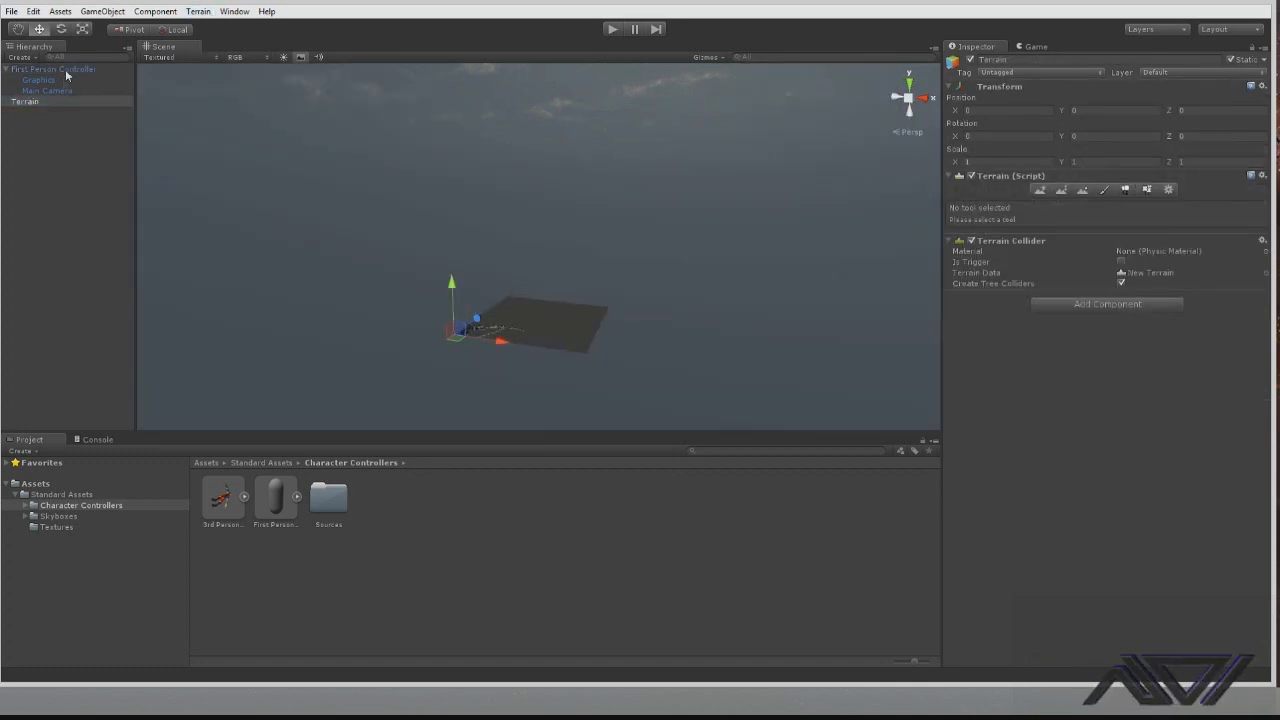
left_click(57, 69)
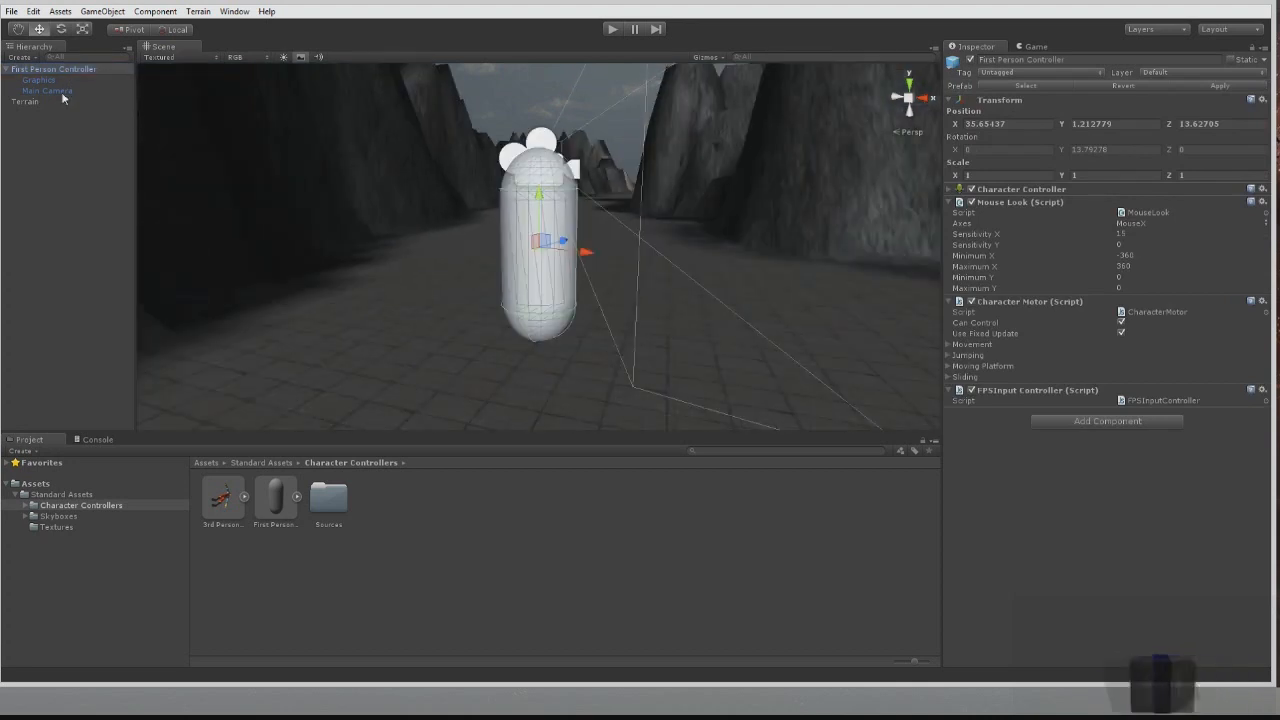
left_click(24, 112)
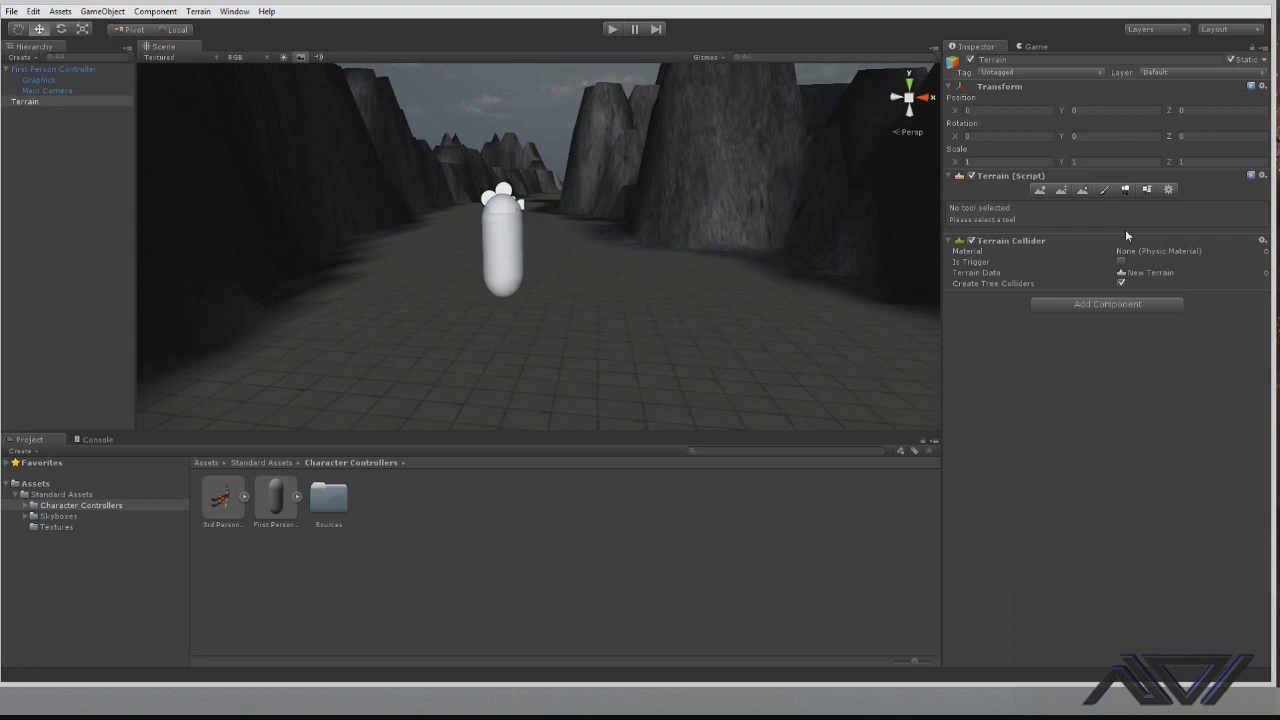
left_click(1146, 190)
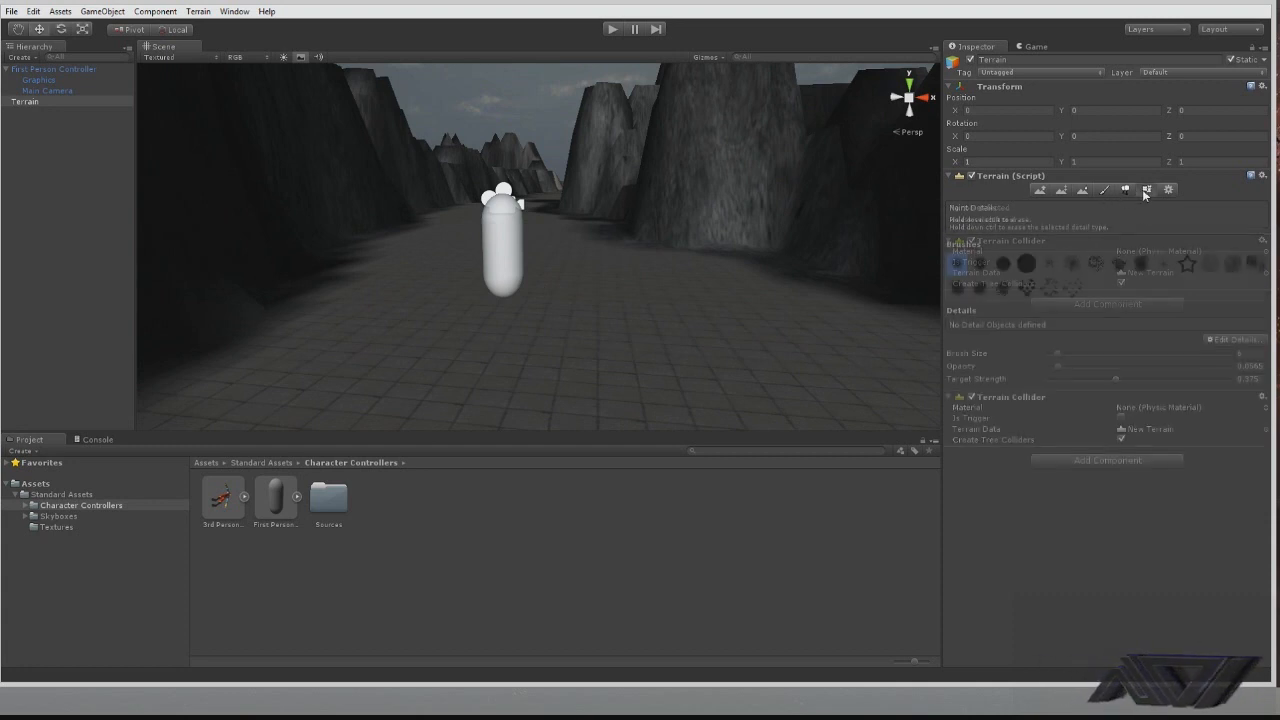
left_click(1145, 190)
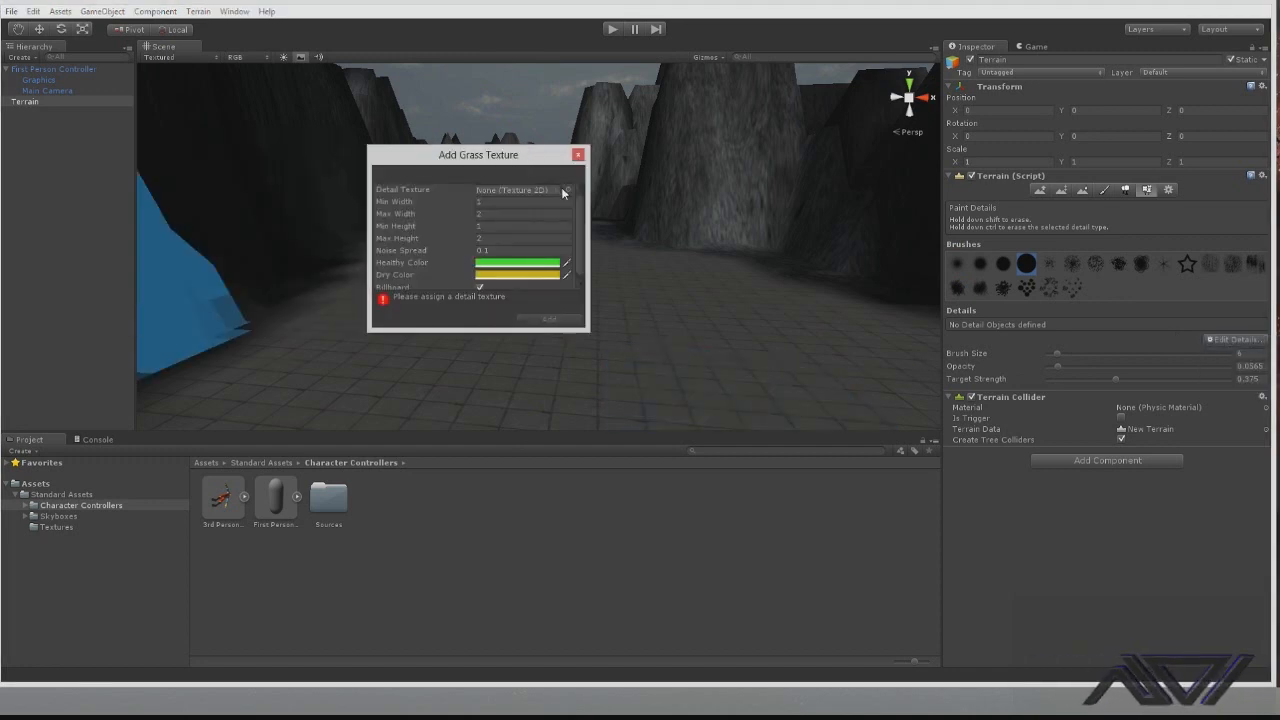
Open the Detail Texture chooser and close it without picking a texture
left_click(563, 190)
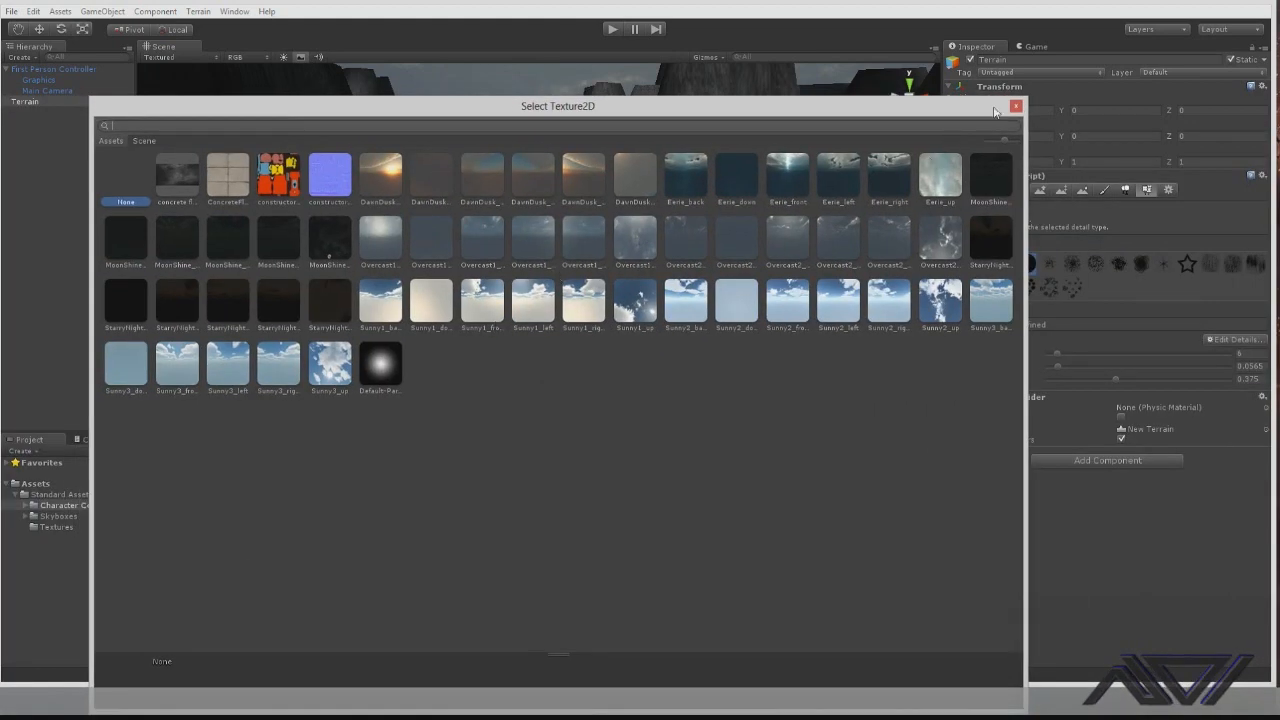
left_click(1020, 106)
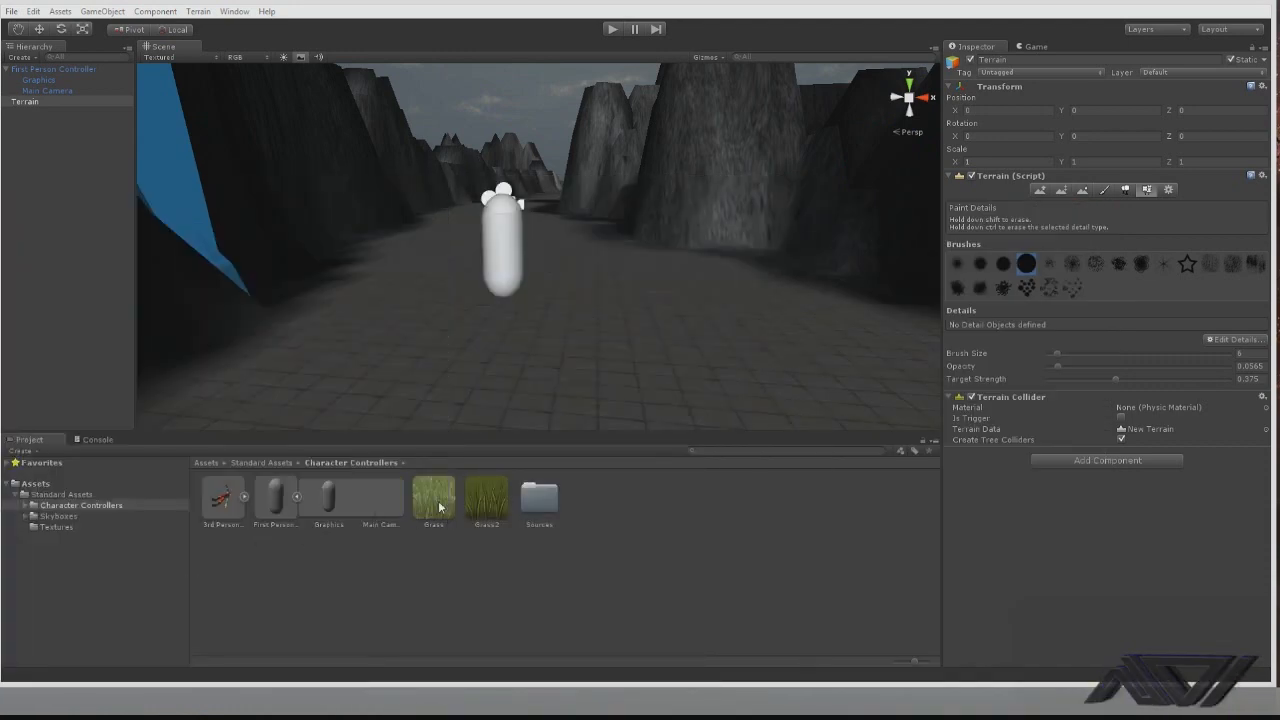
Select the grass textures and open the Standard Assets Textures folder
left_click(435, 497)
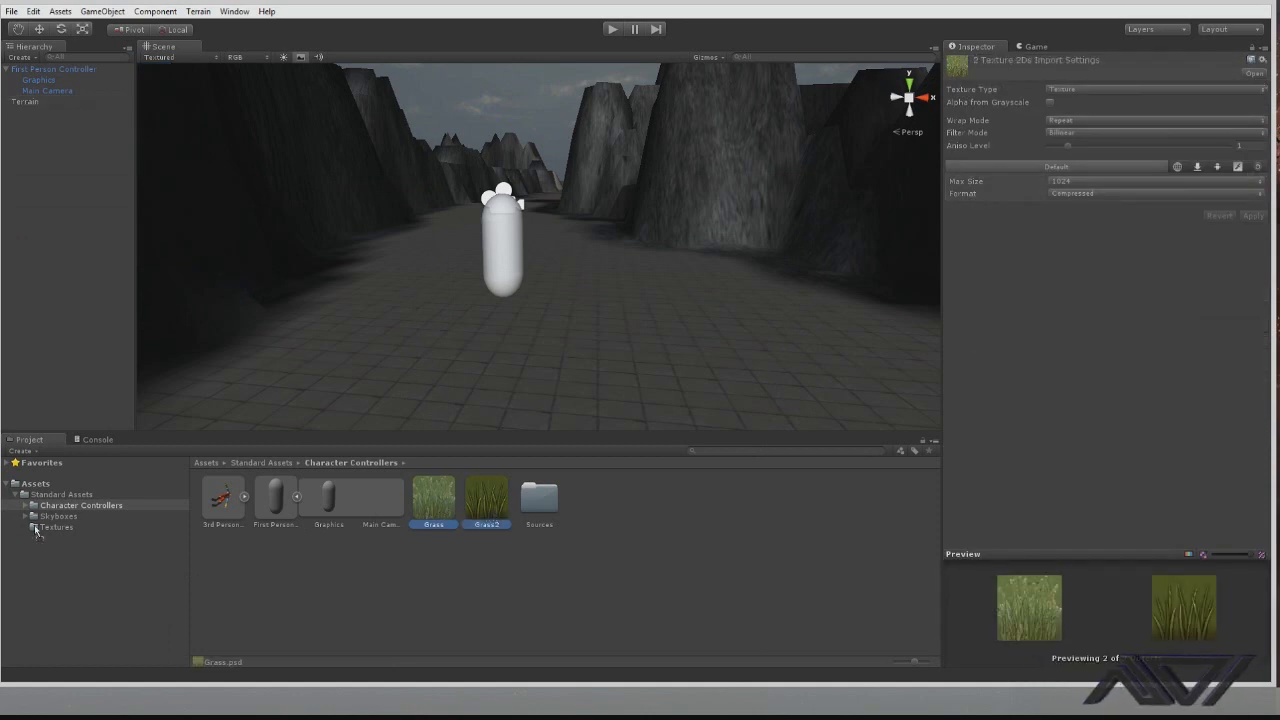
left_click(56, 528)
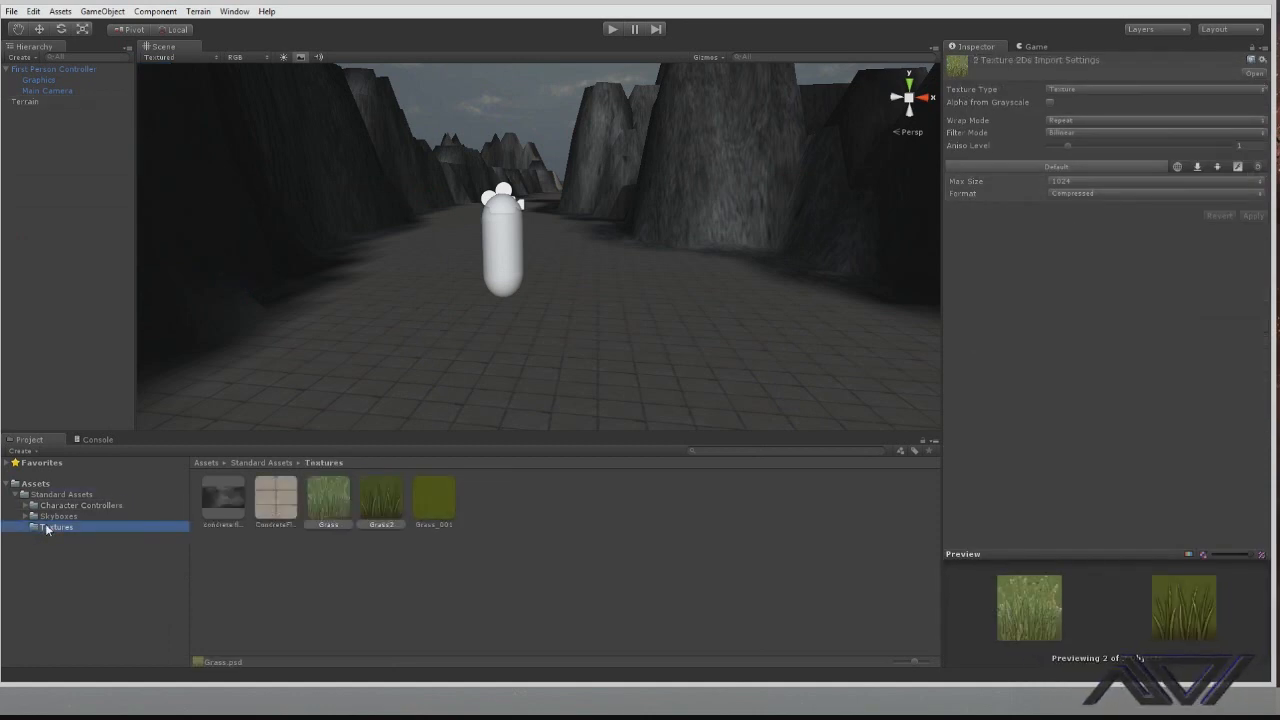
left_click(80, 505)
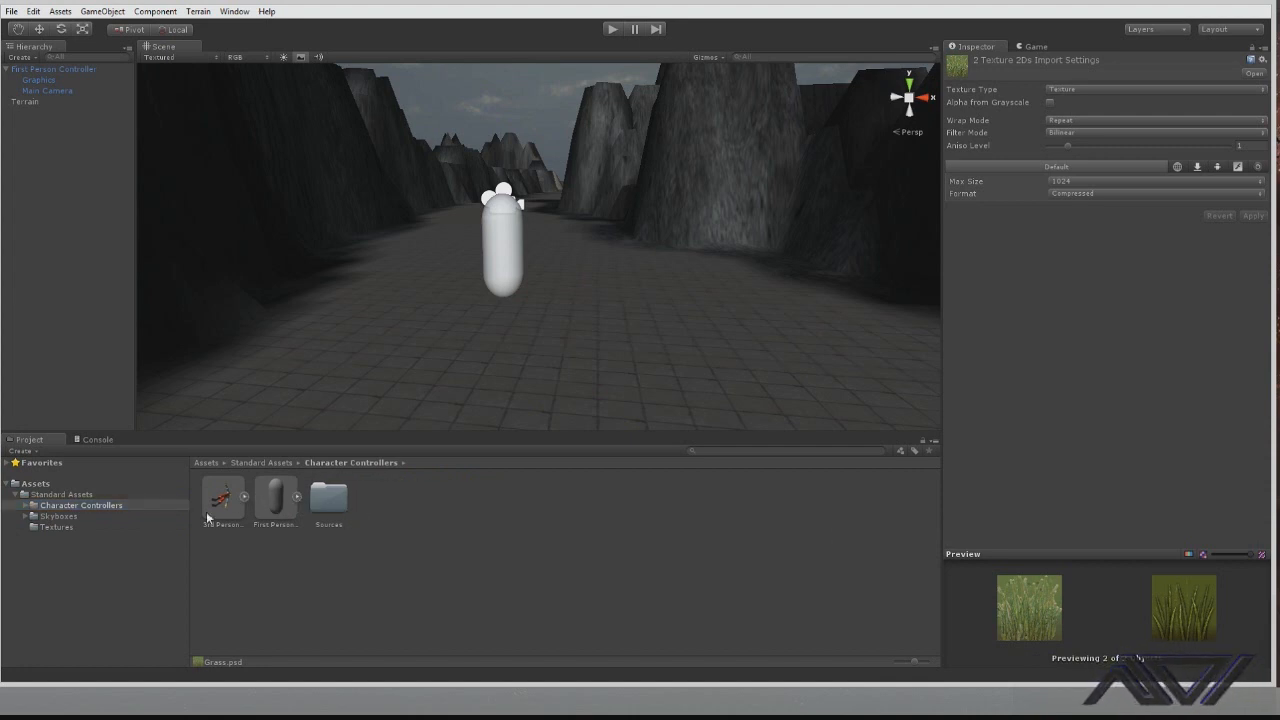
mouse_move(47, 528)
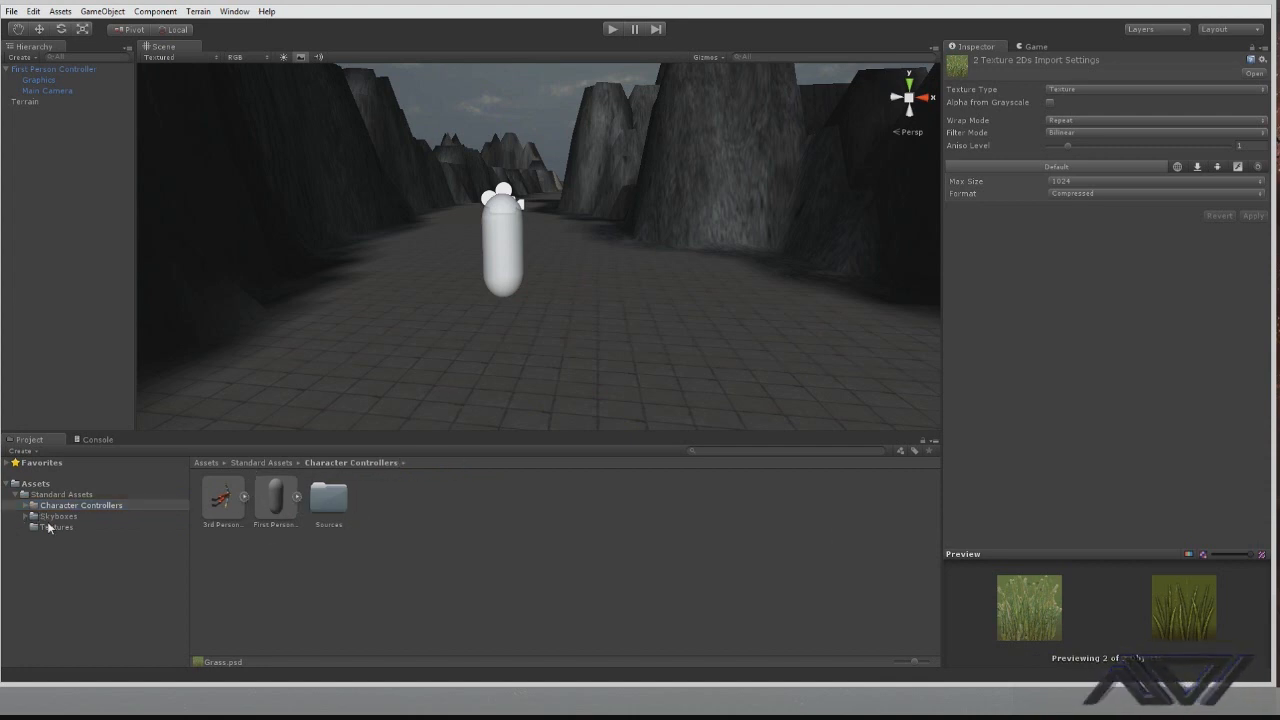
left_click(56, 528)
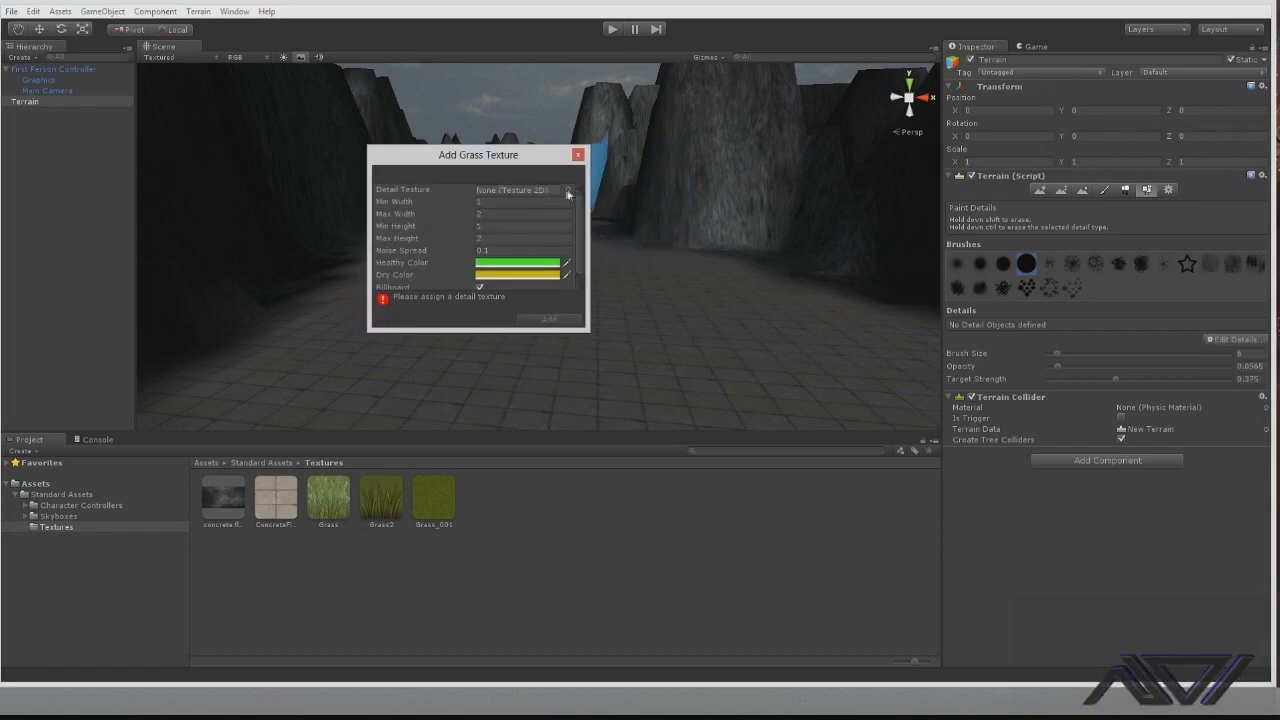
Assign Grass2 as the detail texture, adjust its grass colours, and add it
left_click(568, 190)
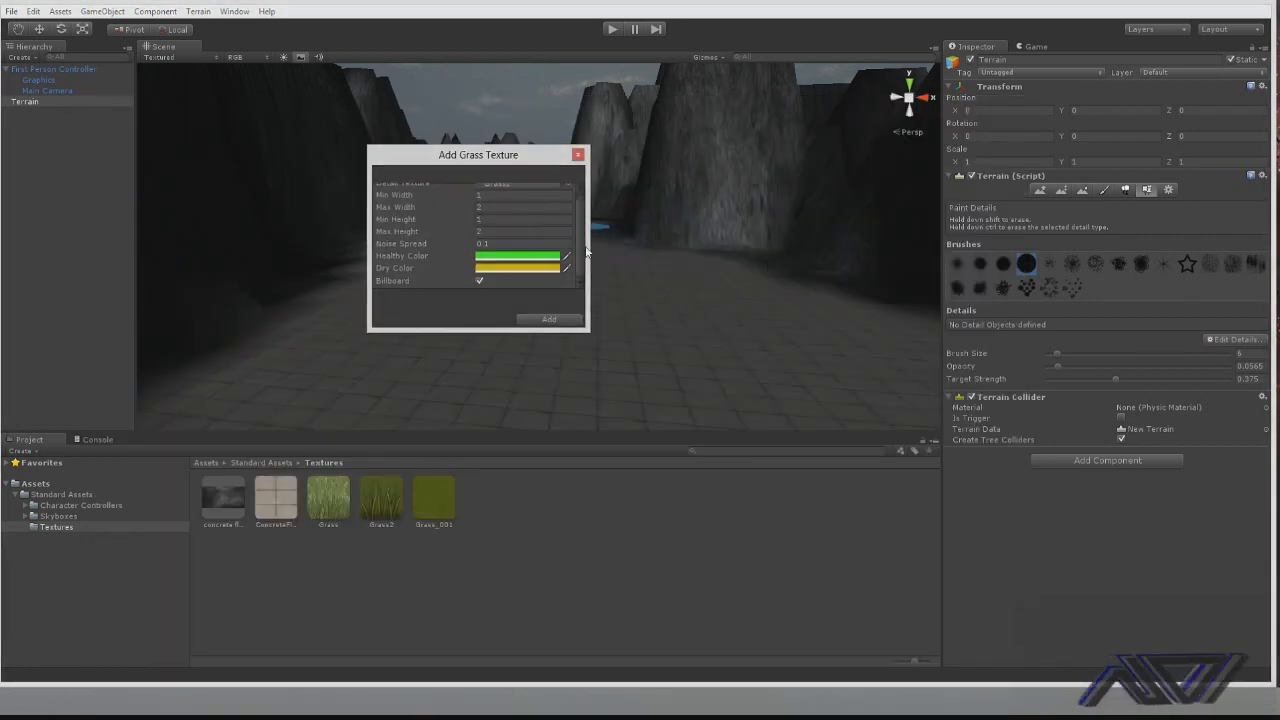
left_click(479, 281)
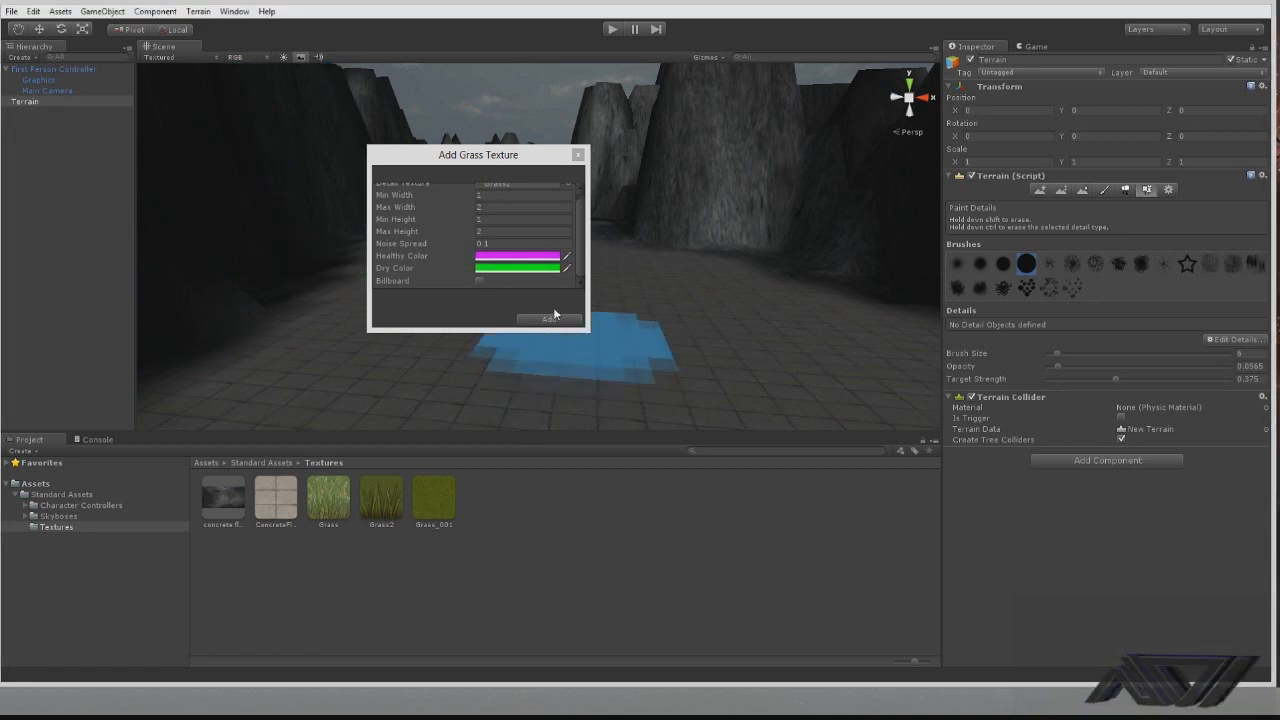
left_click(548, 319)
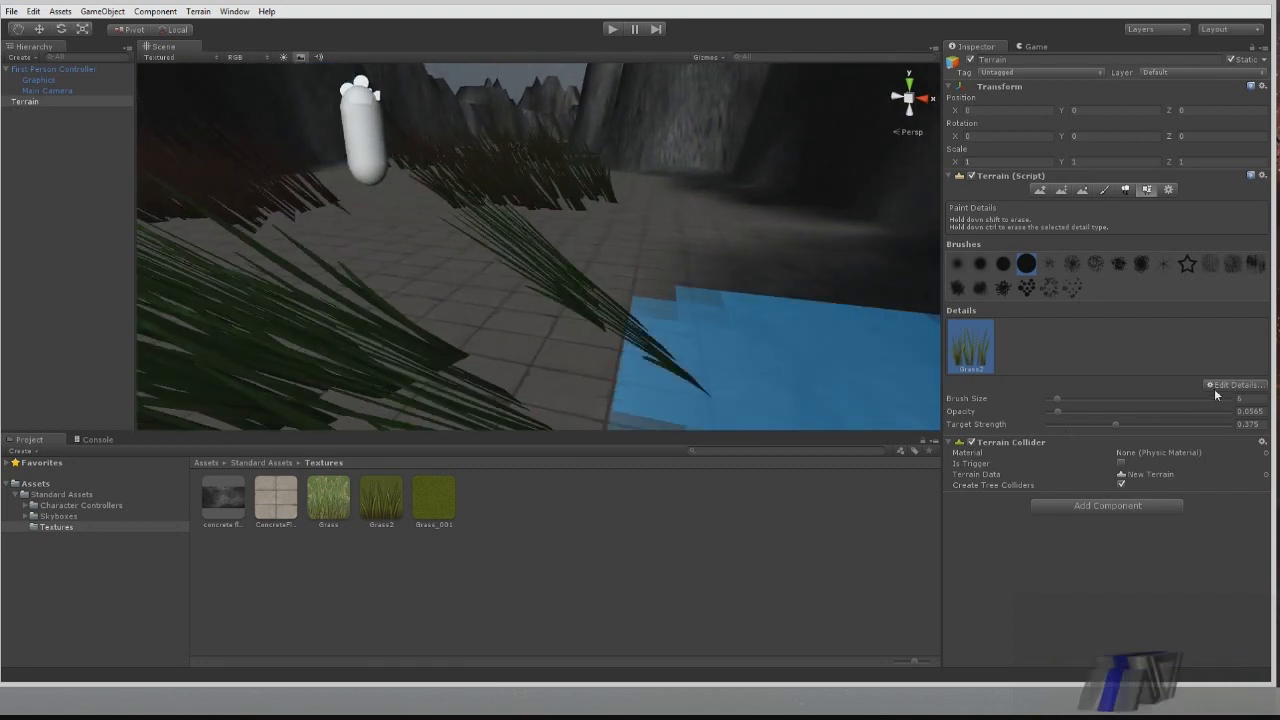
Open the terrain detail options, then start Play mode to view the grass
left_click(1232, 380)
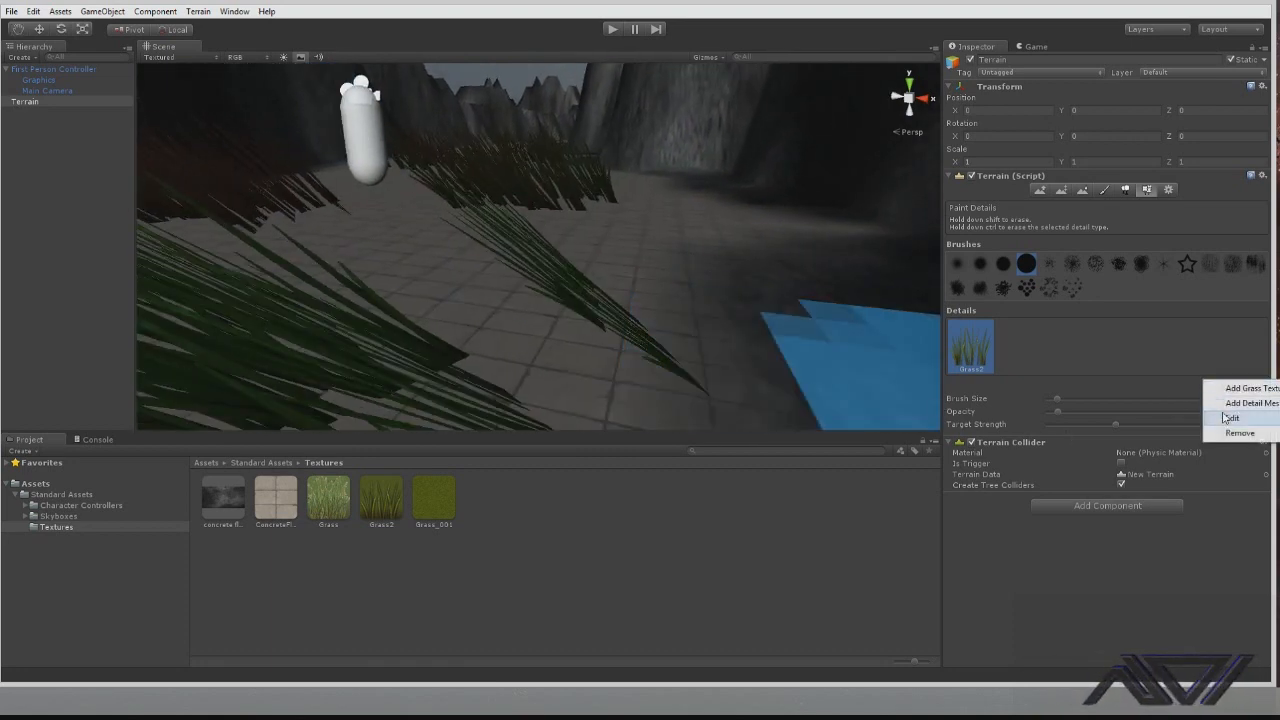
left_click(1229, 417)
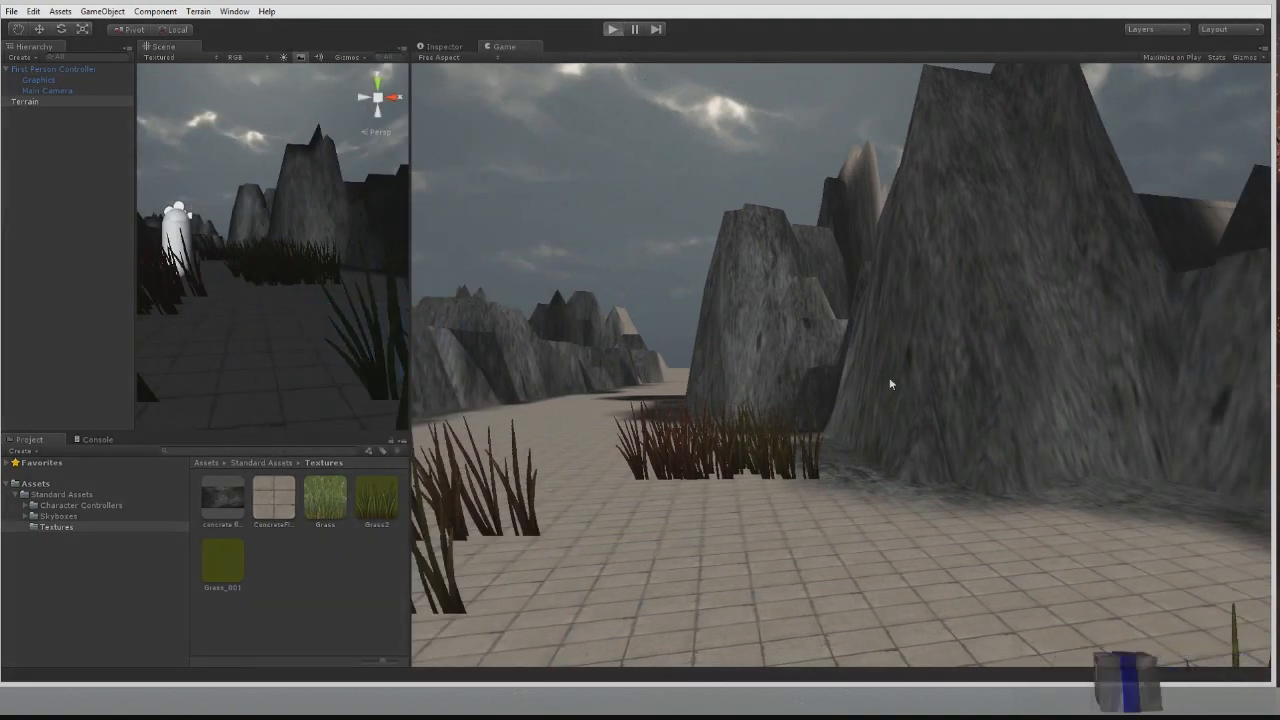
left_click(614, 27)
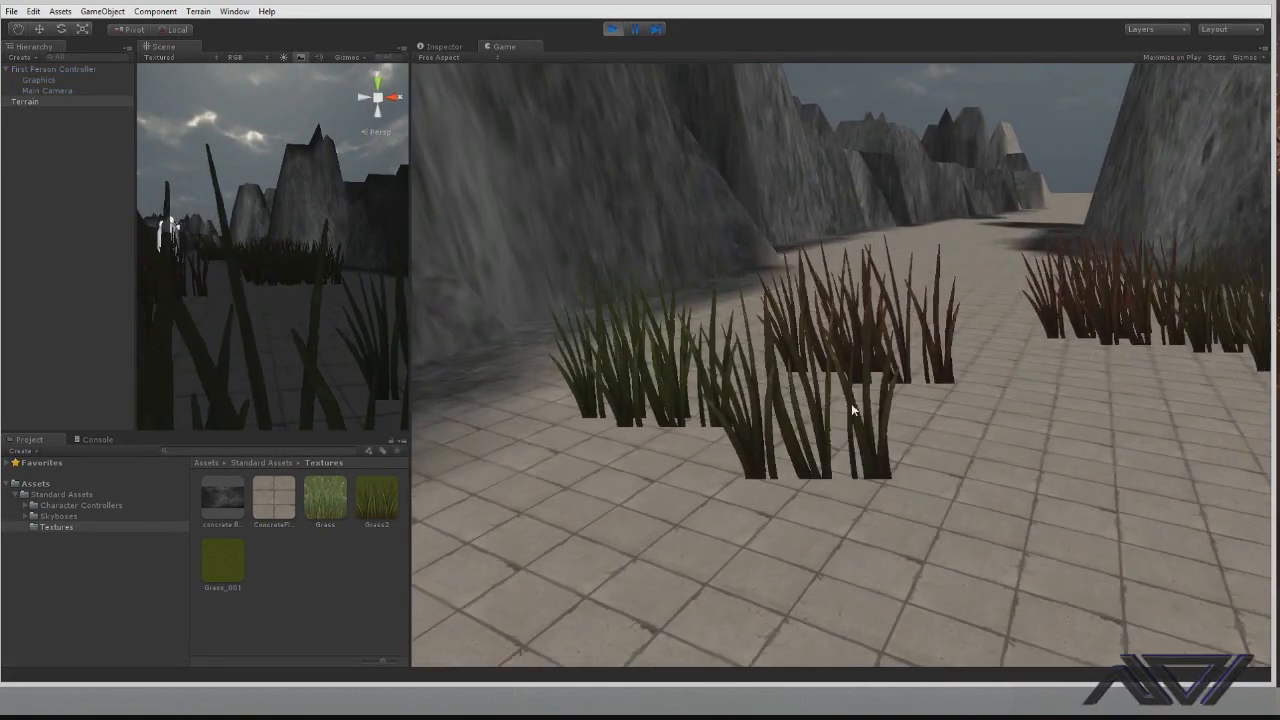